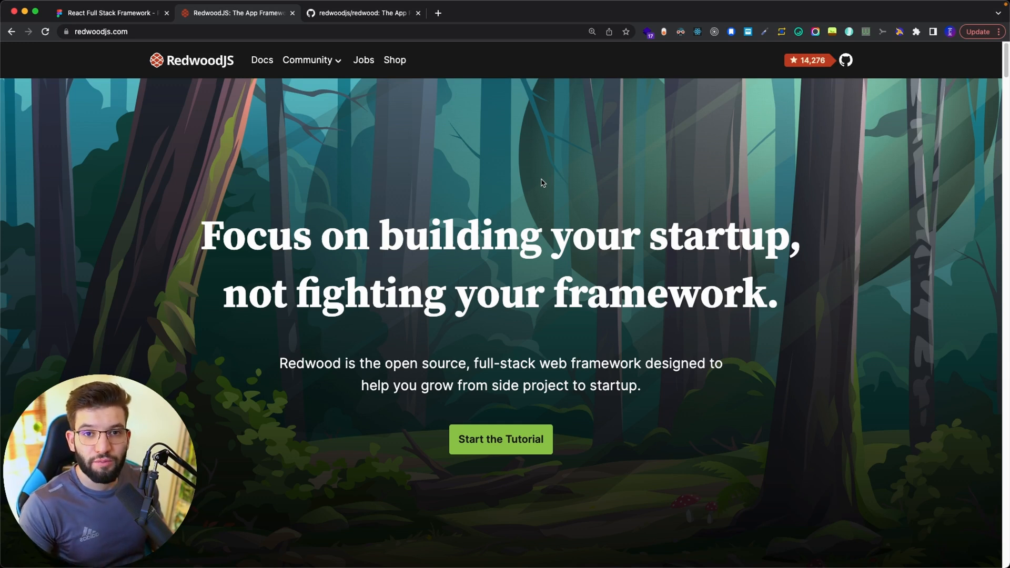
mouse_move(442, 368)
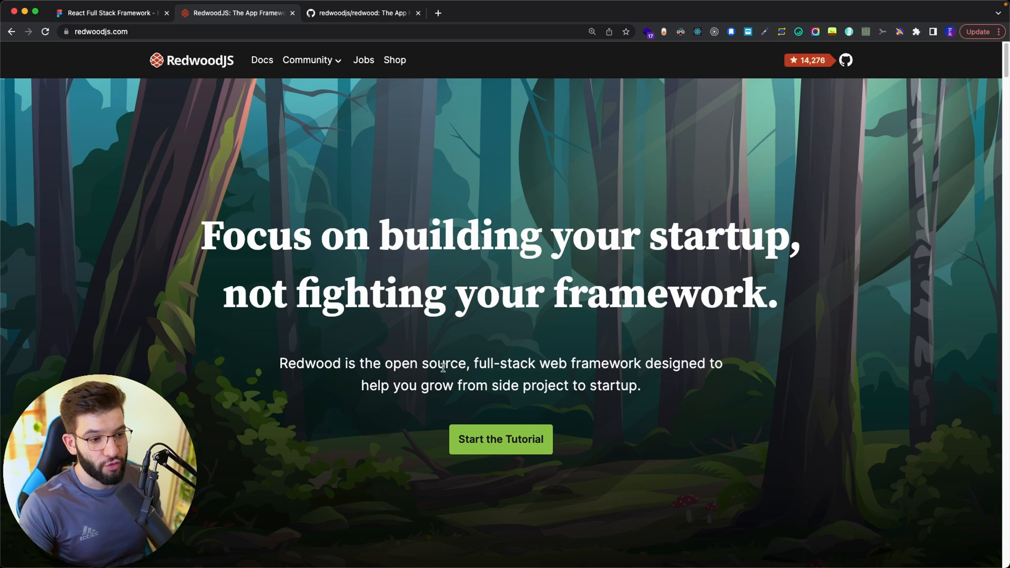
Step: Scroll past the redwoodjs/redwood file list and contributors to the README introduction
scroll(down, 3)
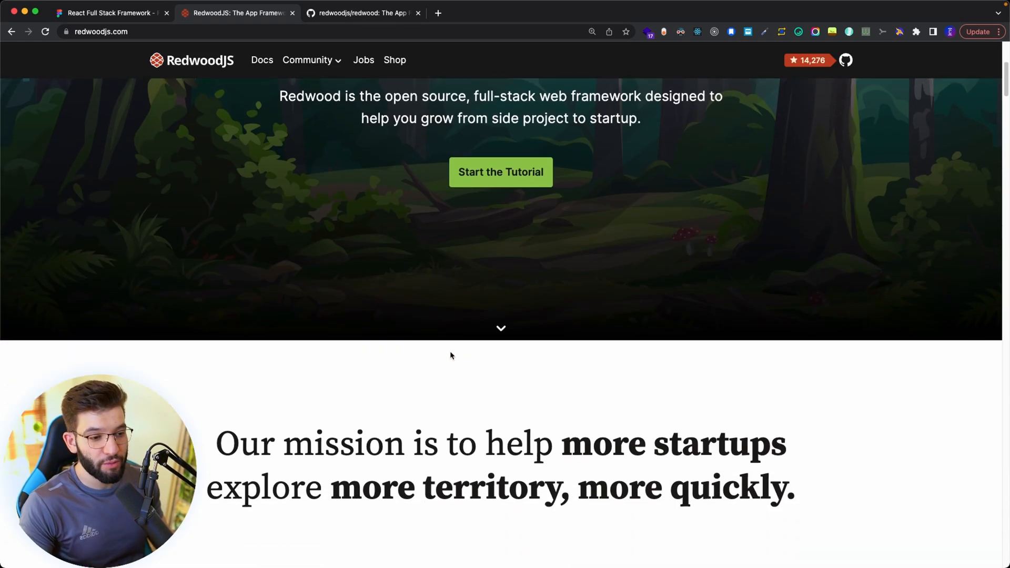
scroll(down, 3)
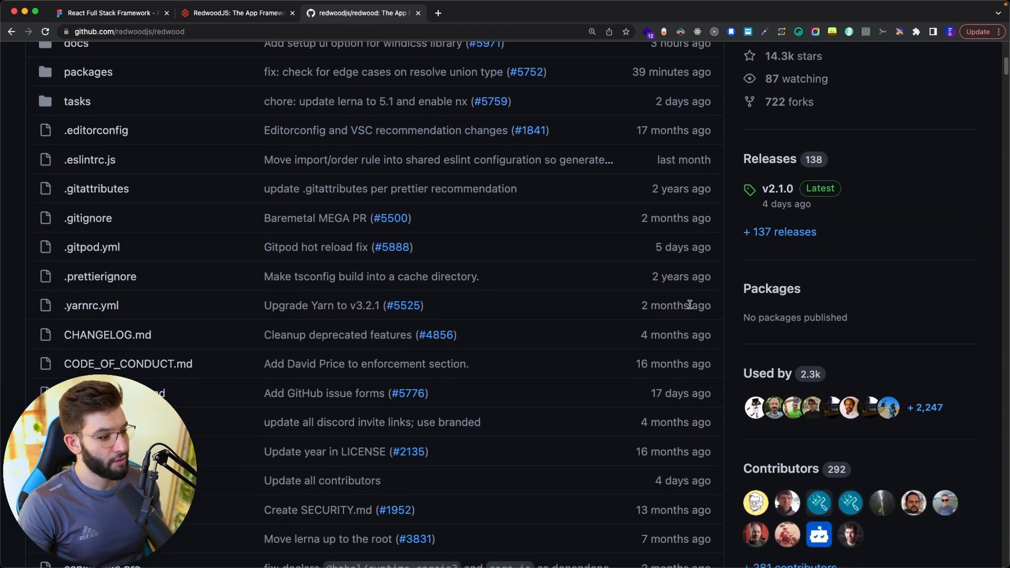
scroll(down, 3)
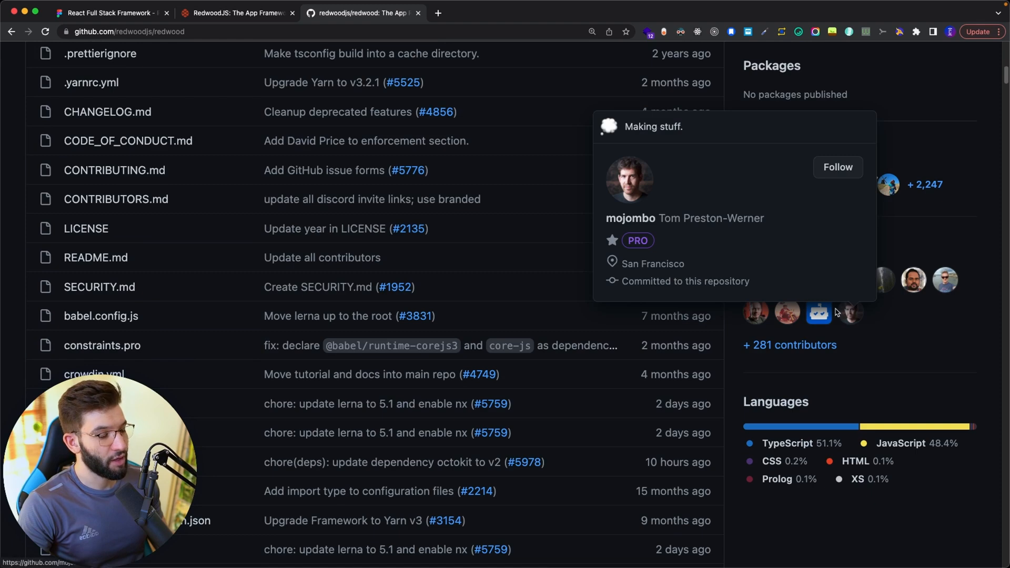
mouse_move(456, 233)
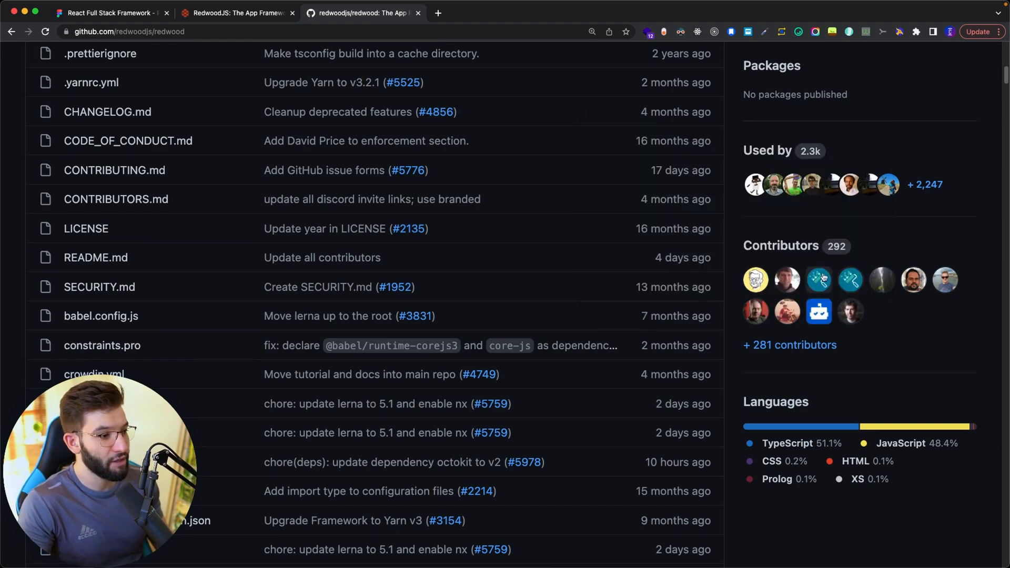
click(95, 257)
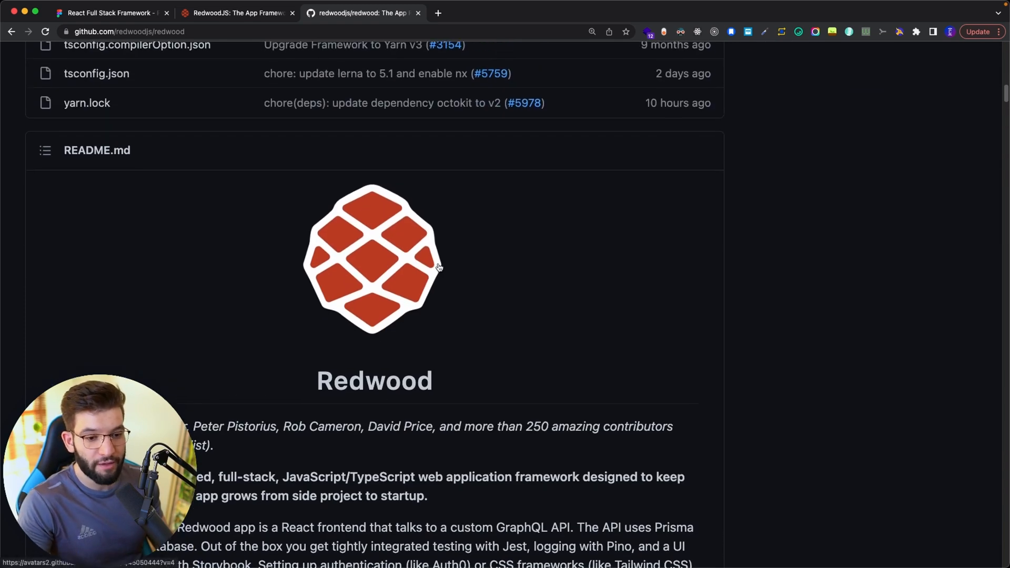
scroll(down, 3)
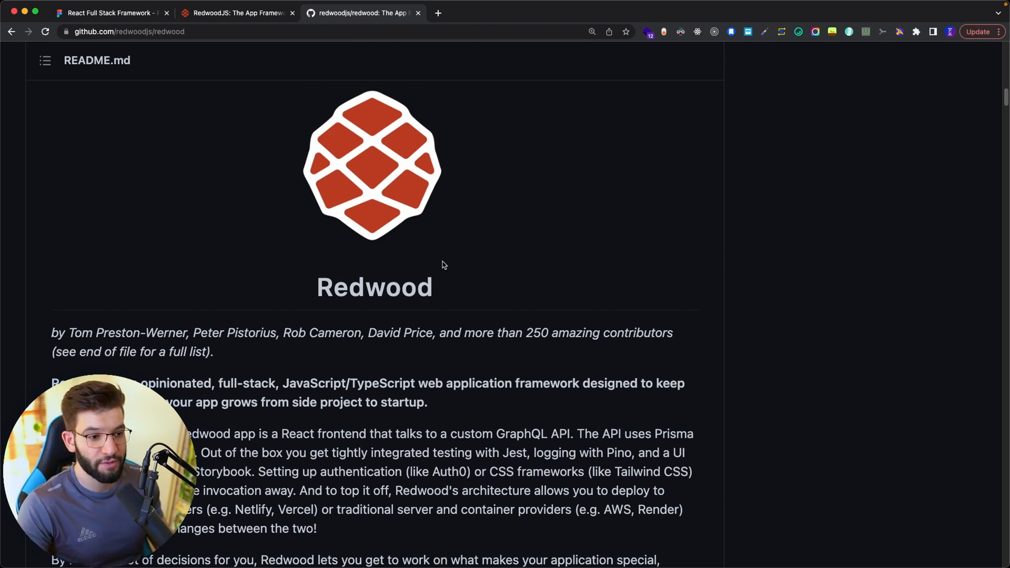
mouse_move(454, 277)
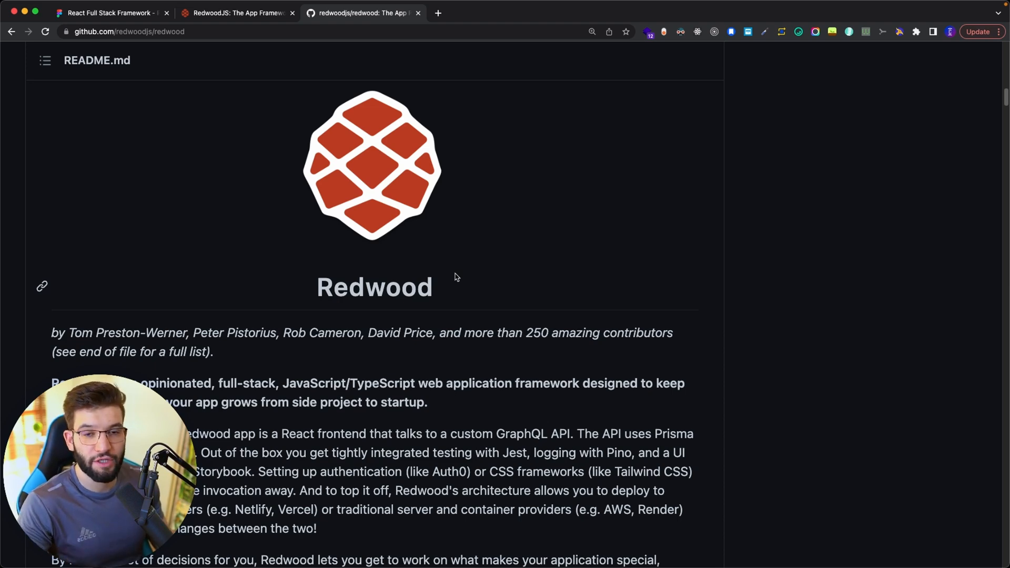
Step: Switch to the React Full Stack Framework Figma board showing the Redwoodjs section
click(109, 13)
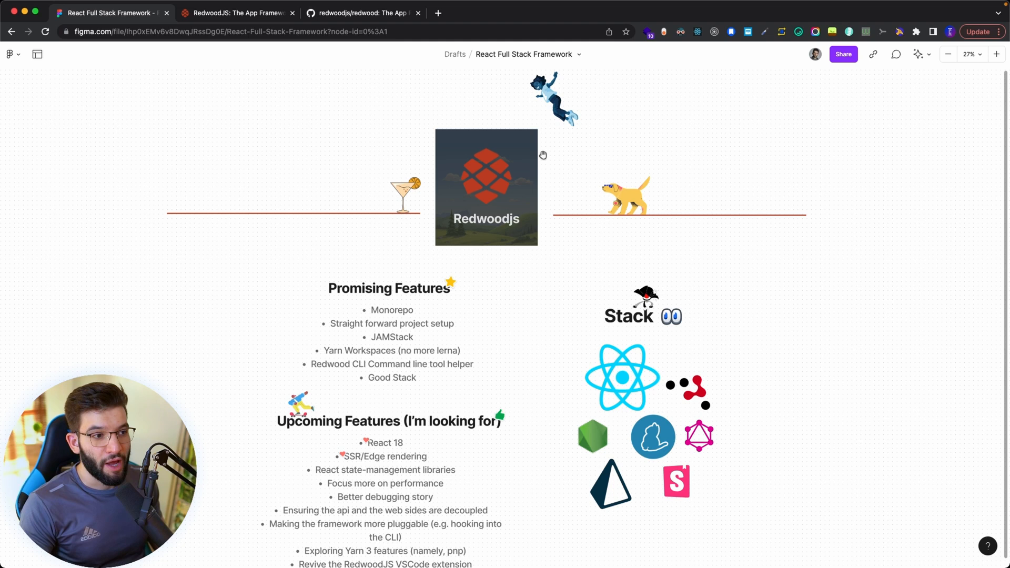
mouse_move(495, 143)
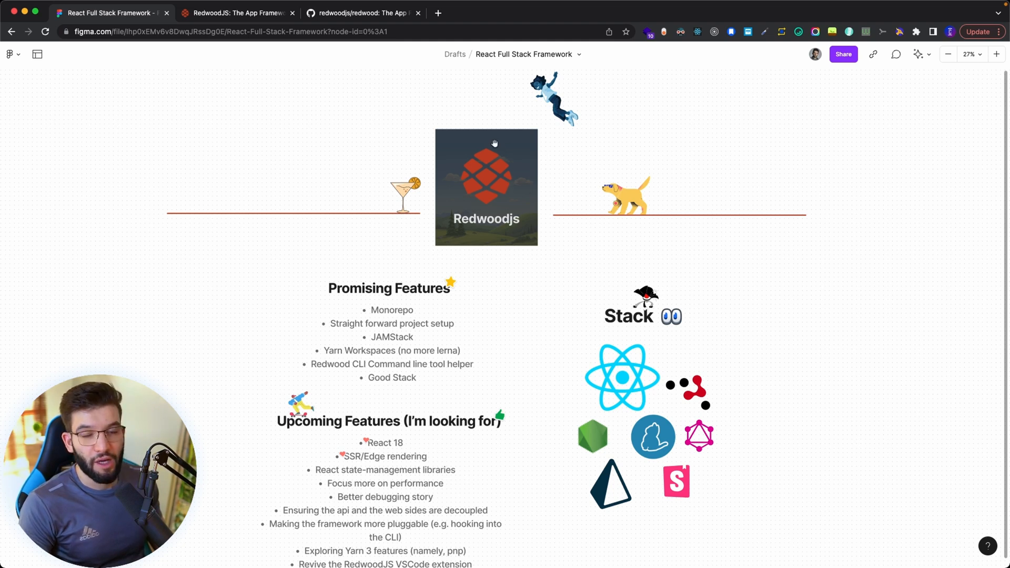
mouse_move(527, 219)
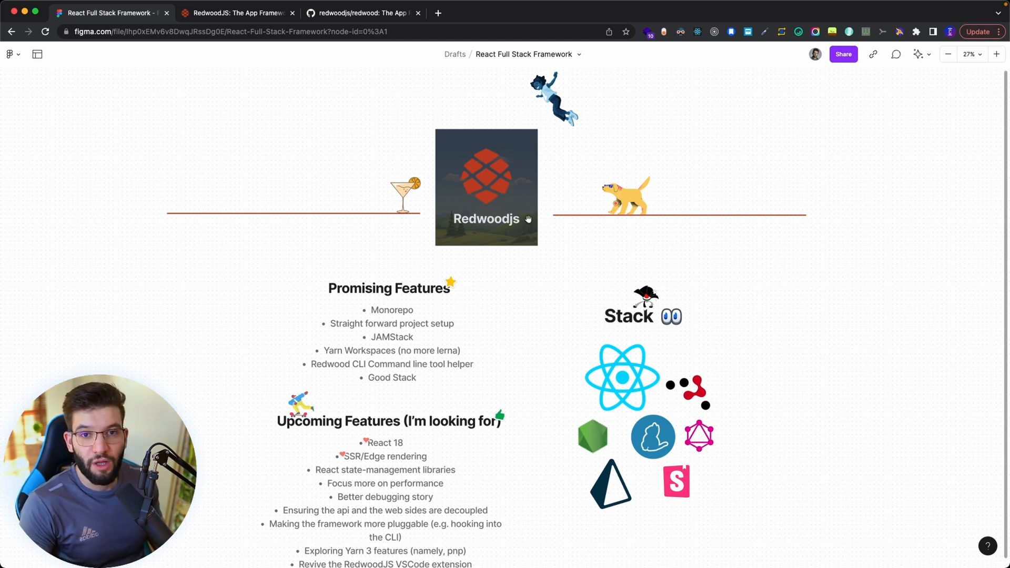
mouse_move(524, 222)
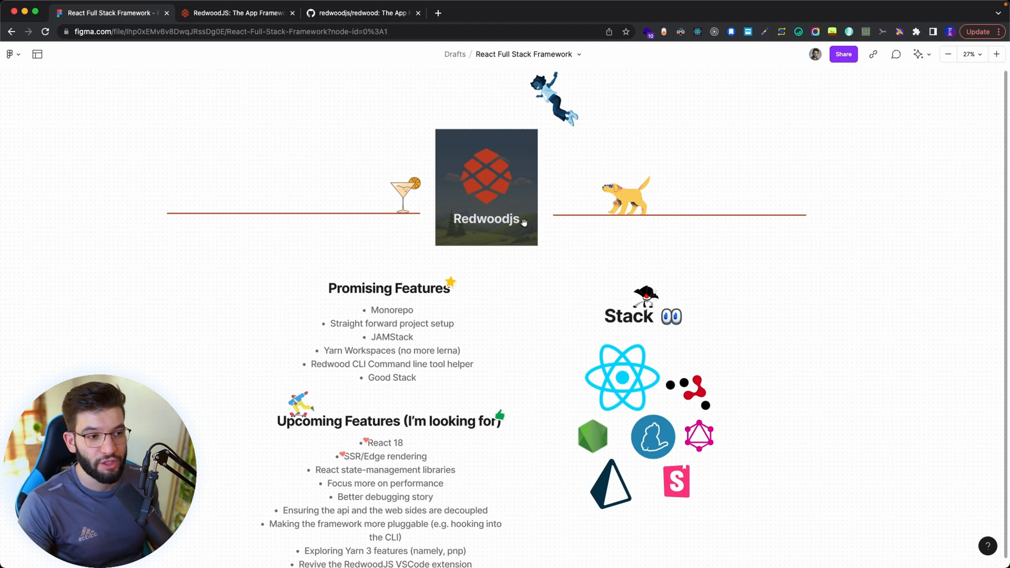
mouse_move(487, 227)
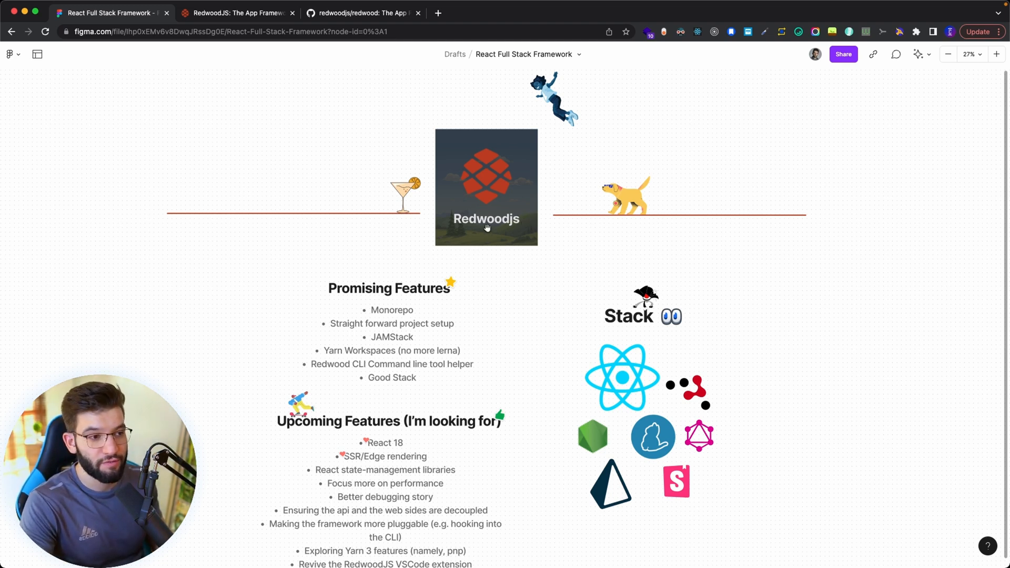
mouse_move(538, 302)
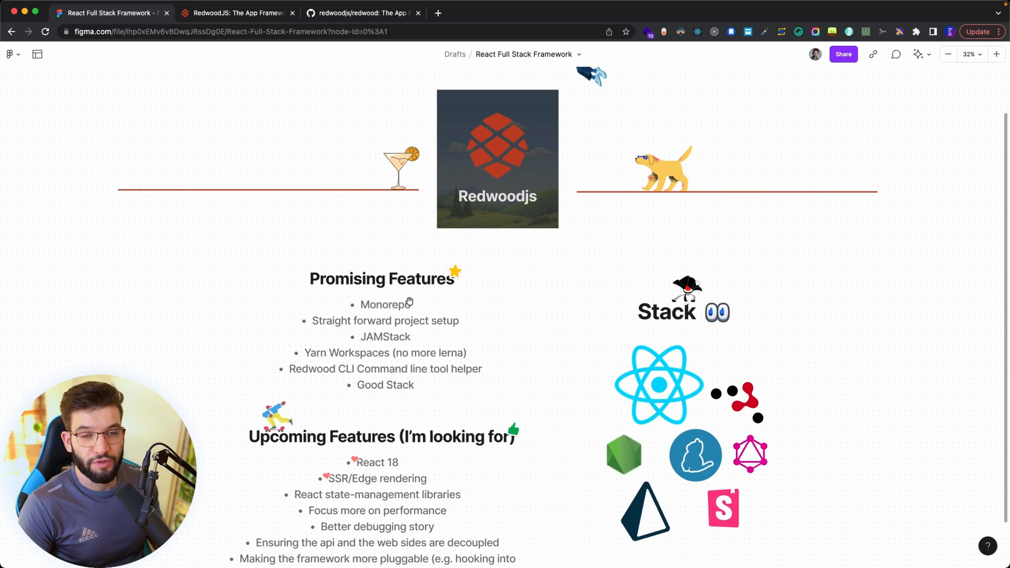
mouse_move(514, 181)
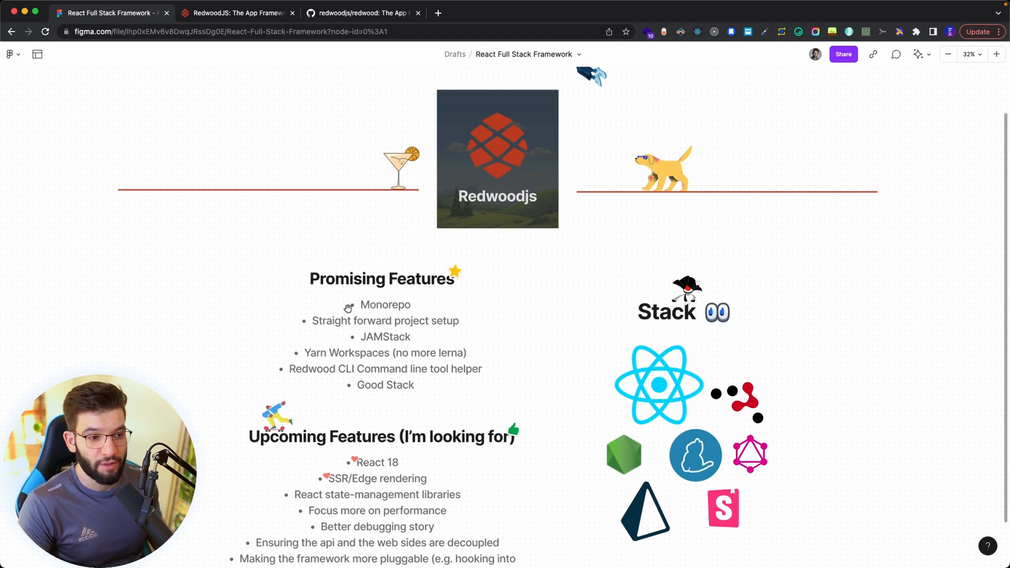
mouse_move(365, 317)
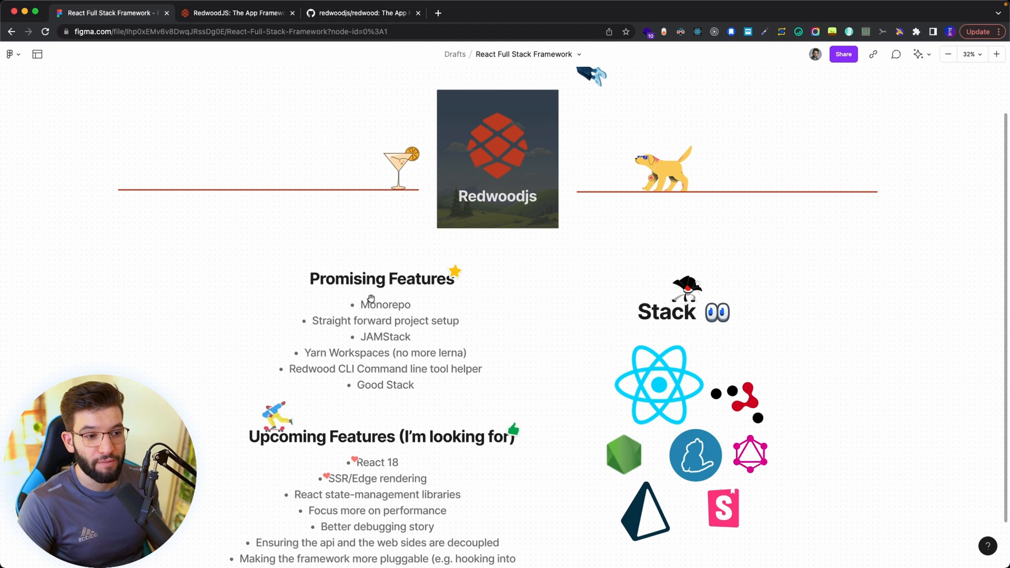
mouse_move(364, 314)
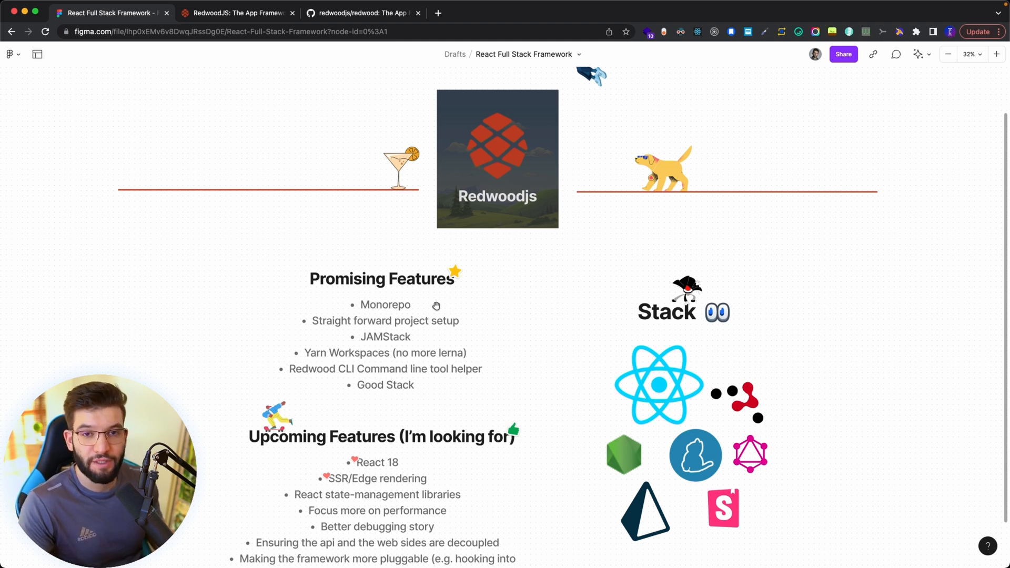
mouse_move(322, 327)
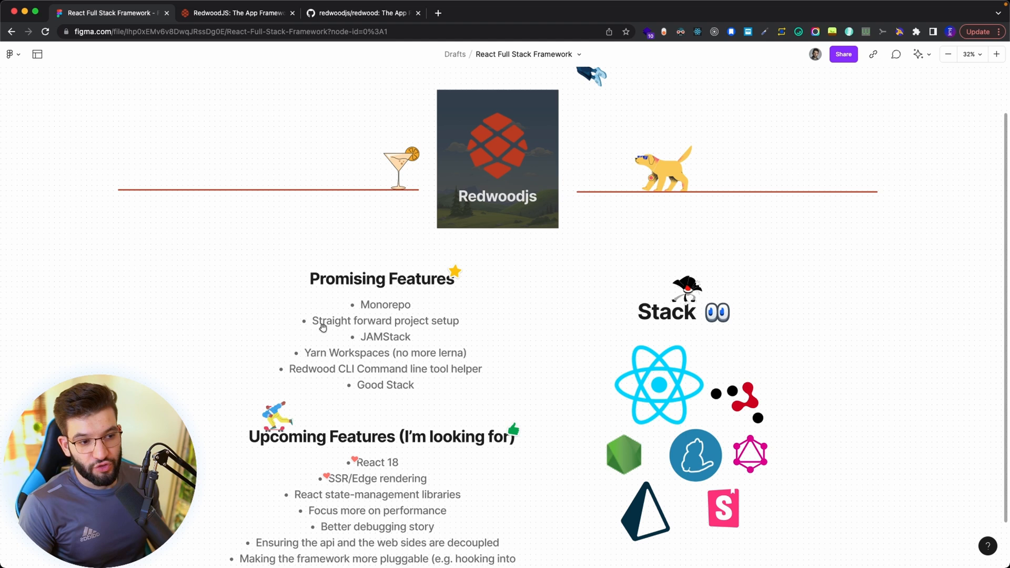
mouse_move(442, 327)
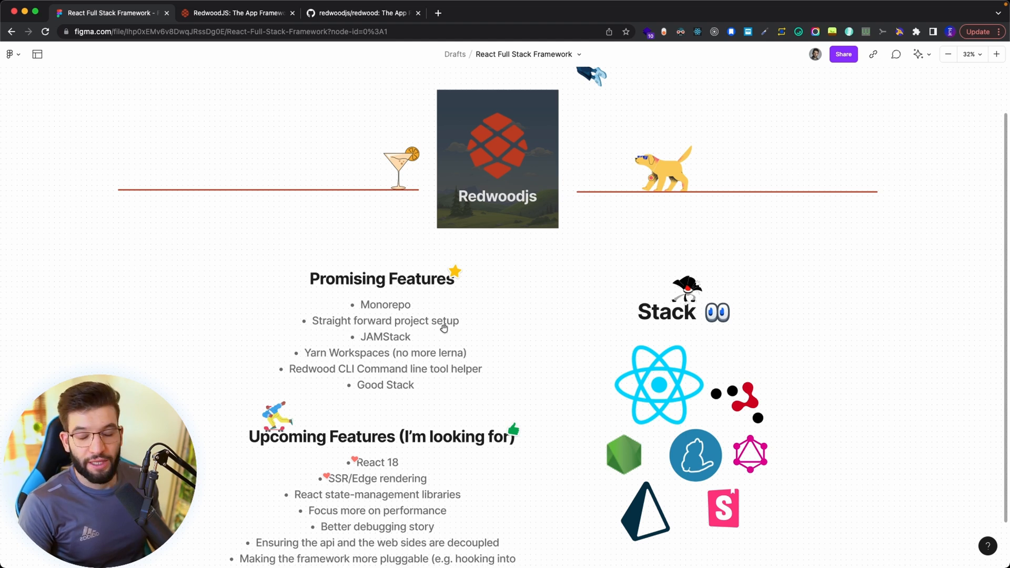
mouse_move(442, 306)
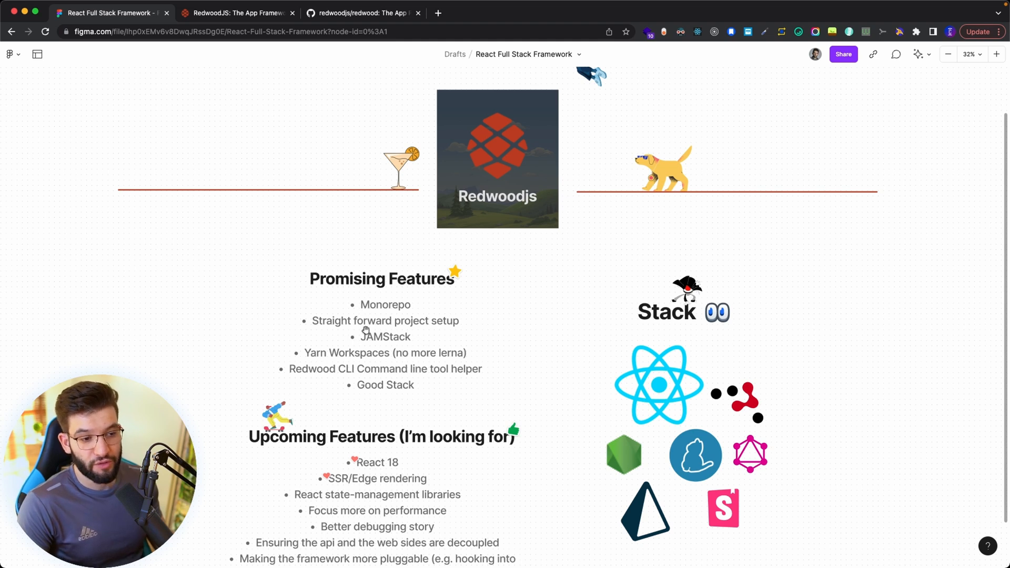
mouse_move(398, 347)
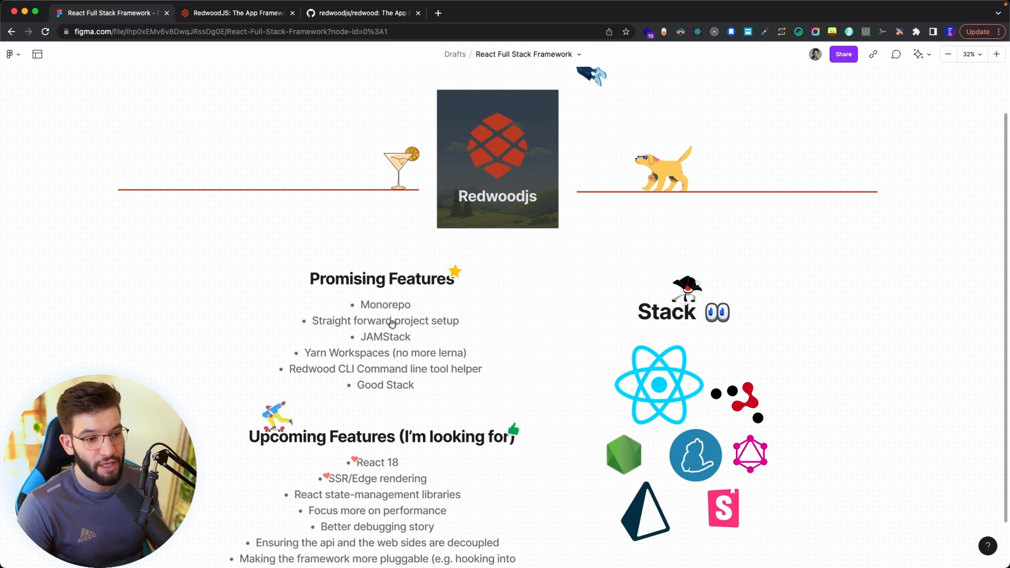
mouse_move(471, 183)
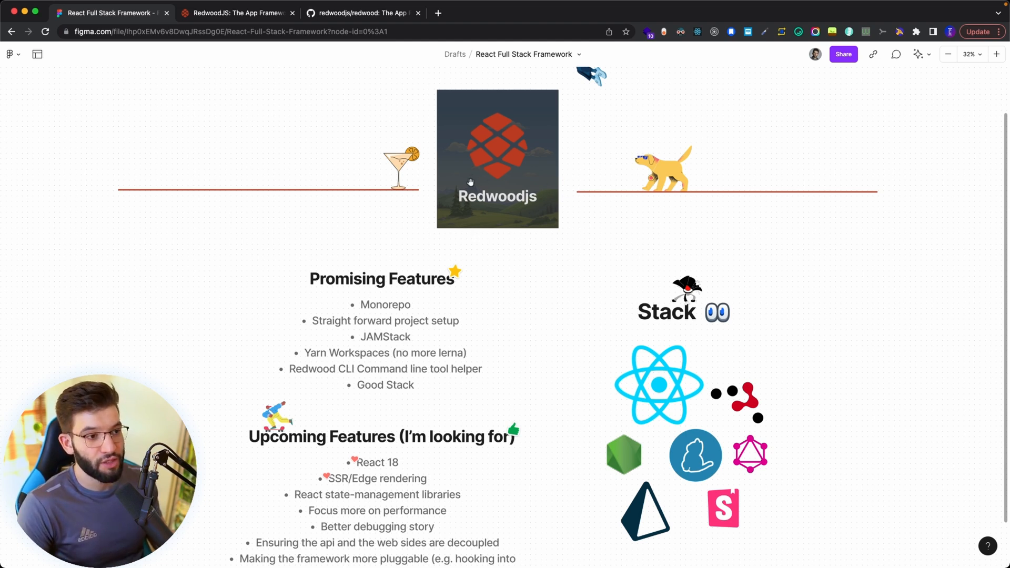
mouse_move(298, 369)
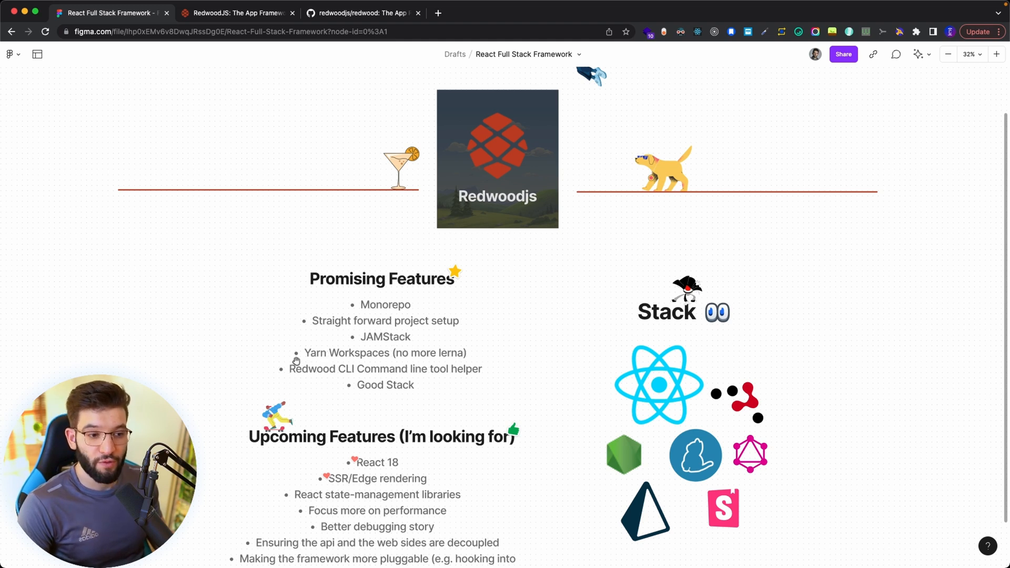
mouse_move(387, 352)
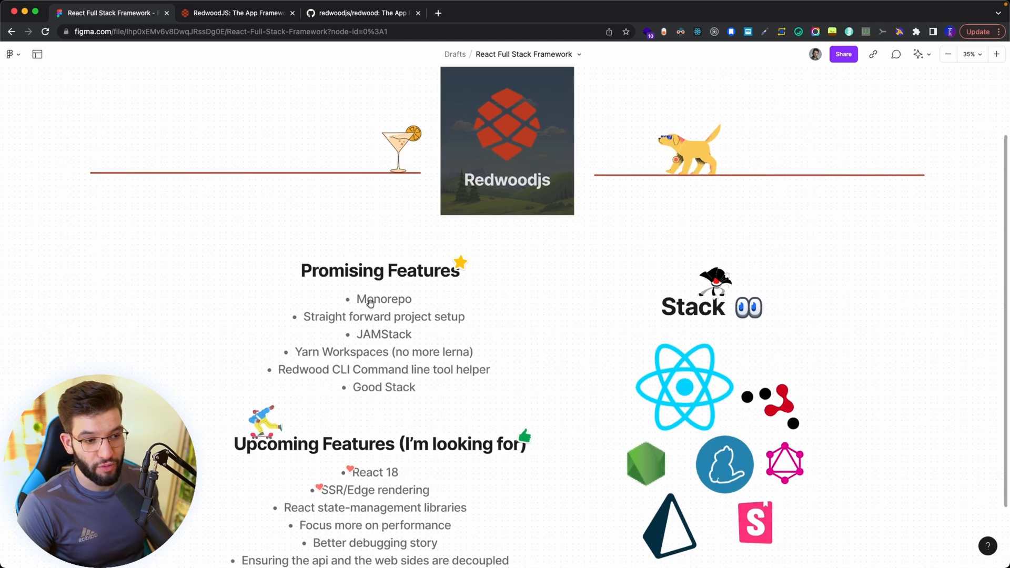
mouse_move(417, 352)
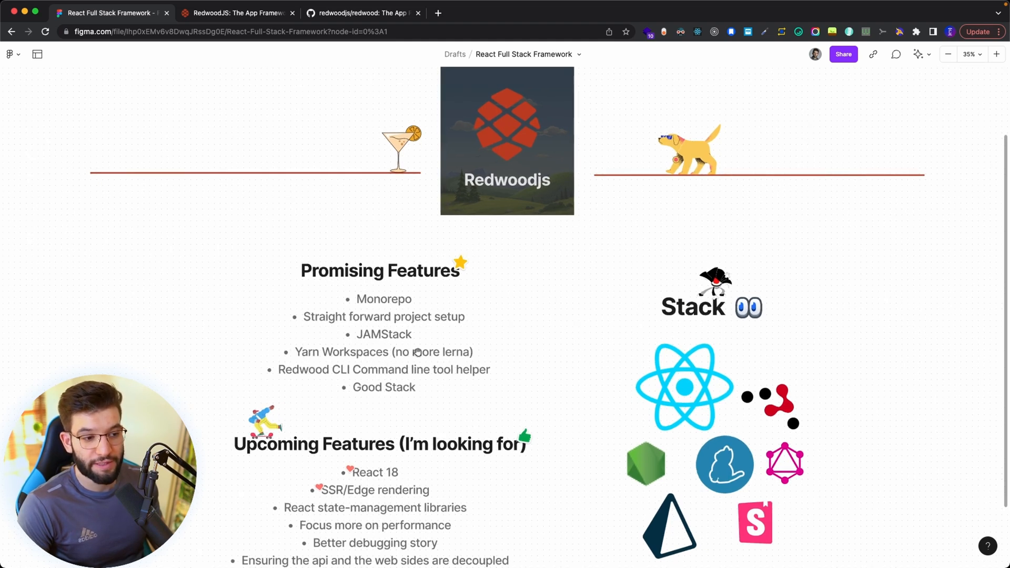
mouse_move(461, 355)
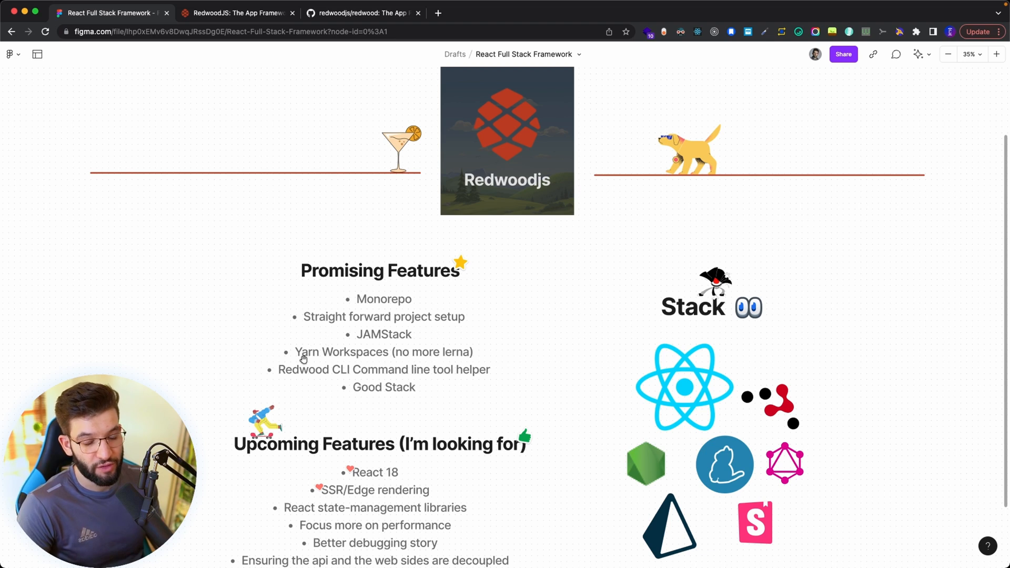
mouse_move(407, 328)
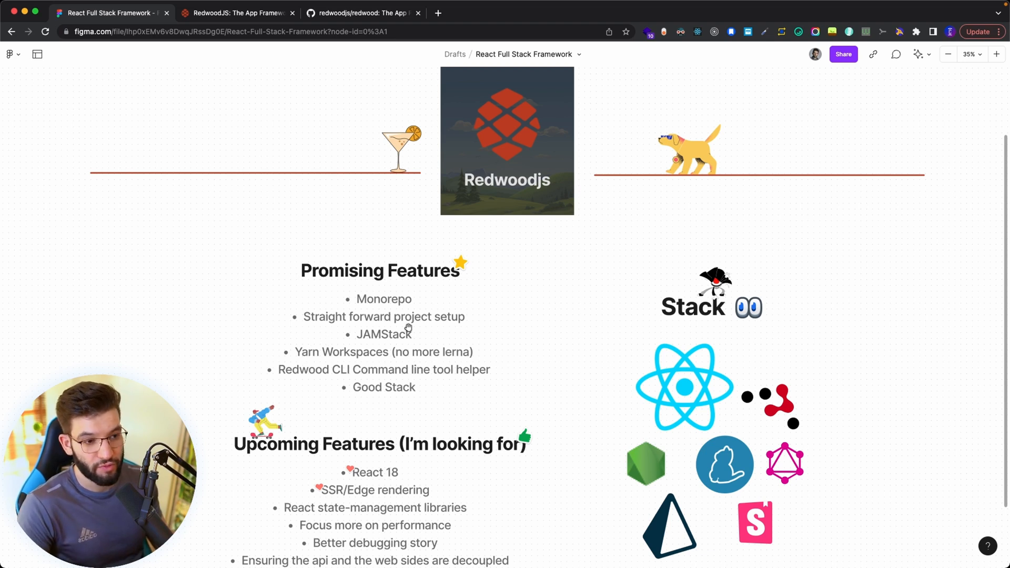
scroll(down, 3)
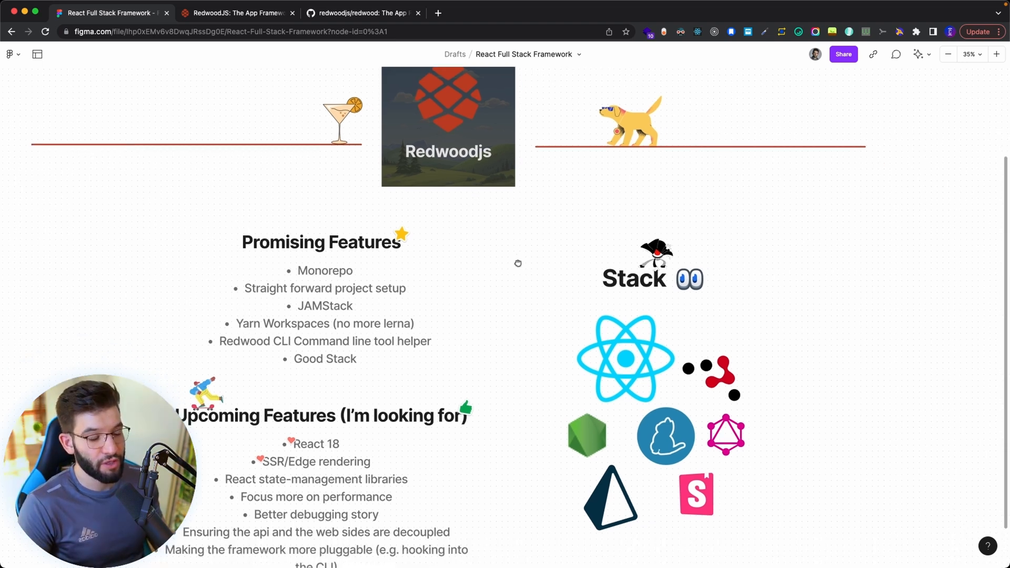
scroll(down, 3)
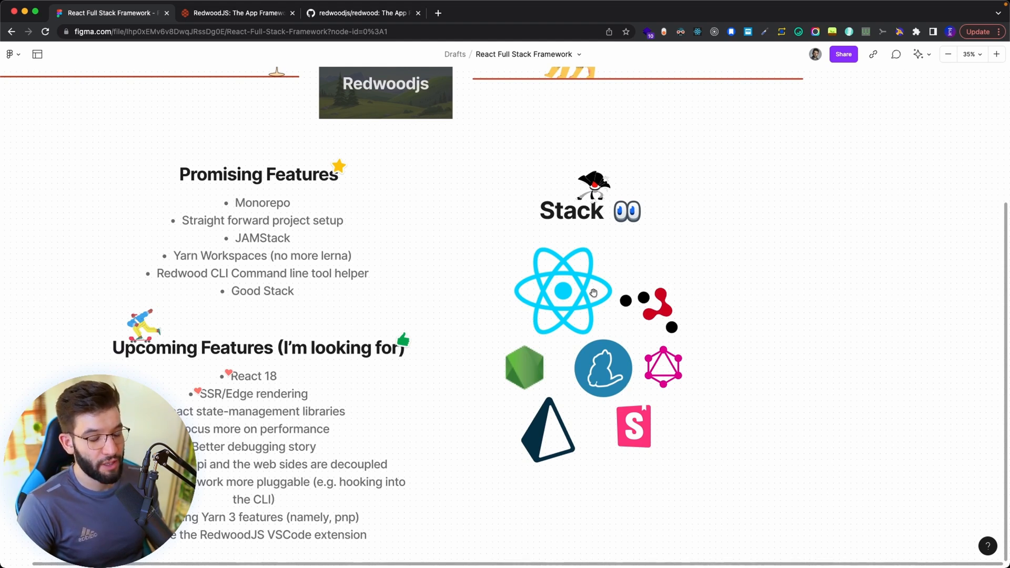
mouse_move(634, 290)
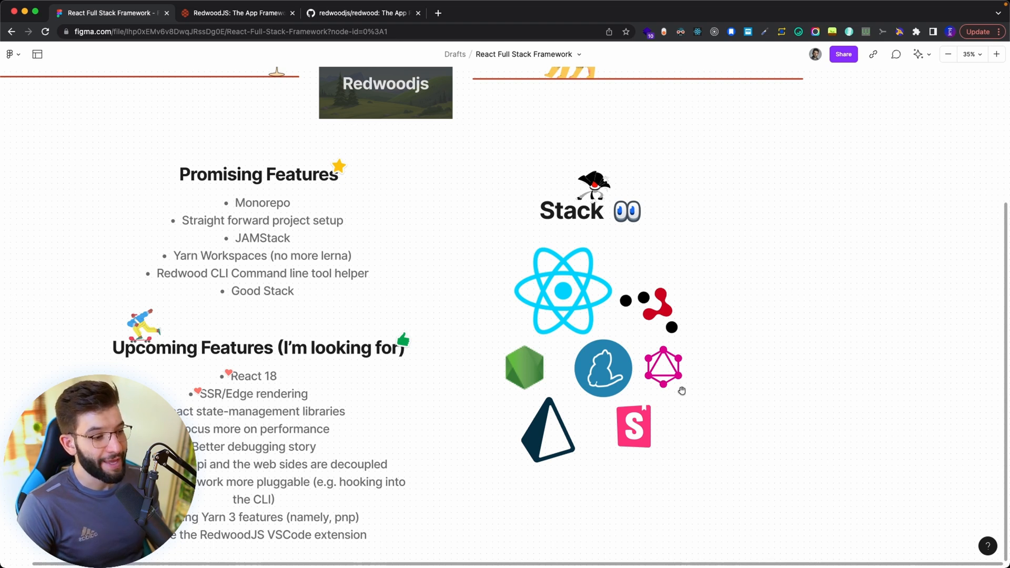
mouse_move(549, 403)
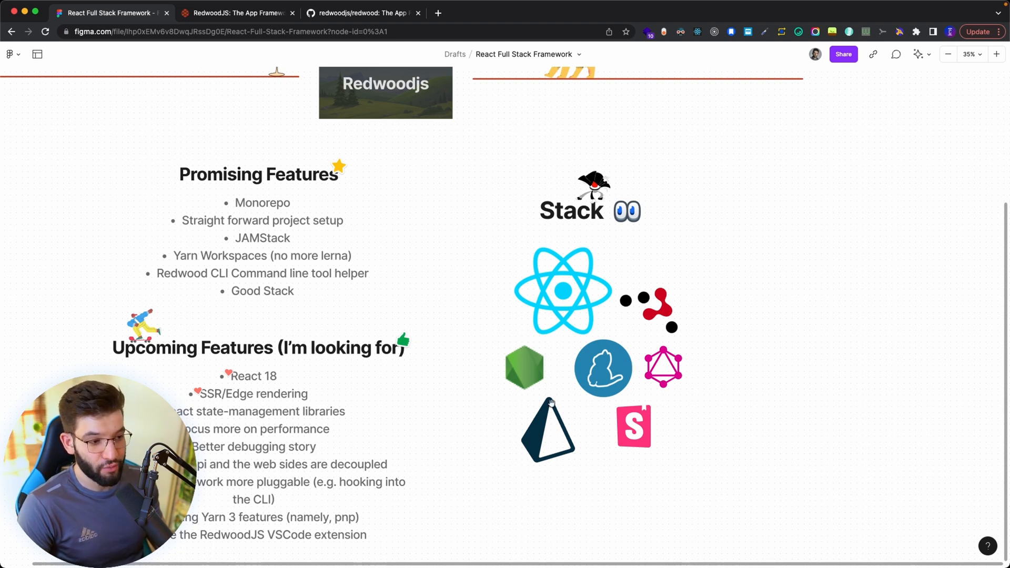
mouse_move(504, 430)
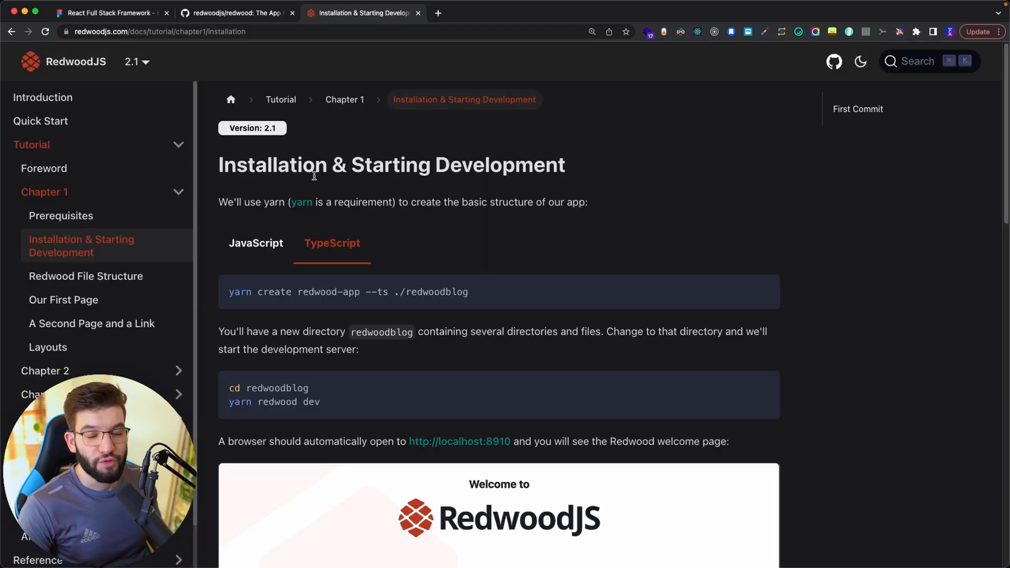
mouse_move(483, 287)
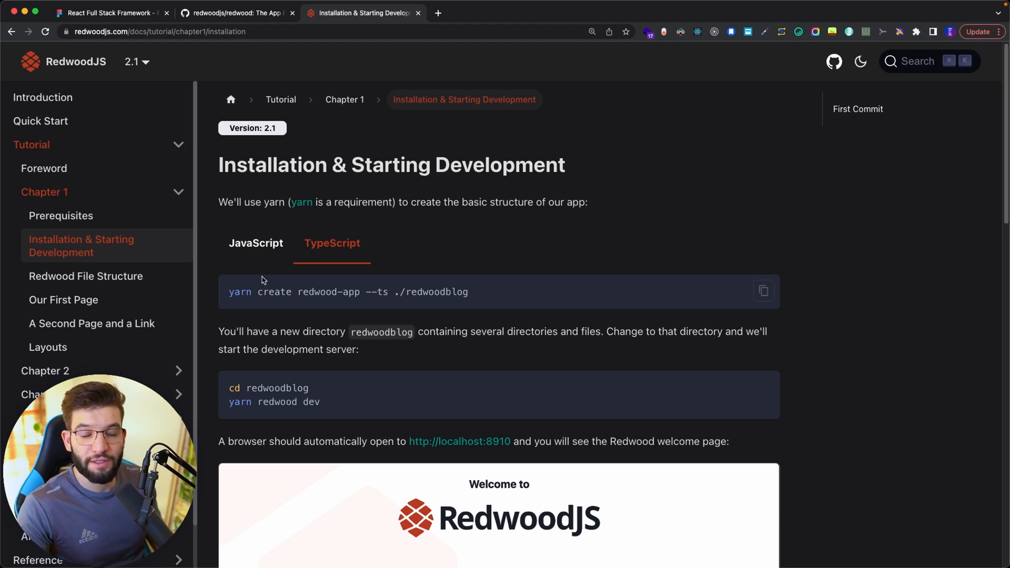
mouse_move(333, 277)
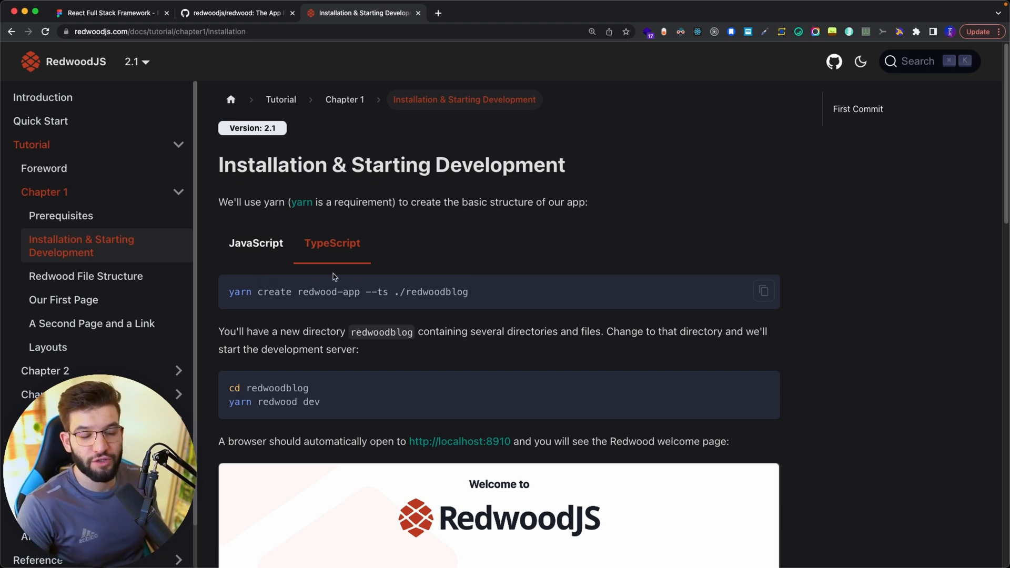
mouse_move(443, 279)
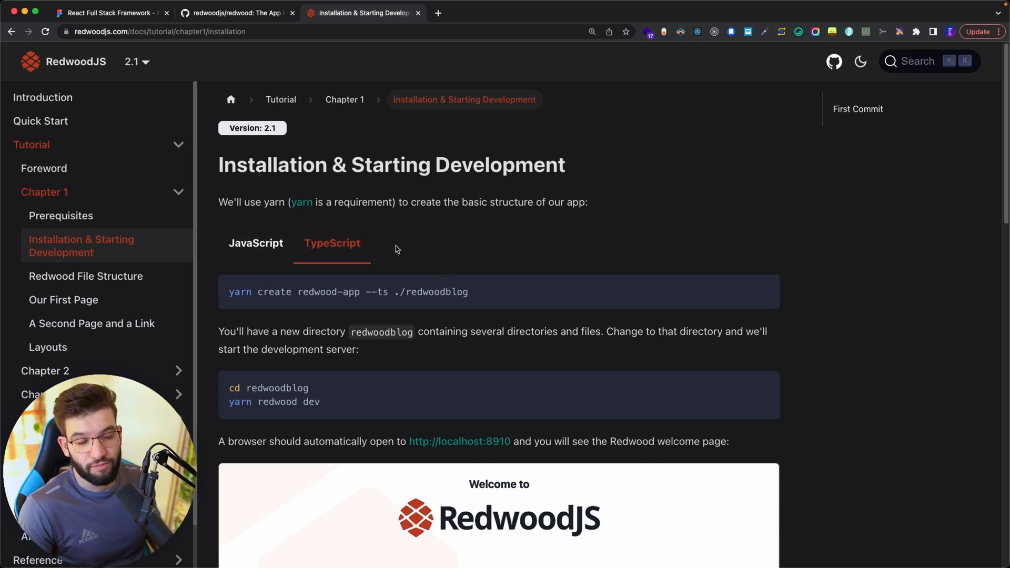
mouse_move(380, 247)
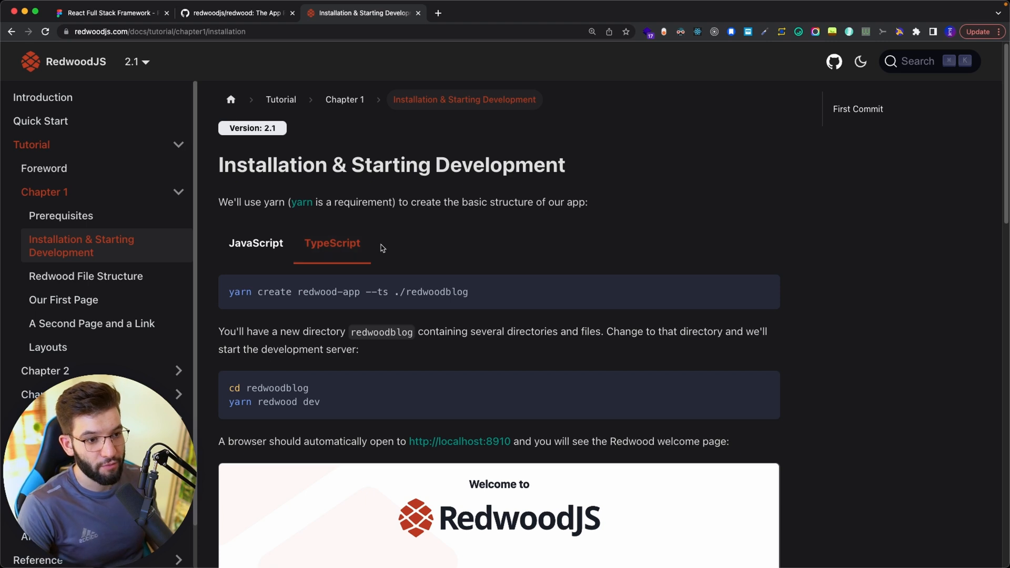
Step: Highlight words of the yarn create command on the Installation & Starting Development page
double_click(238, 292)
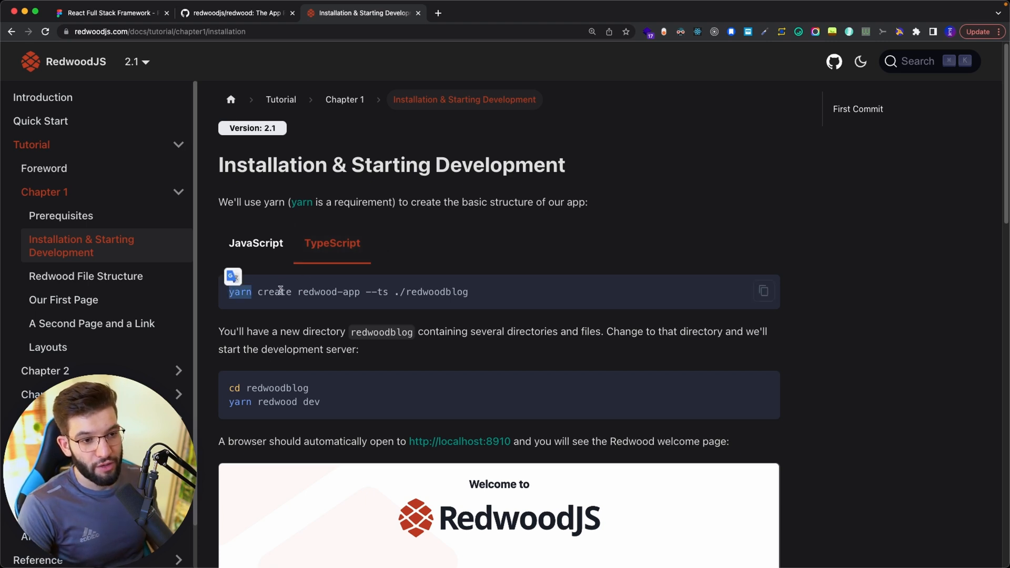
double_click(273, 292)
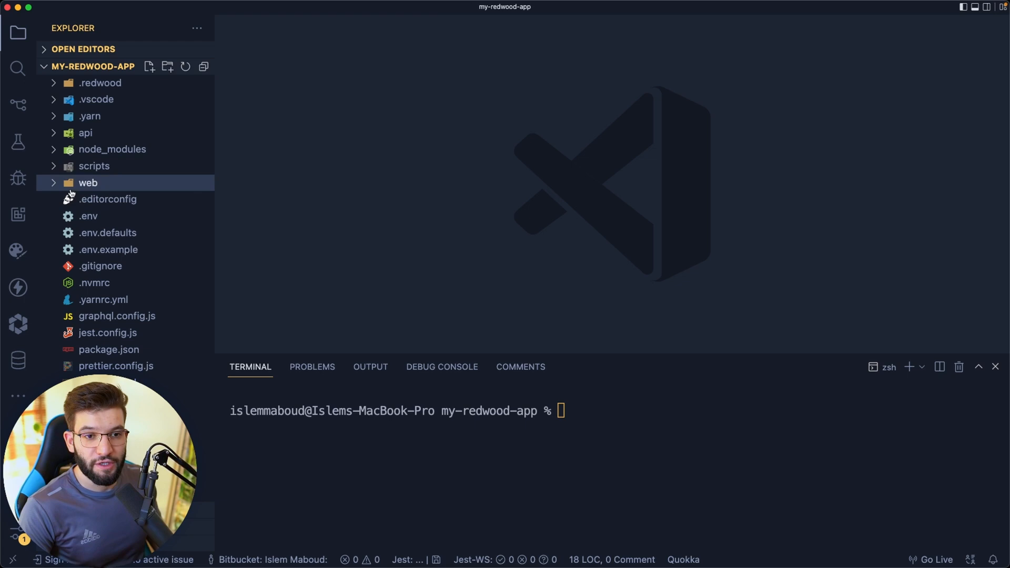
Step: Browse my-redwood-app's root files and expand api > src > graphql
click(86, 133)
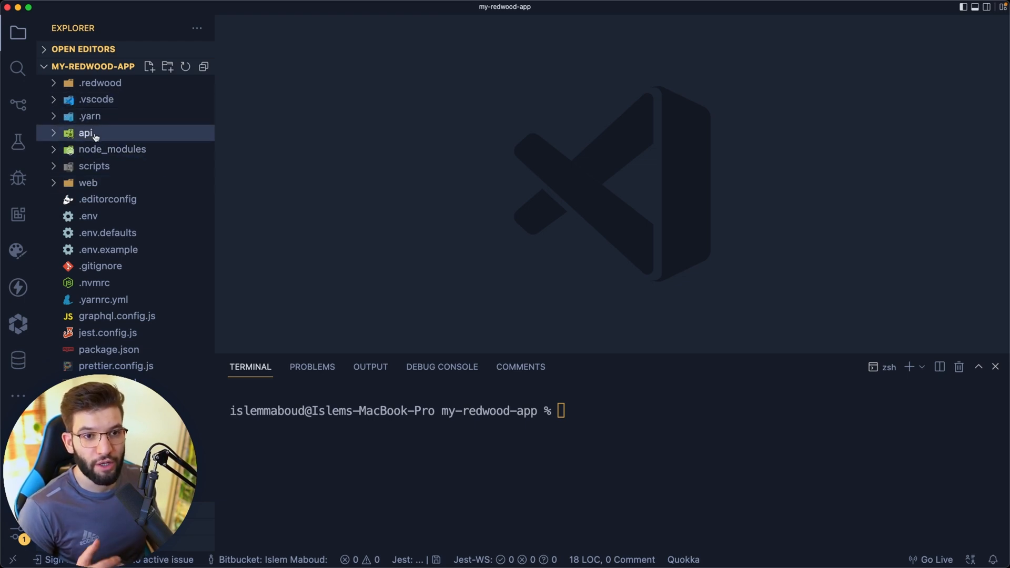
click(103, 299)
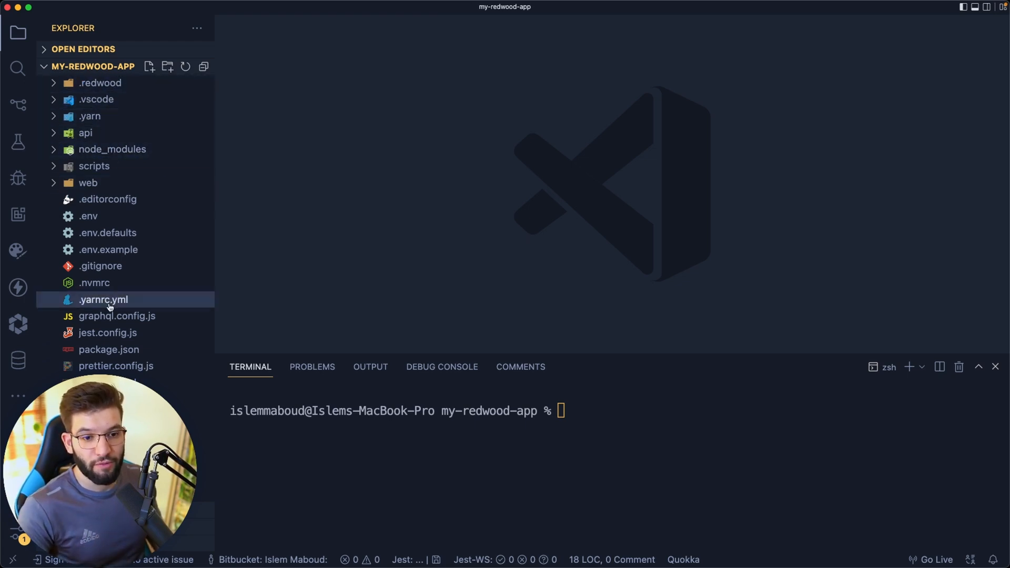
click(108, 349)
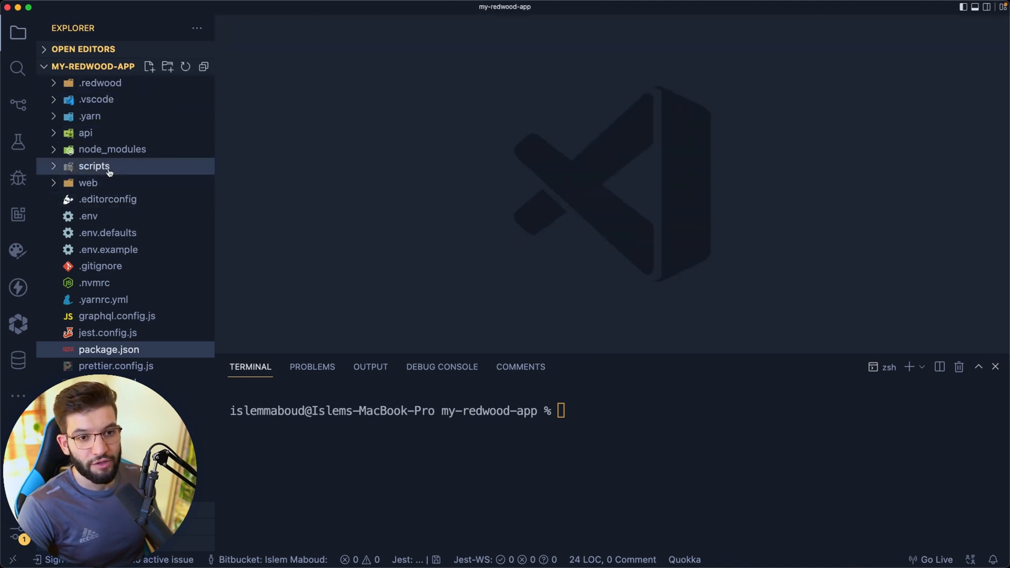
click(85, 133)
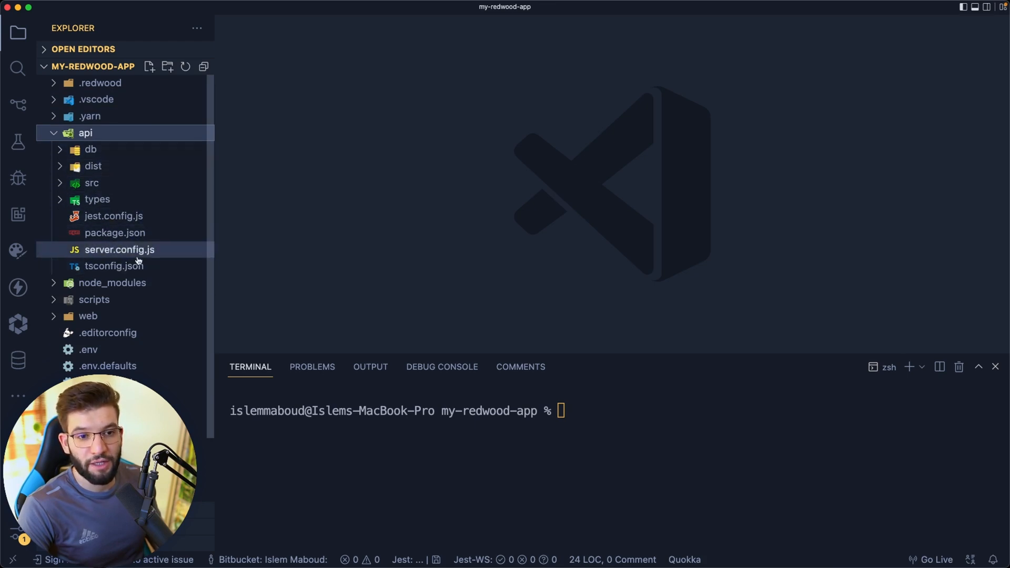
mouse_move(145, 170)
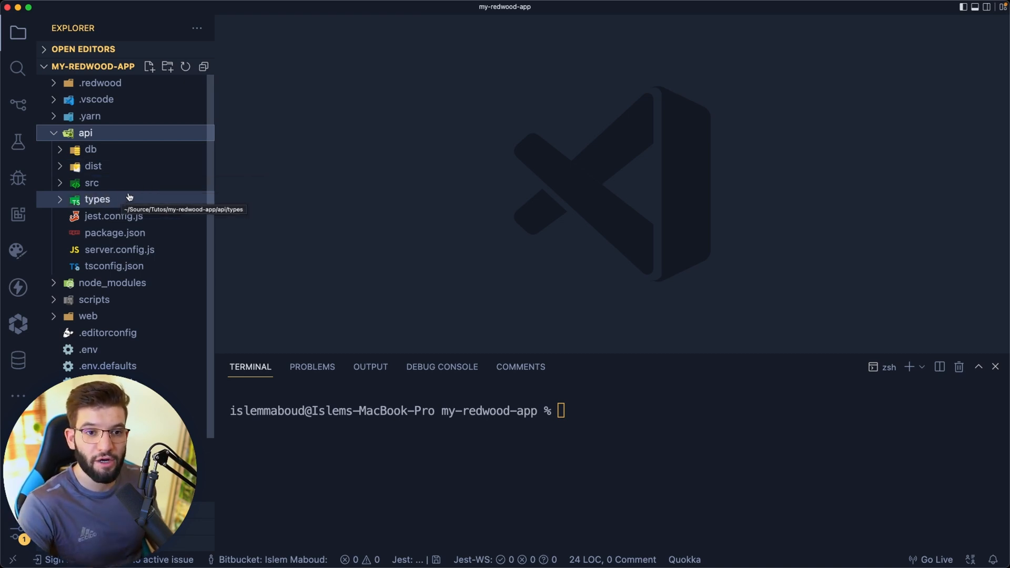
mouse_move(92, 182)
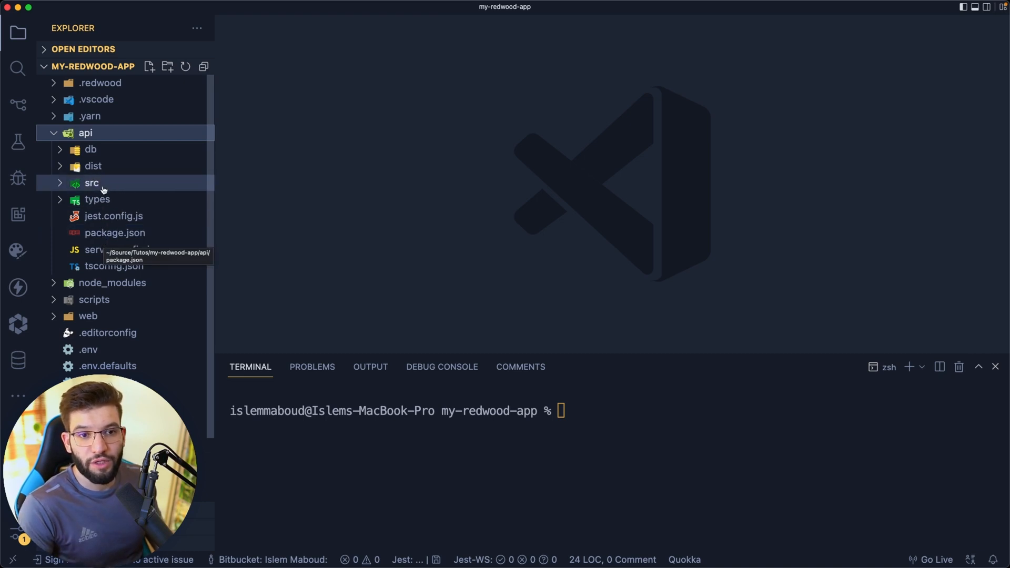
click(92, 183)
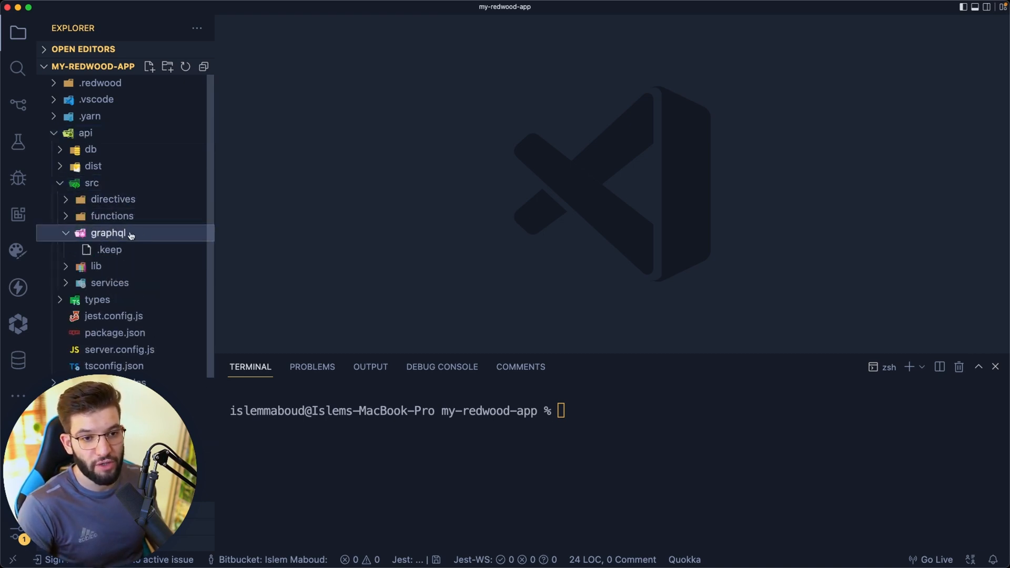
click(109, 233)
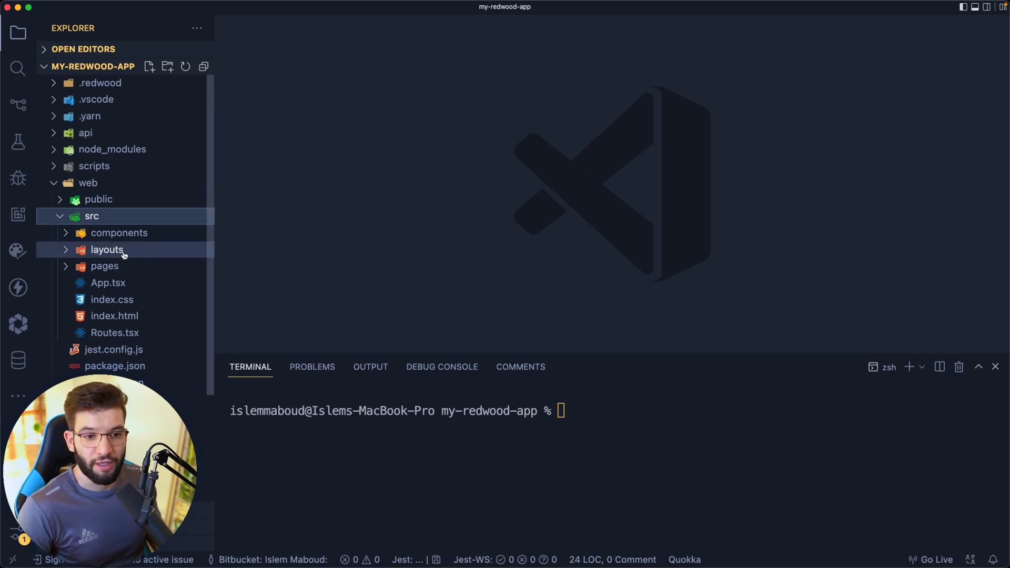
mouse_move(107, 250)
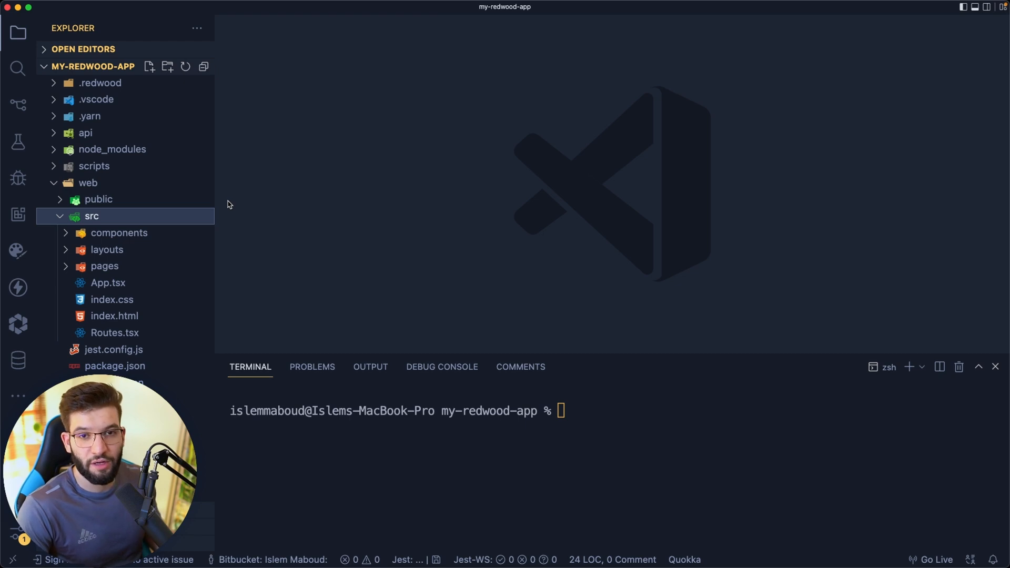
Step: Open the example-todo project as the VS Code workspace
click(119, 233)
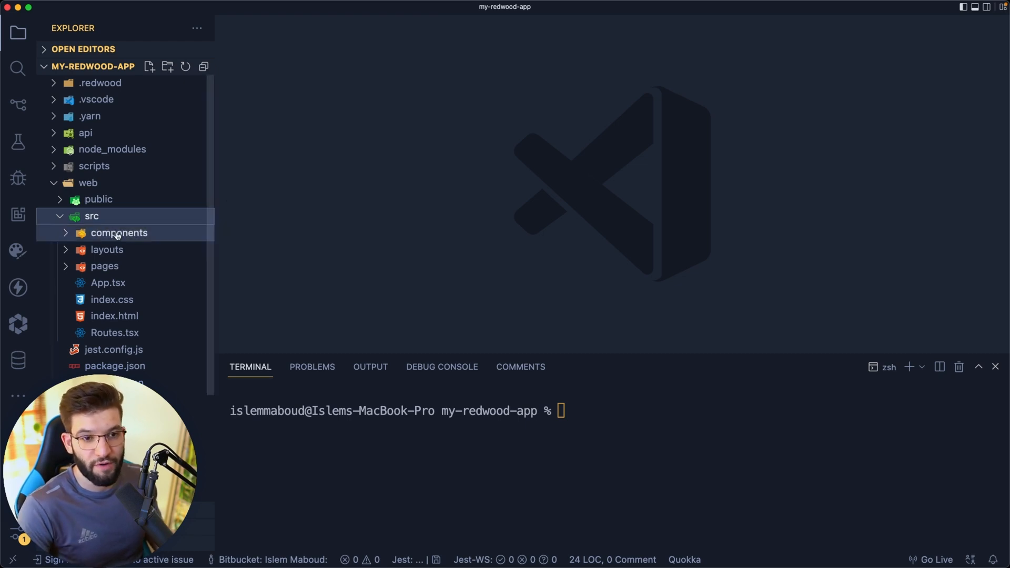
click(92, 216)
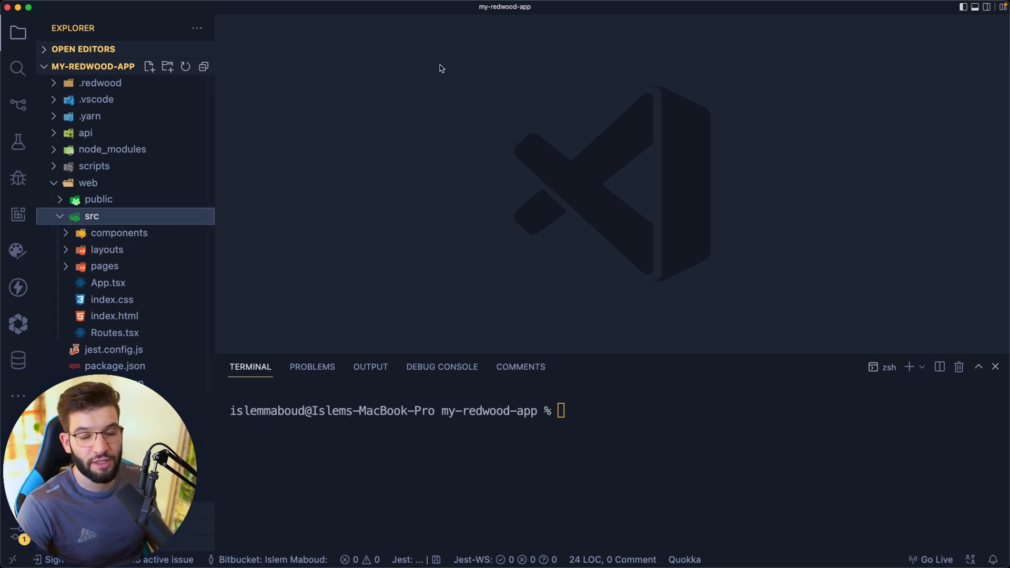
click(104, 266)
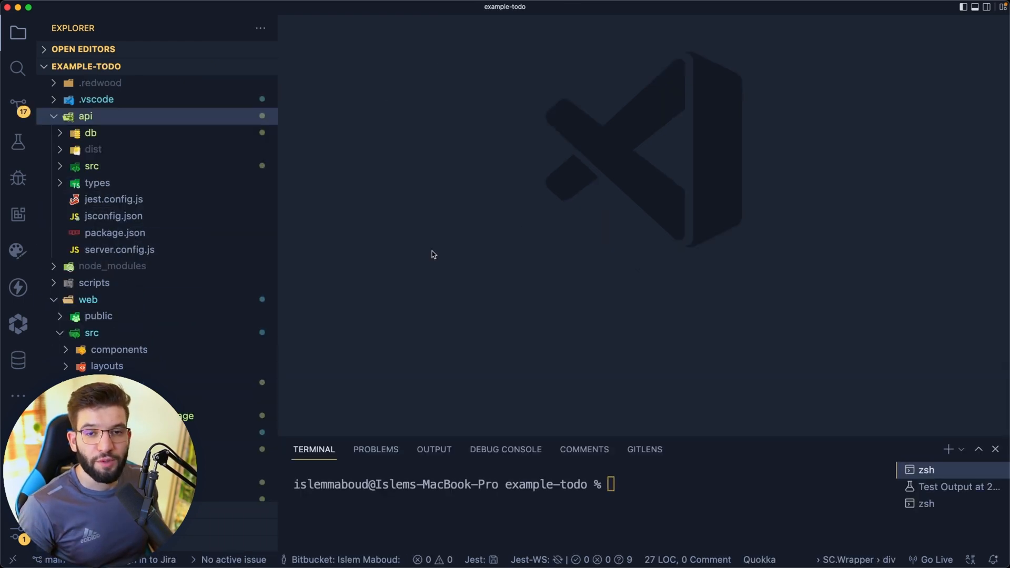
click(114, 216)
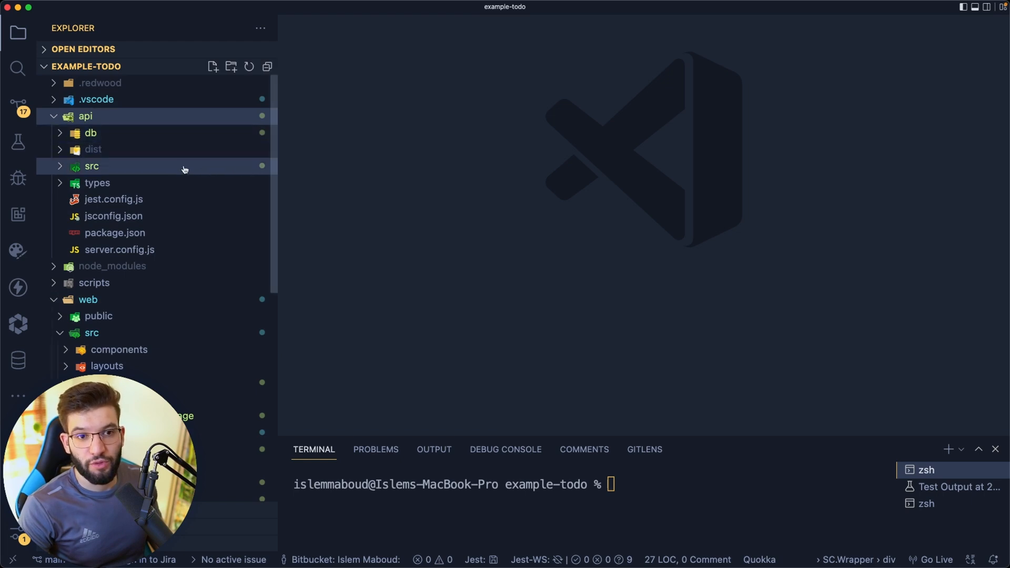
mouse_move(92, 166)
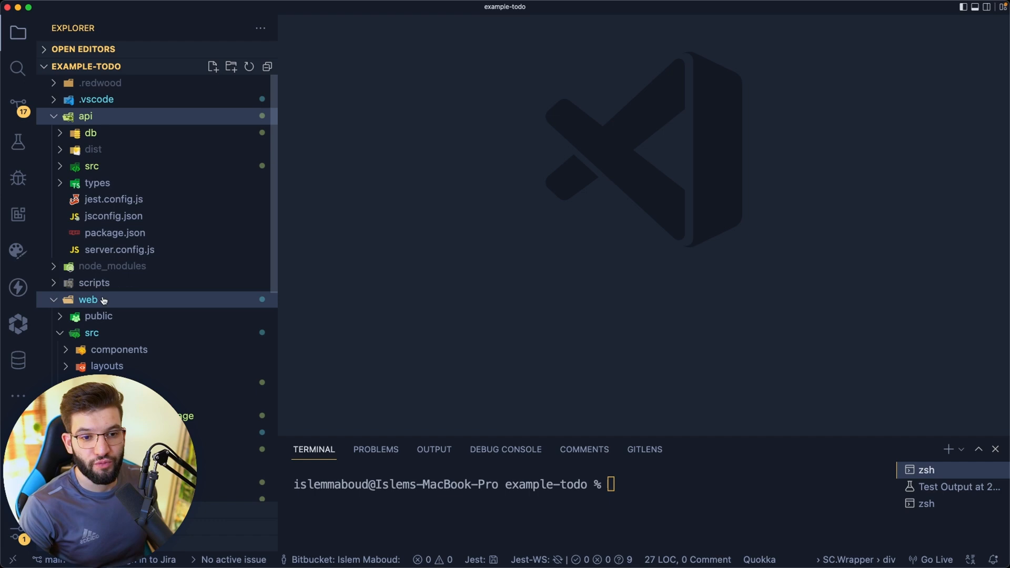
click(92, 332)
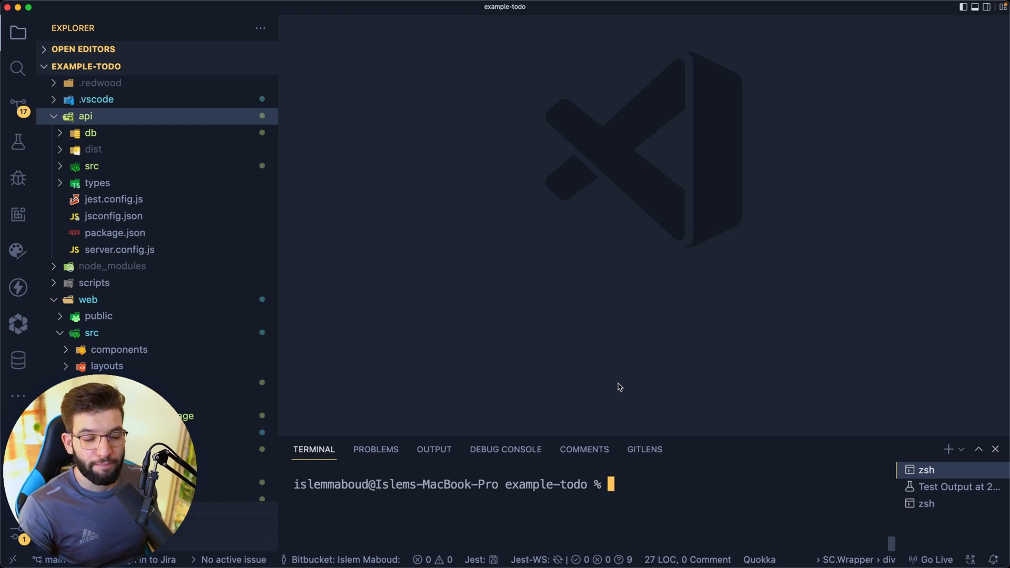
mouse_move(689, 435)
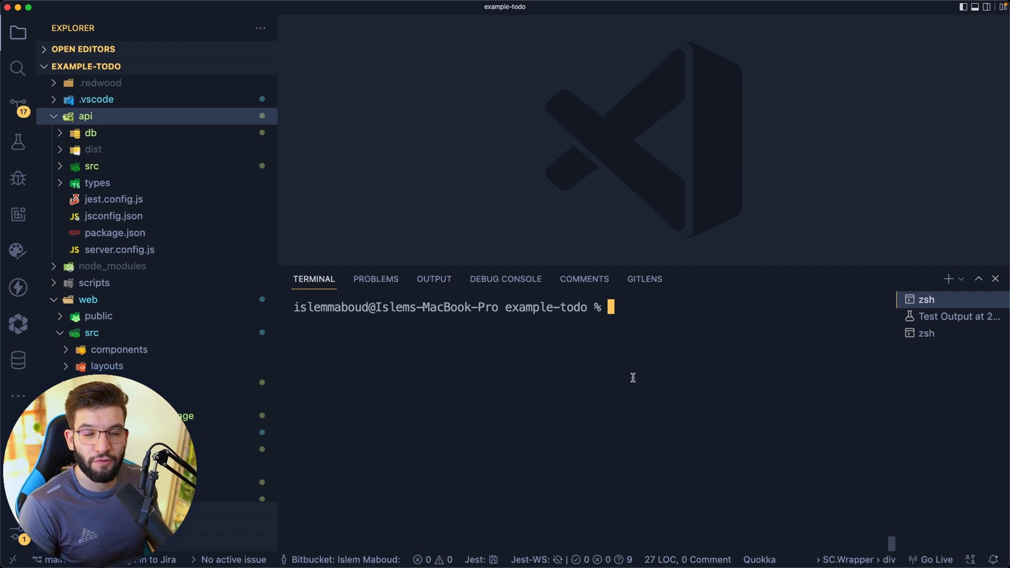
mouse_move(632, 348)
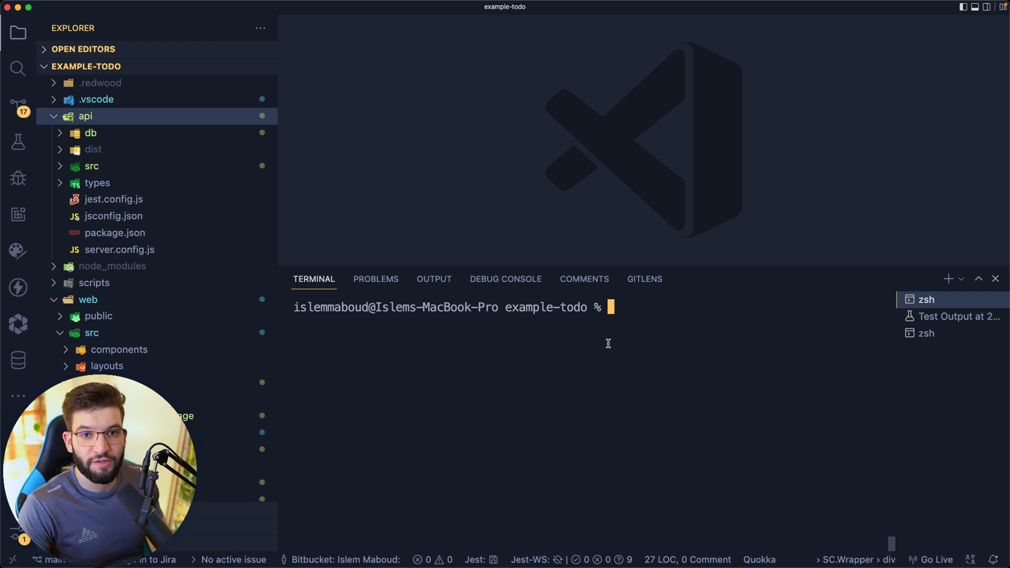
mouse_move(608, 322)
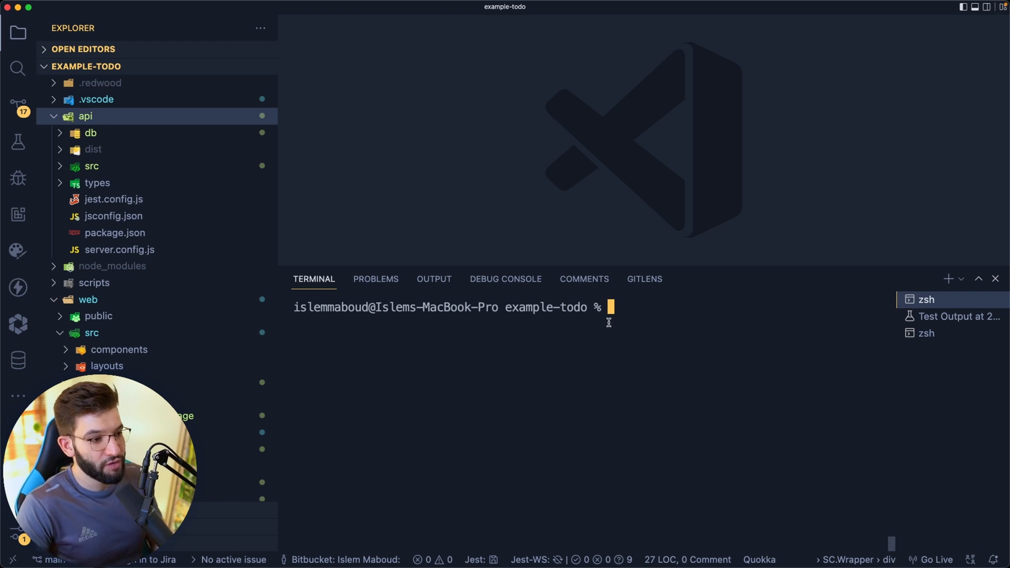
Step: Run yarn rw --help and scroll through the listed Redwood CLI commands
text(yarn)
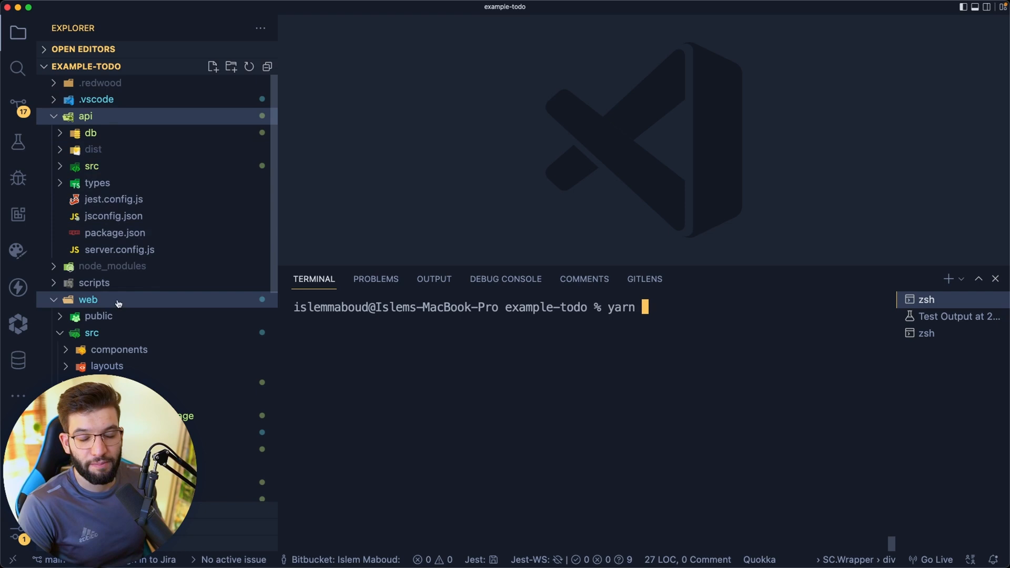
text(red)
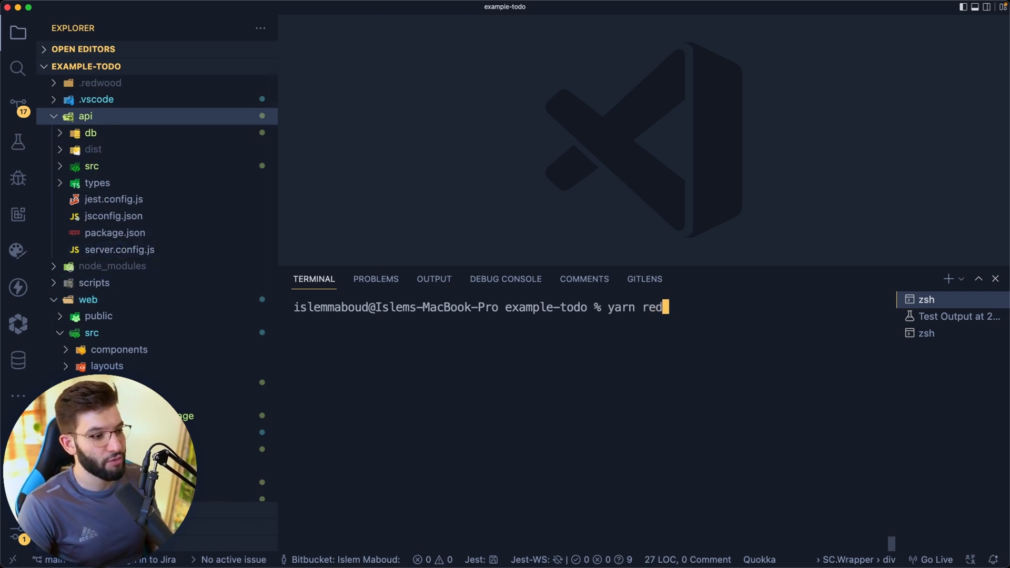
text(rw --help)
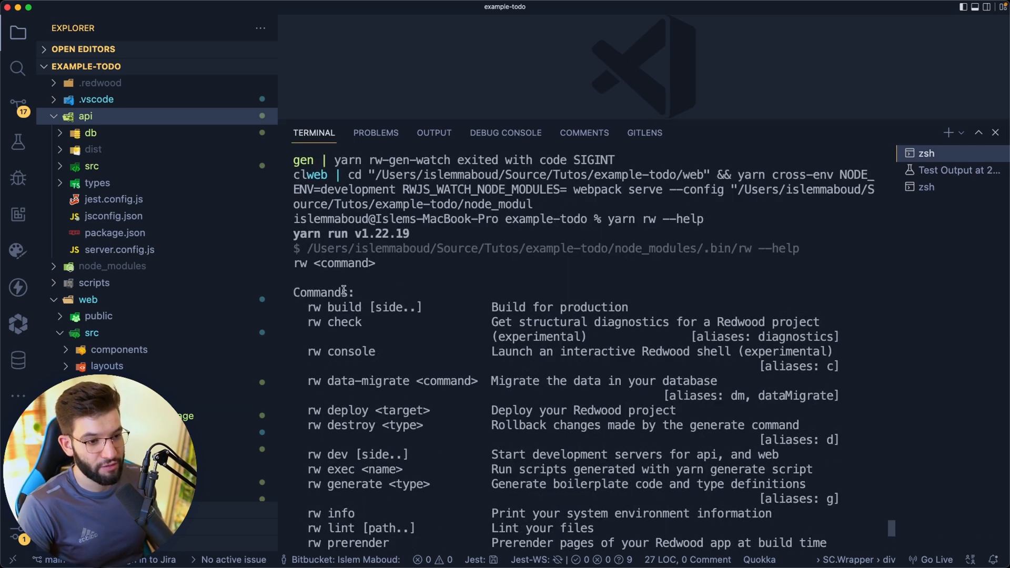
scroll(down, 3)
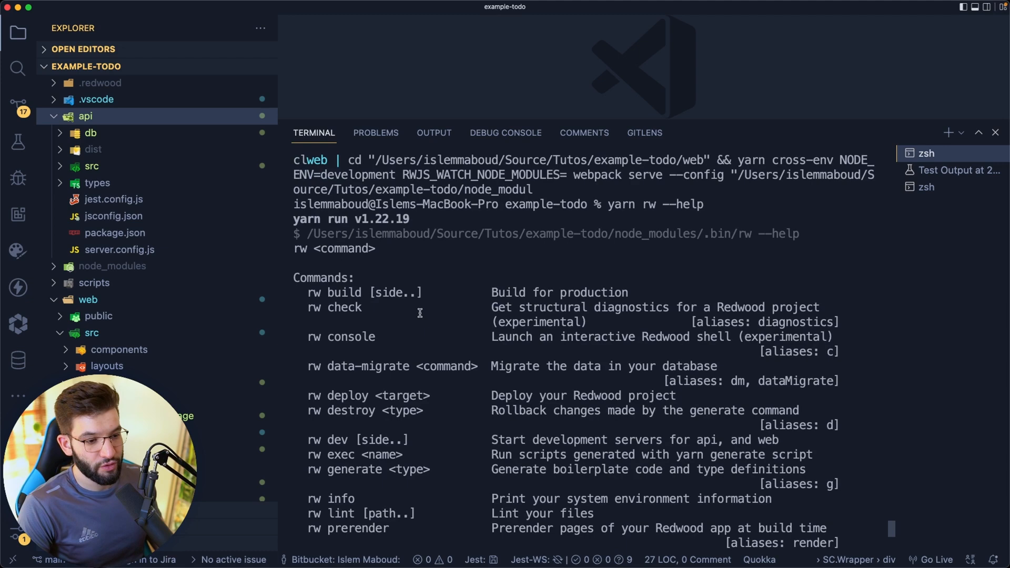
scroll(down, 3)
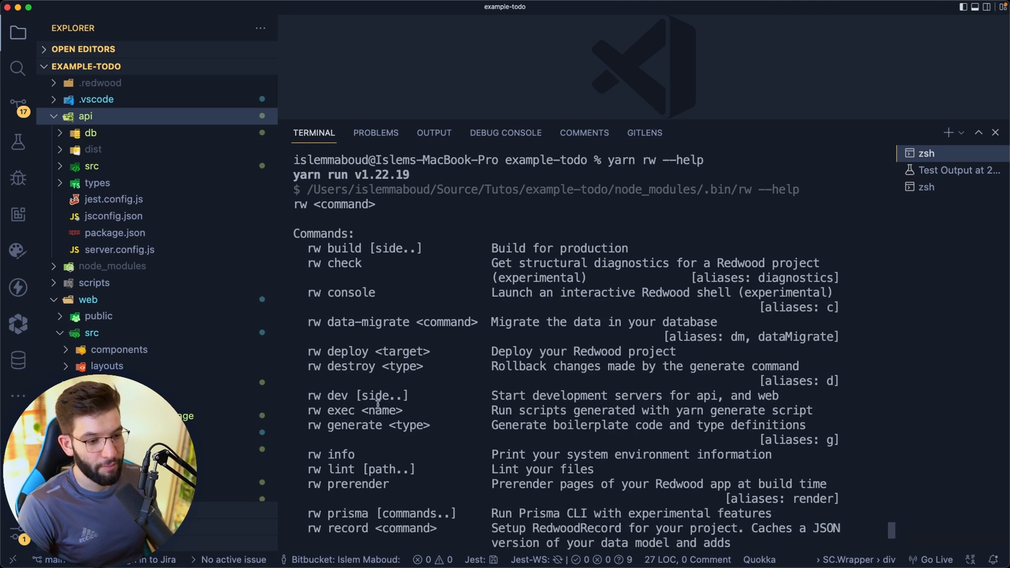
scroll(down, 3)
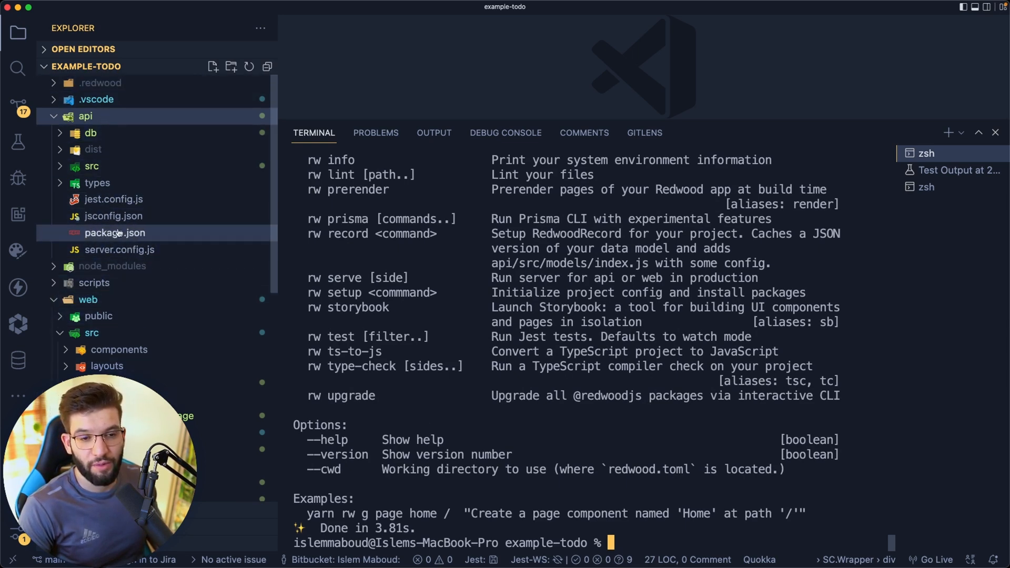
text(yarn rw)
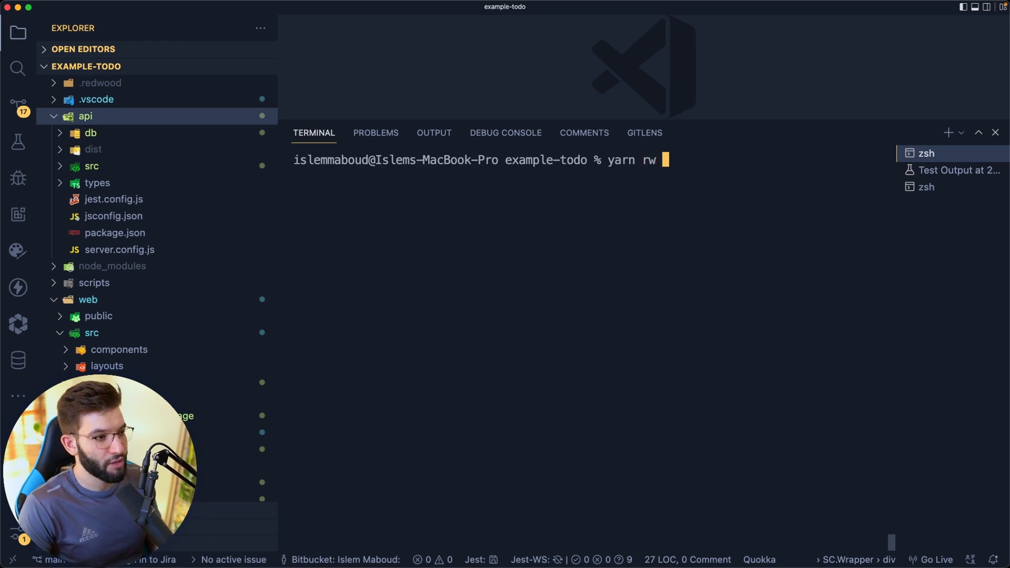
Step: Run yarn rw dev to launch the api and web dev servers
text(dev)
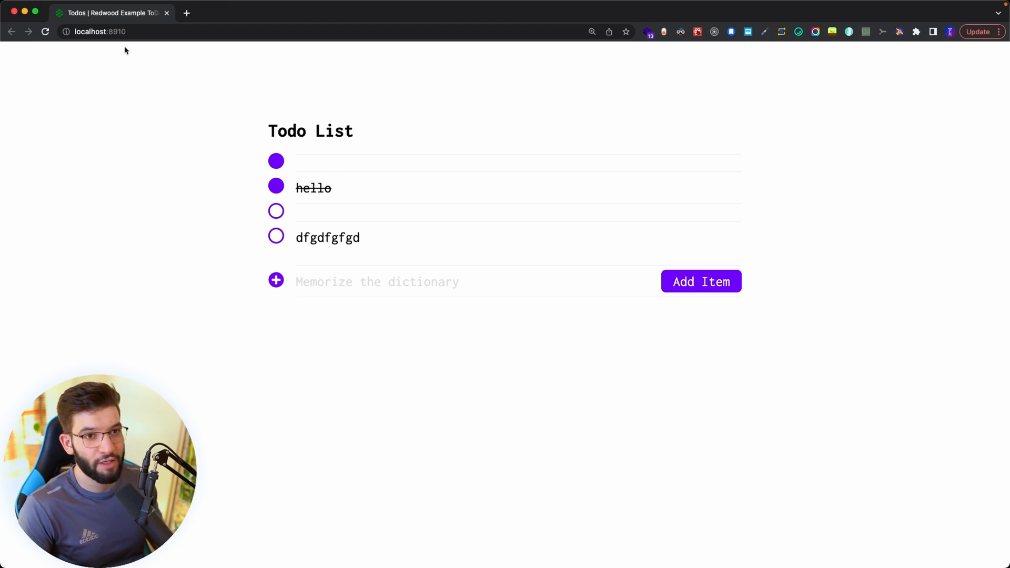
mouse_move(193, 163)
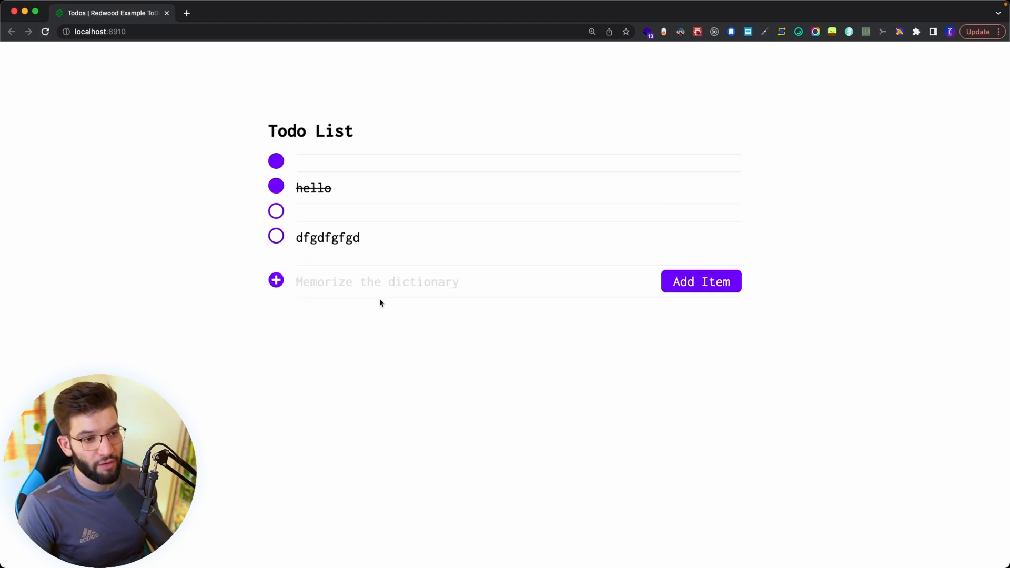
Step: Log into the Todo app as the saved user alex
click(100, 32)
text(/login)
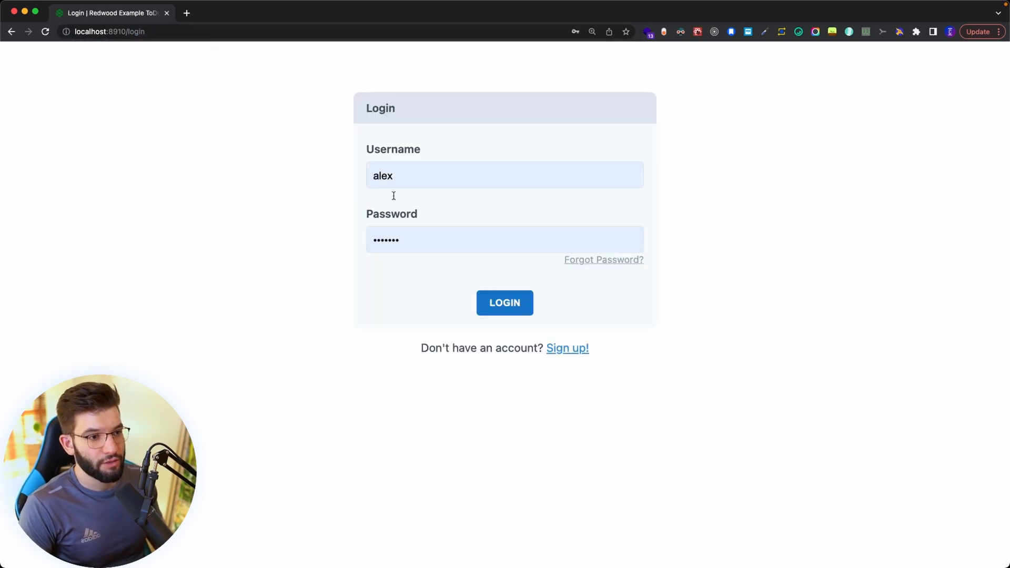
click(566, 348)
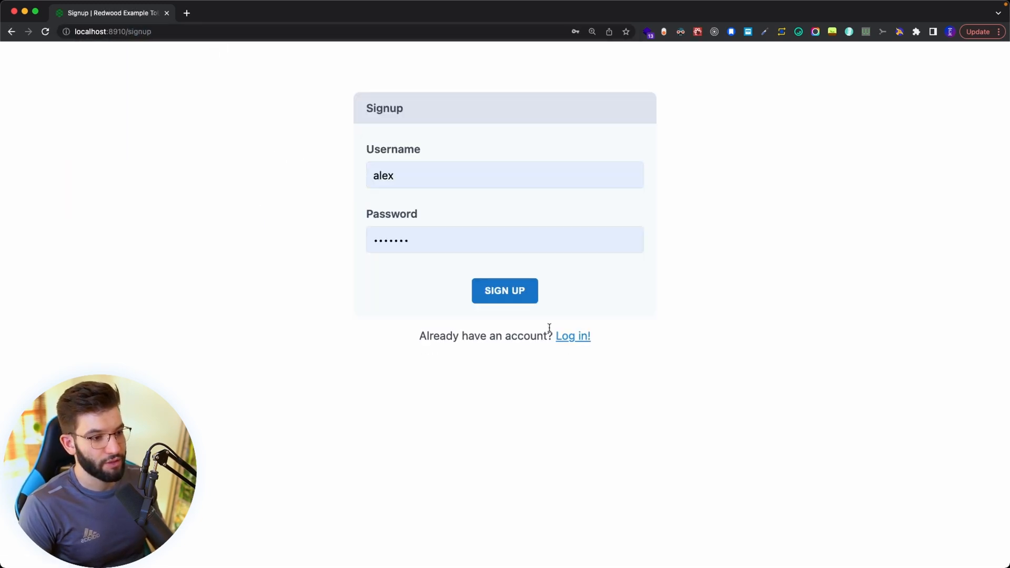
click(571, 336)
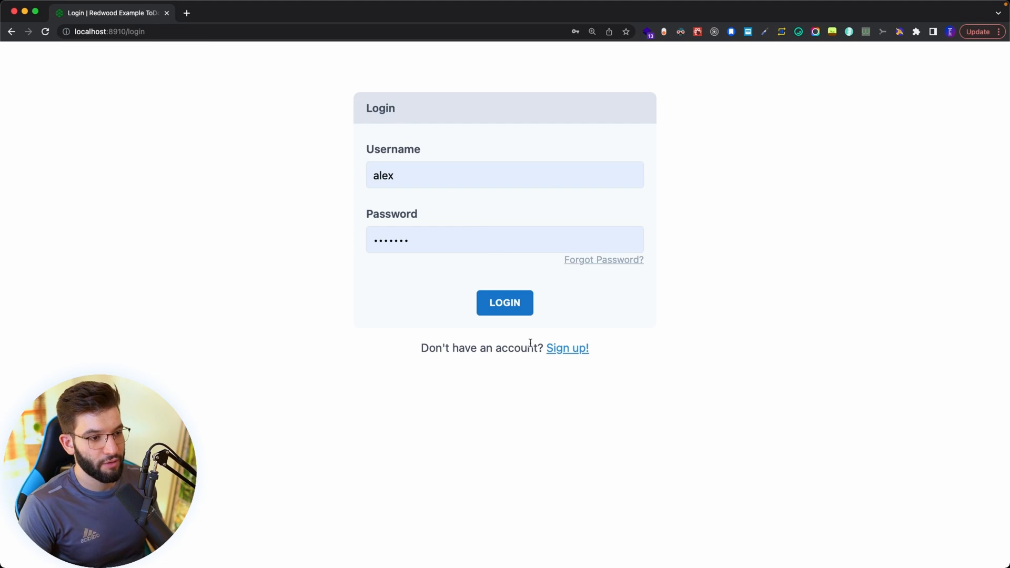
click(504, 303)
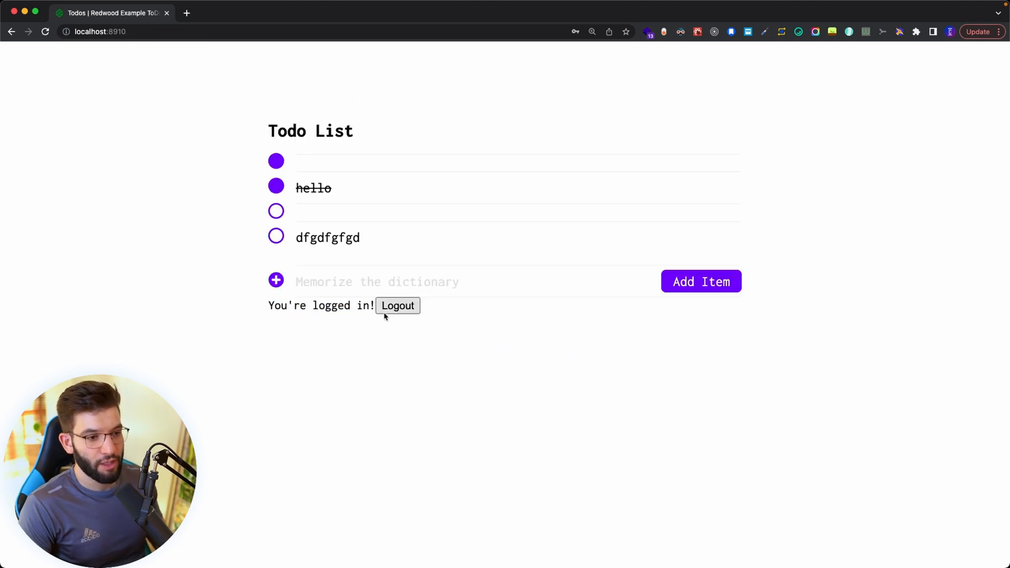
Step: Add the todo item 'Create vid tutorial' to the list
click(276, 236)
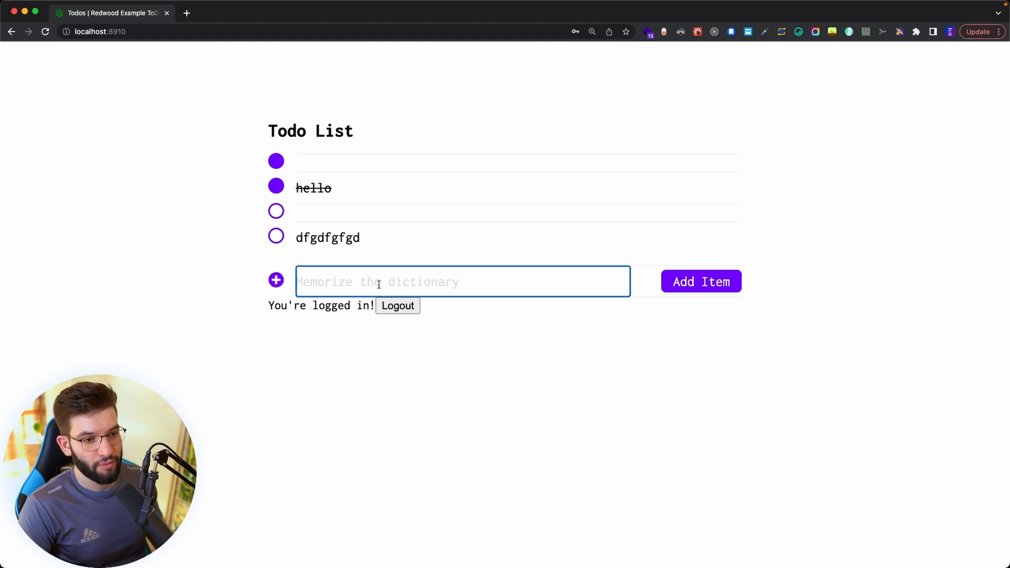
text(Create vid)
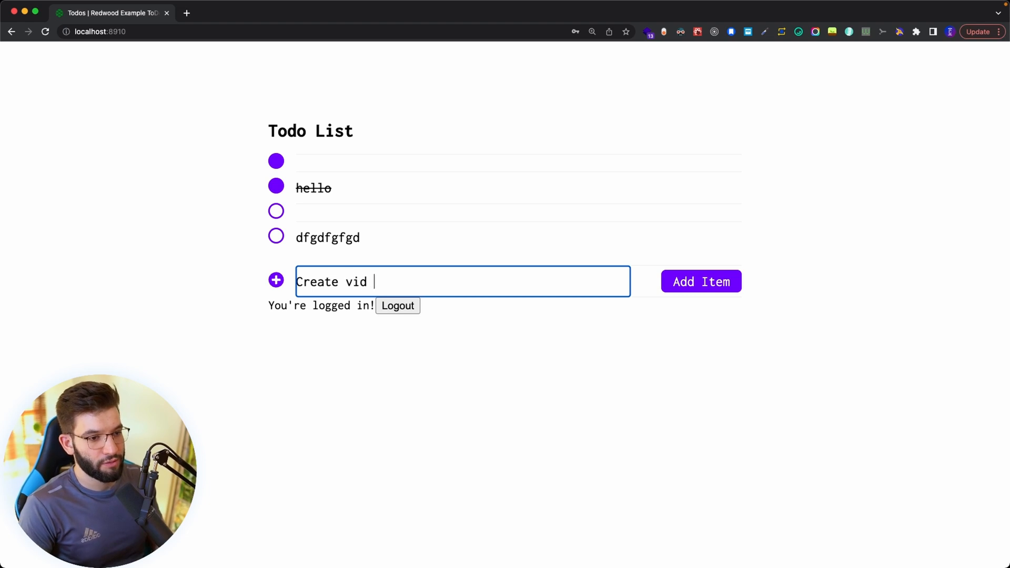
click(700, 282)
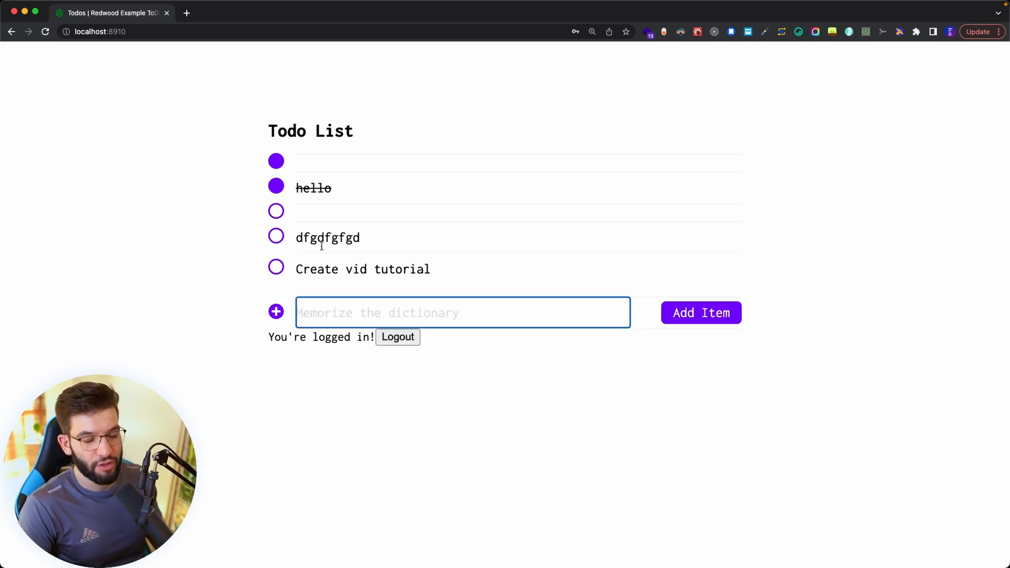
mouse_move(787, 395)
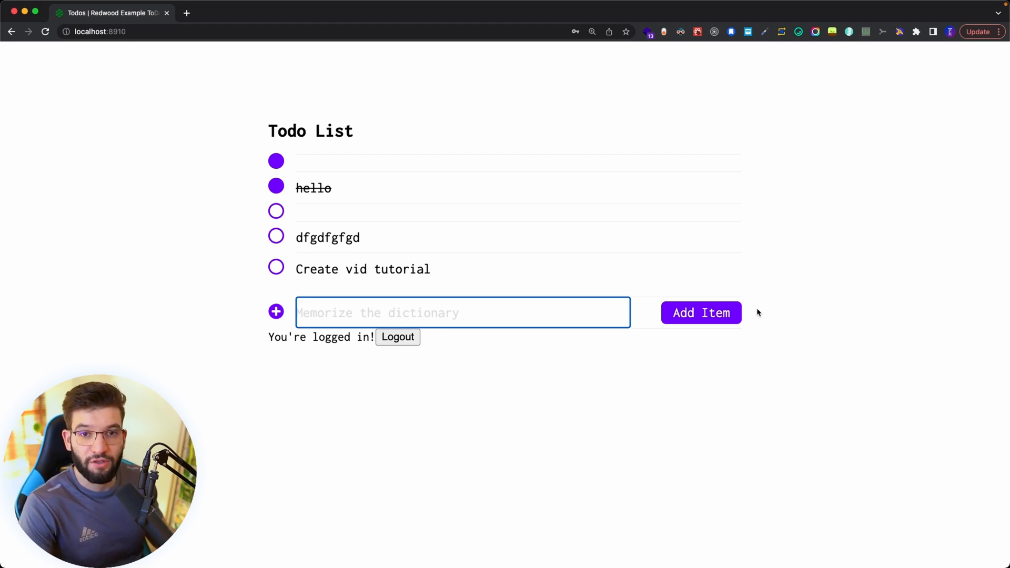
mouse_move(578, 364)
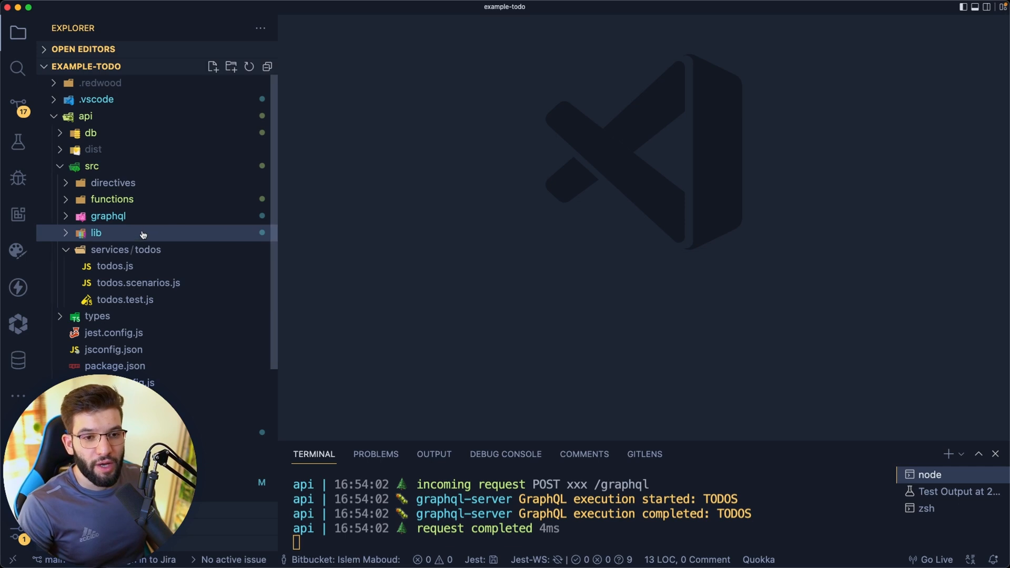
Step: Expand api/src/lib and open db.js with its Prisma client setup
click(85, 116)
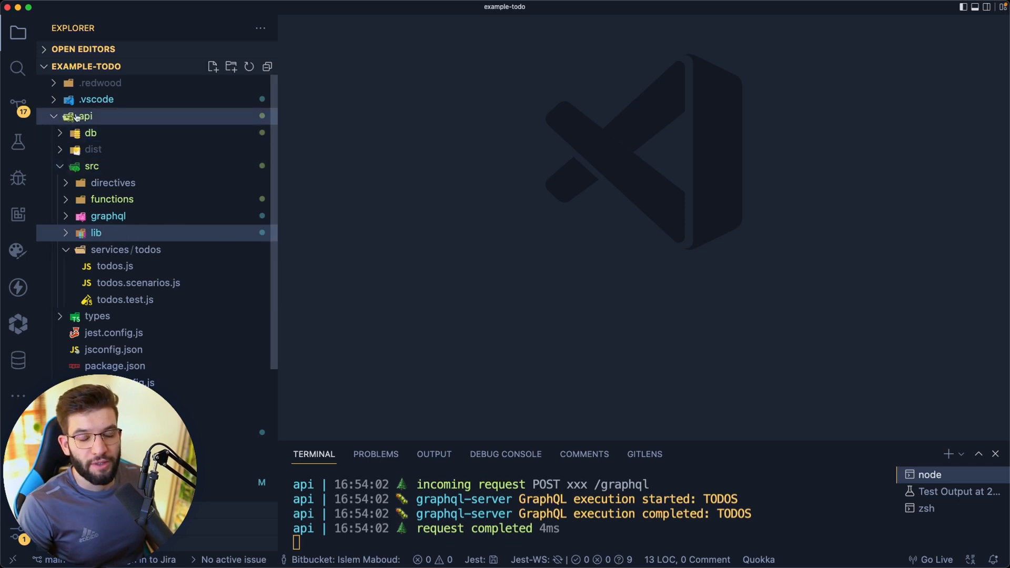
mouse_move(150, 200)
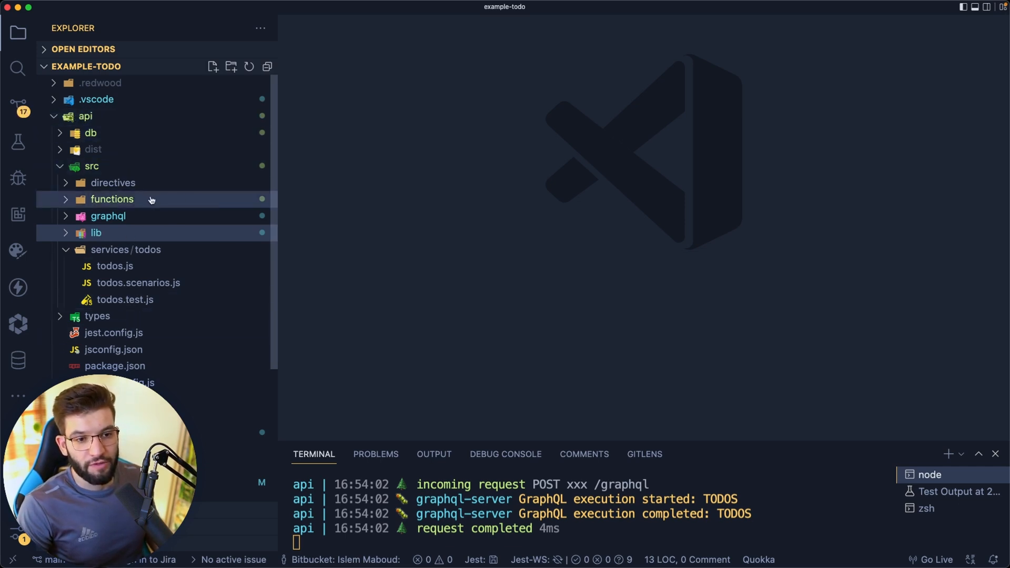
click(114, 266)
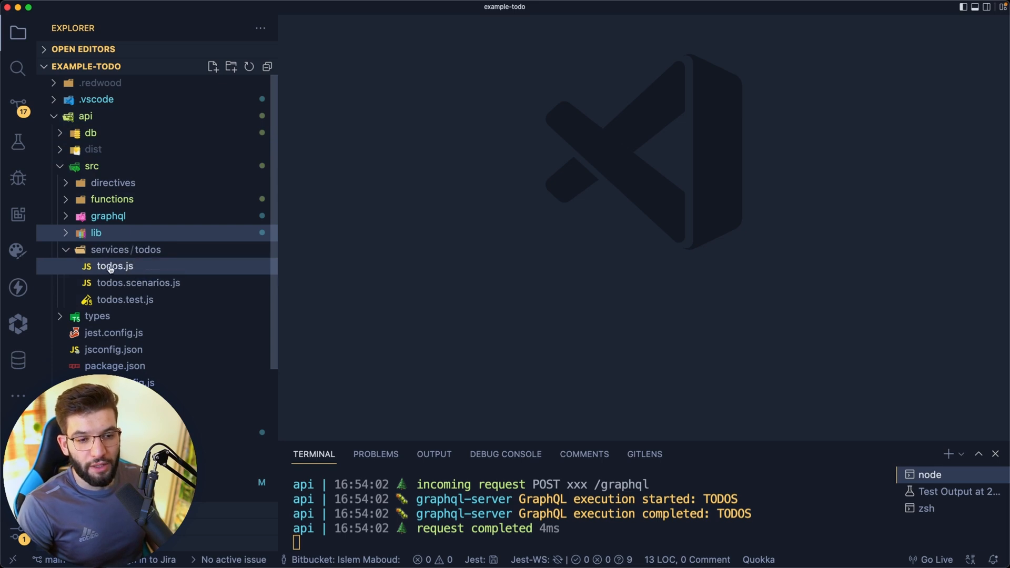
click(95, 232)
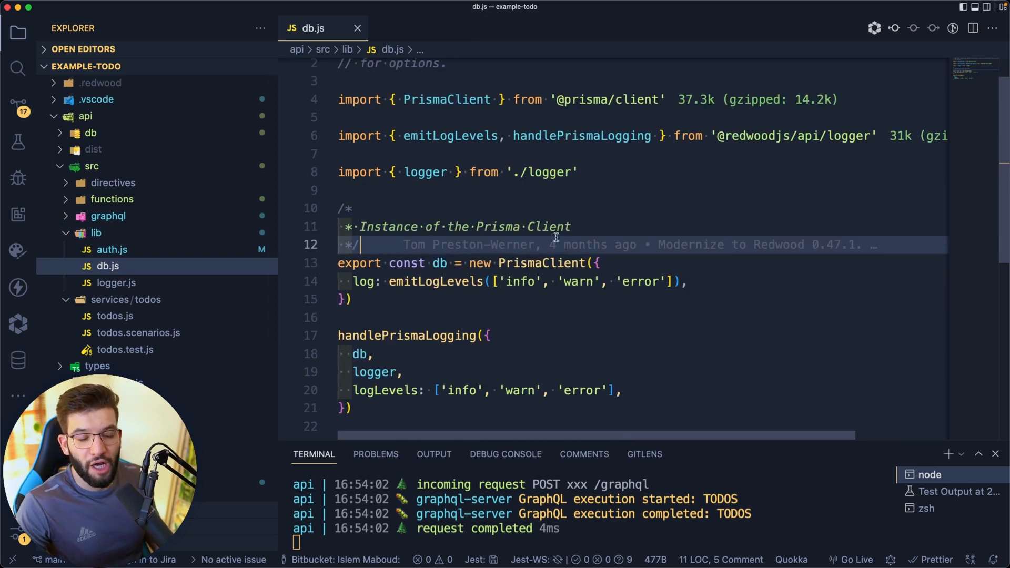
mouse_move(355, 254)
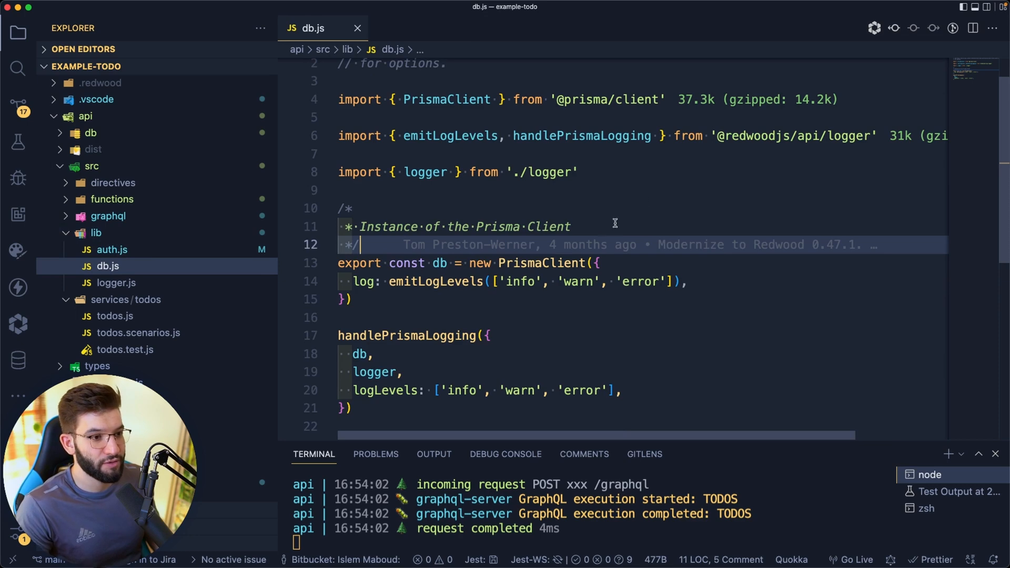
scroll(down, 3)
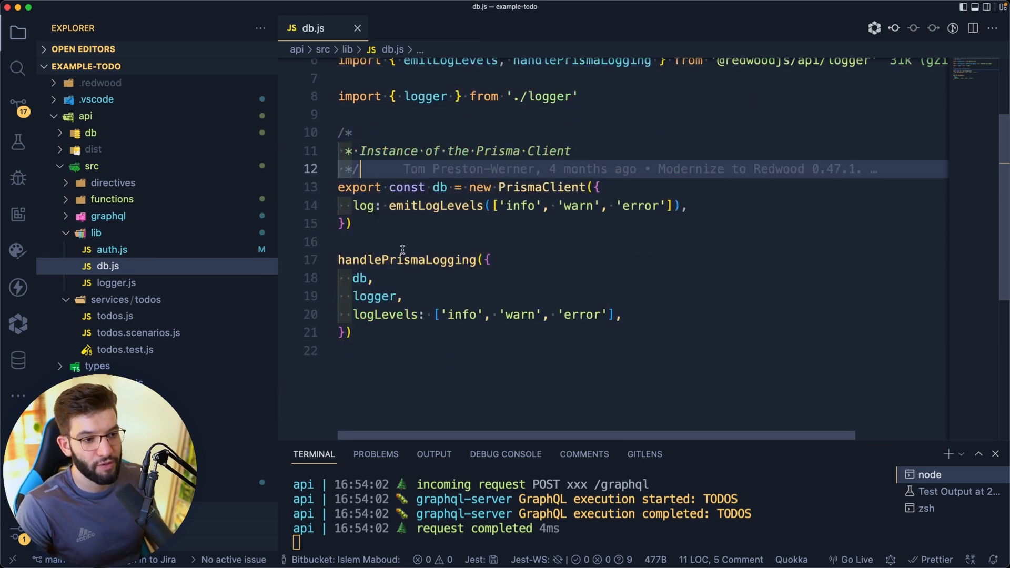
mouse_move(392, 286)
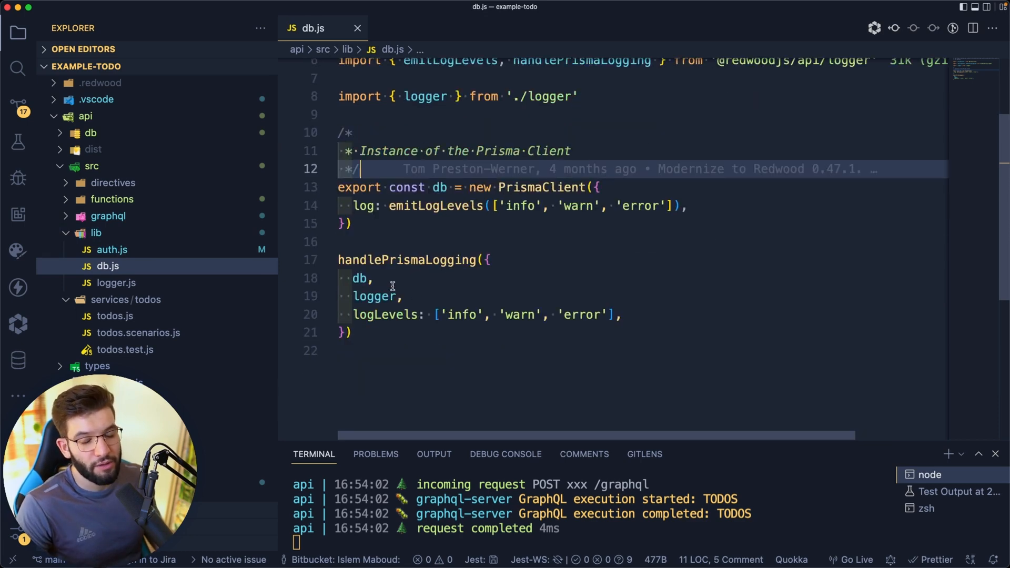
mouse_move(599, 309)
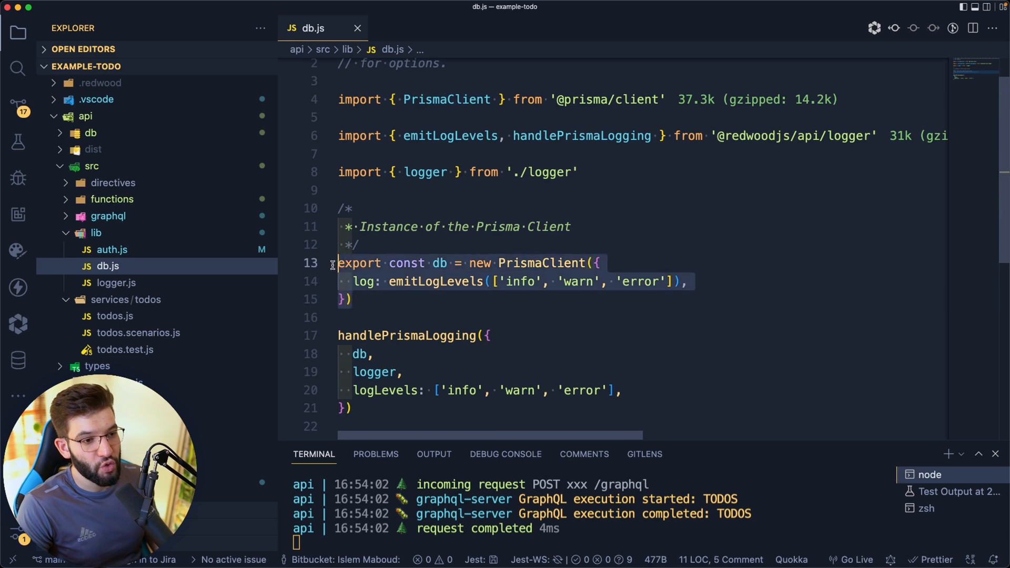
mouse_move(541, 263)
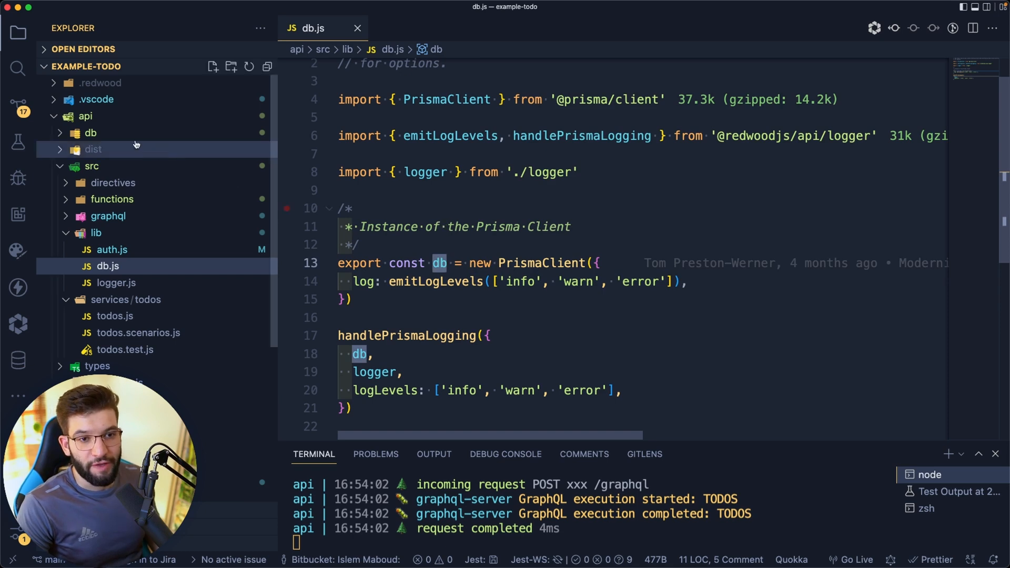
Step: Expand api/db, open schema.prisma and scroll through its models
click(90, 133)
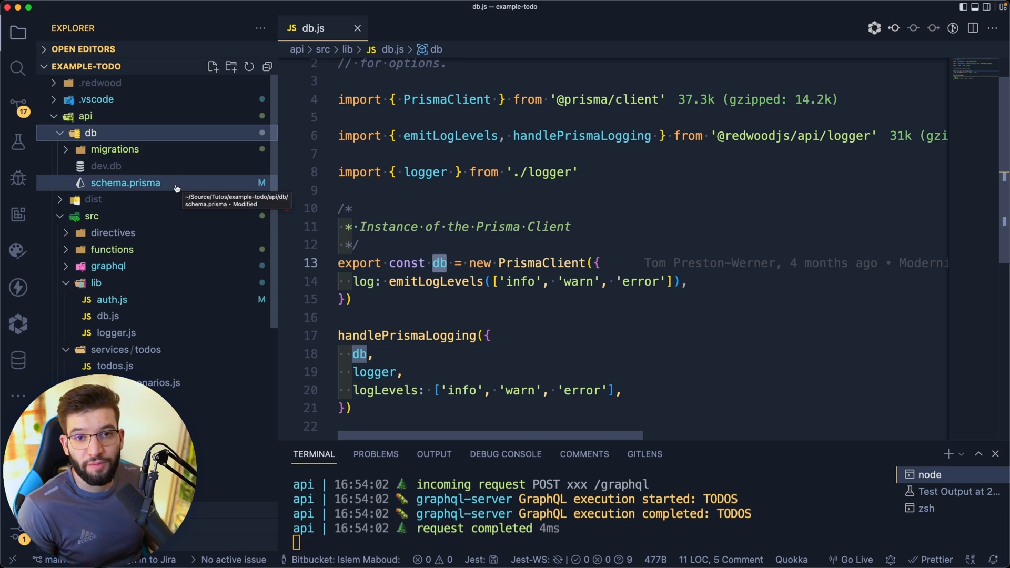
mouse_move(201, 166)
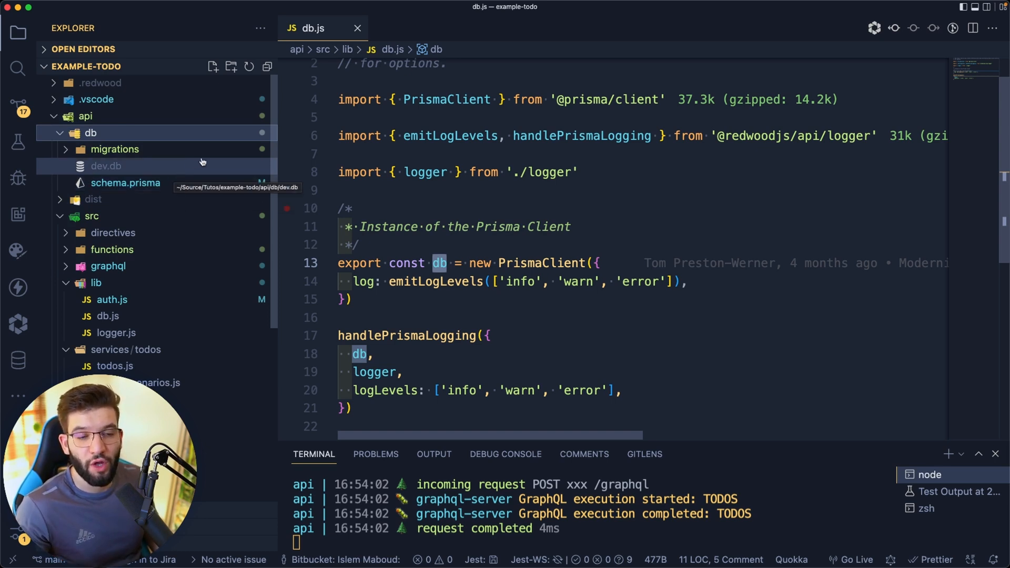
mouse_move(565, 151)
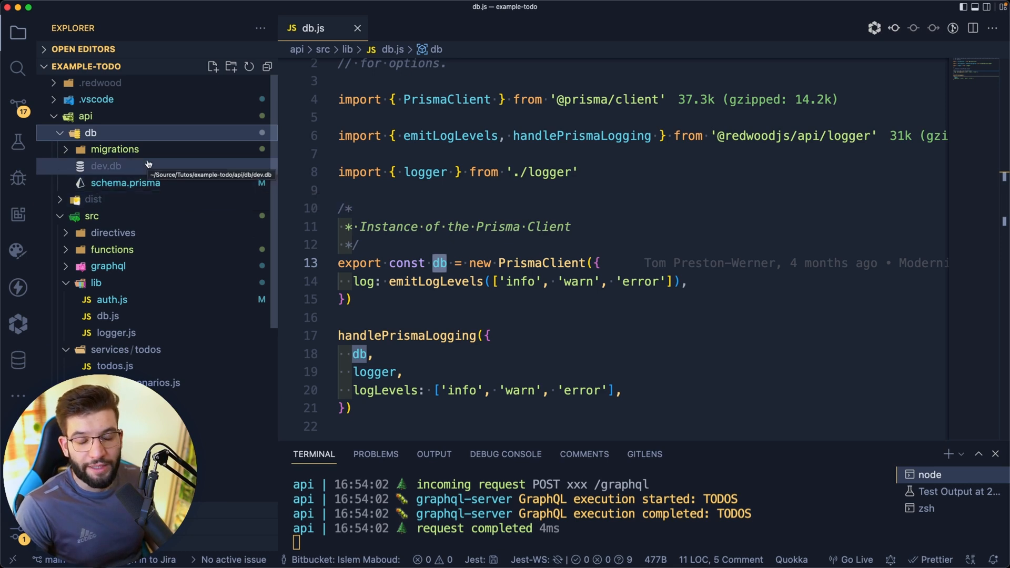
mouse_move(115, 172)
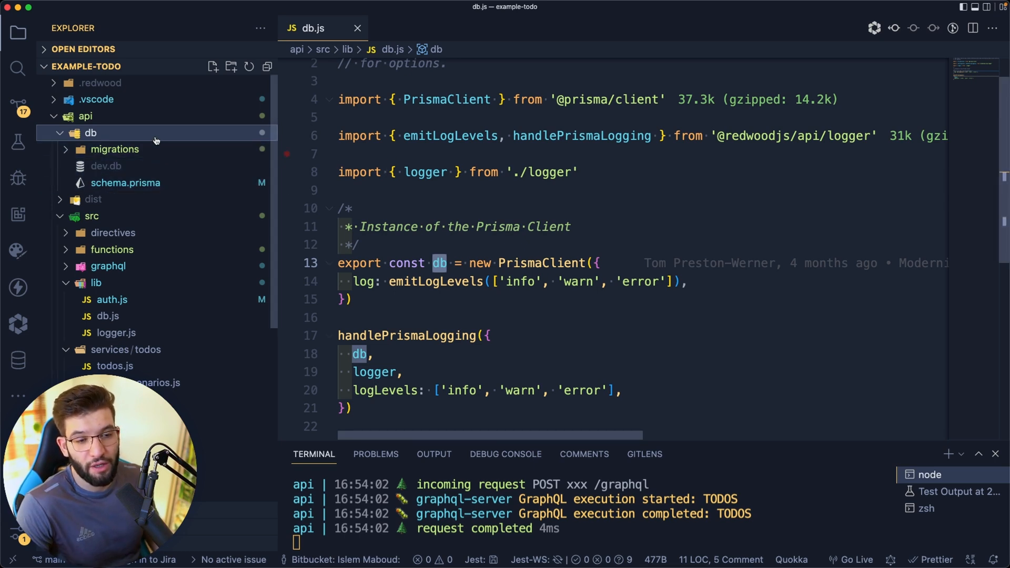
click(126, 183)
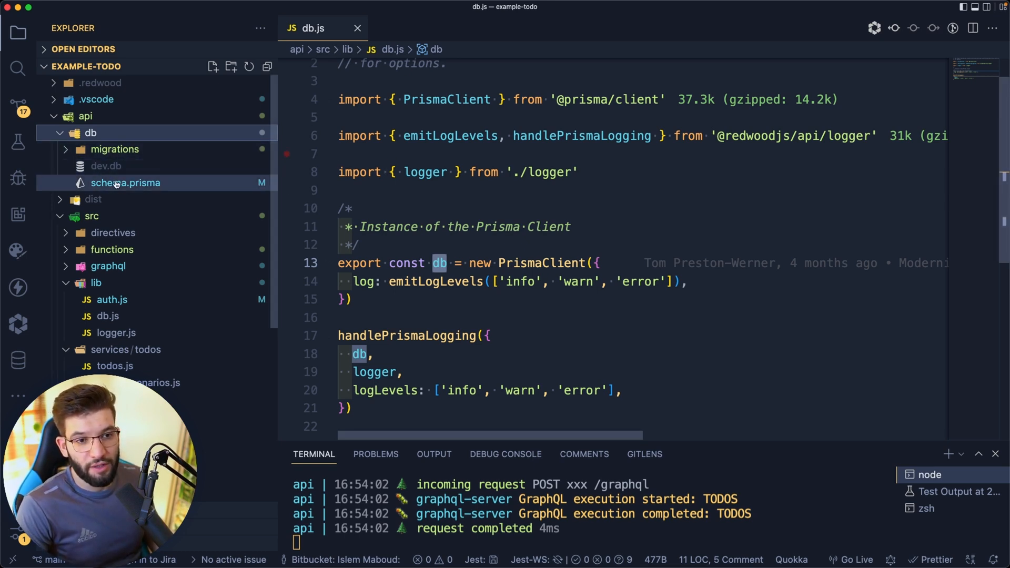
click(125, 183)
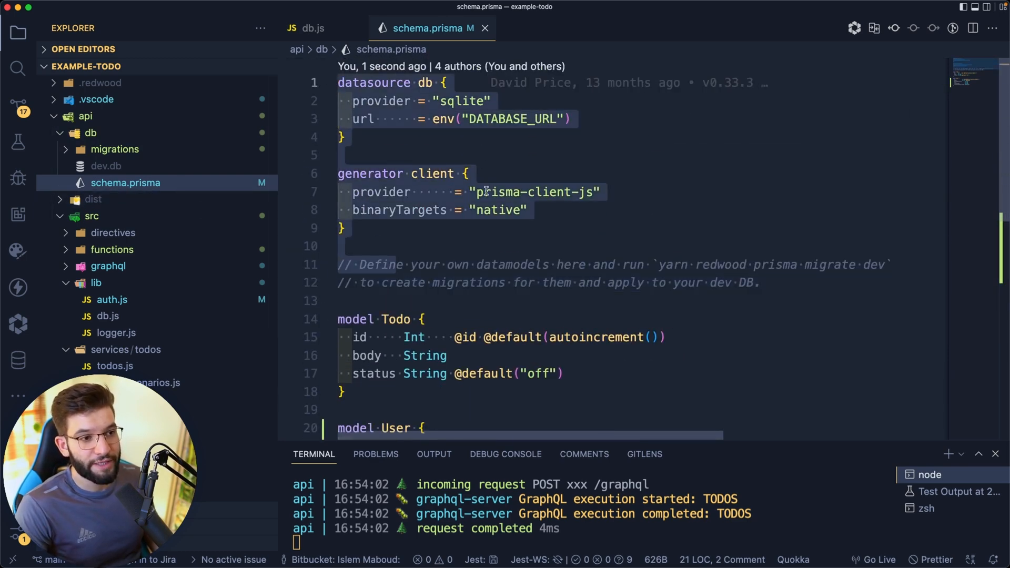
scroll(down, 3)
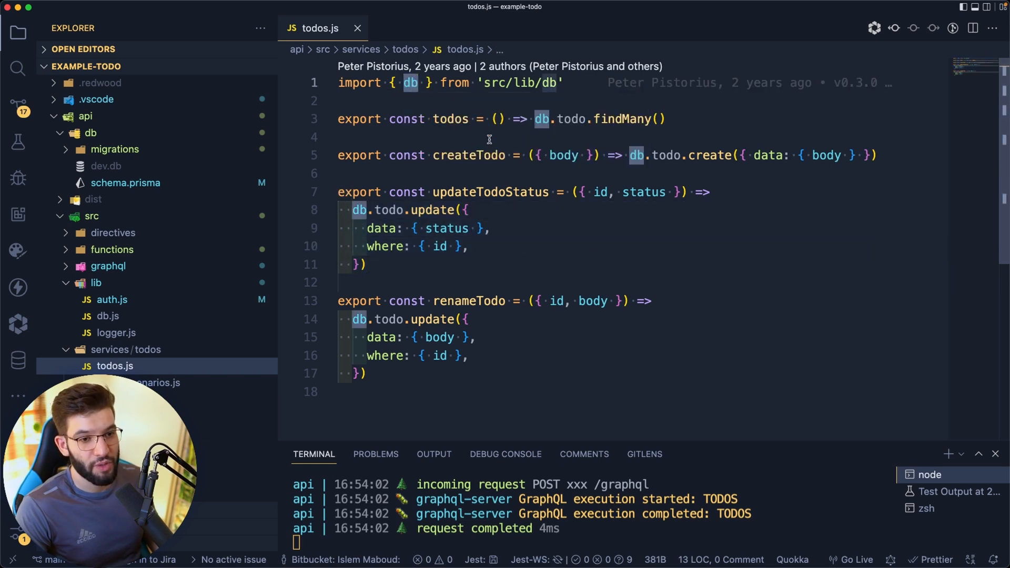
Step: Open todos.scenarios.js with its standard two-todo scenario
click(151, 383)
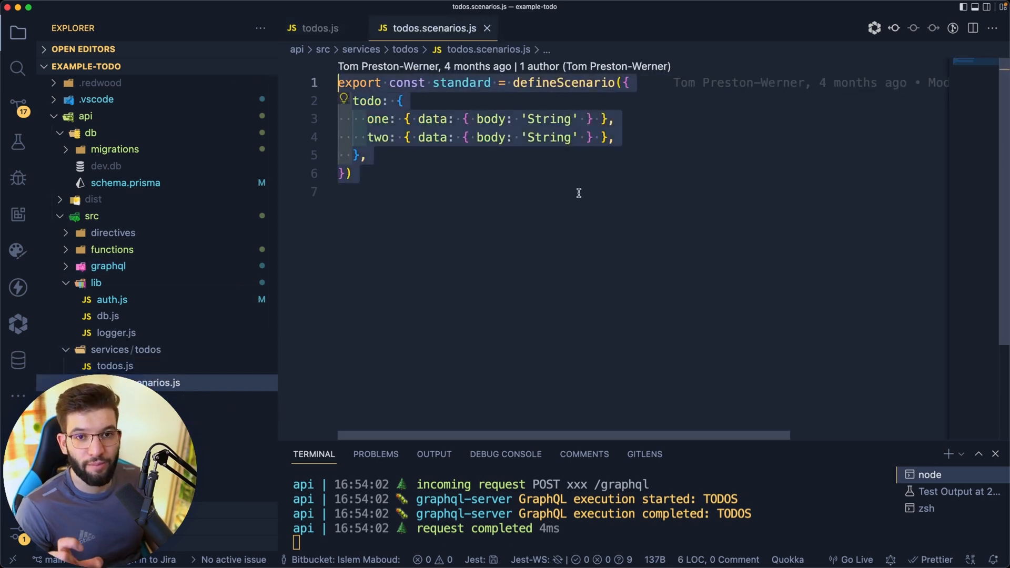
mouse_move(555, 209)
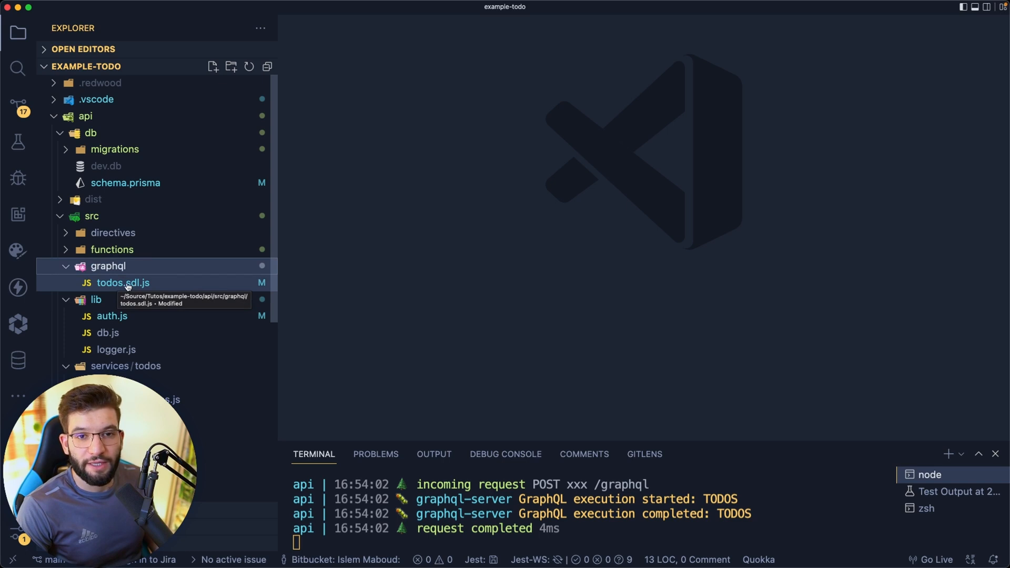
Step: Open todos.sdl.js and expand the directives/requireAuth folder in the Explorer
click(123, 283)
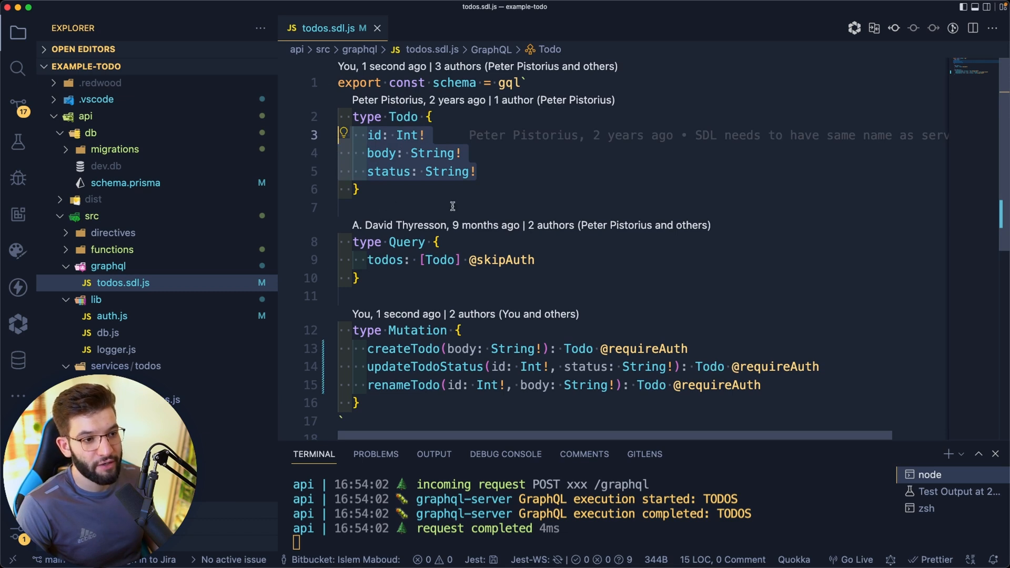
scroll(down, 3)
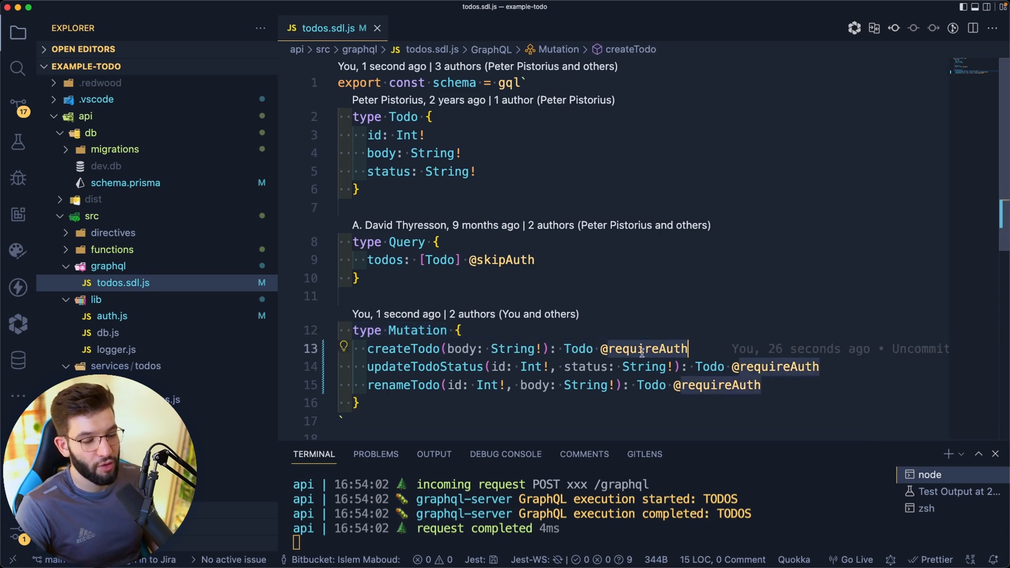
click(112, 233)
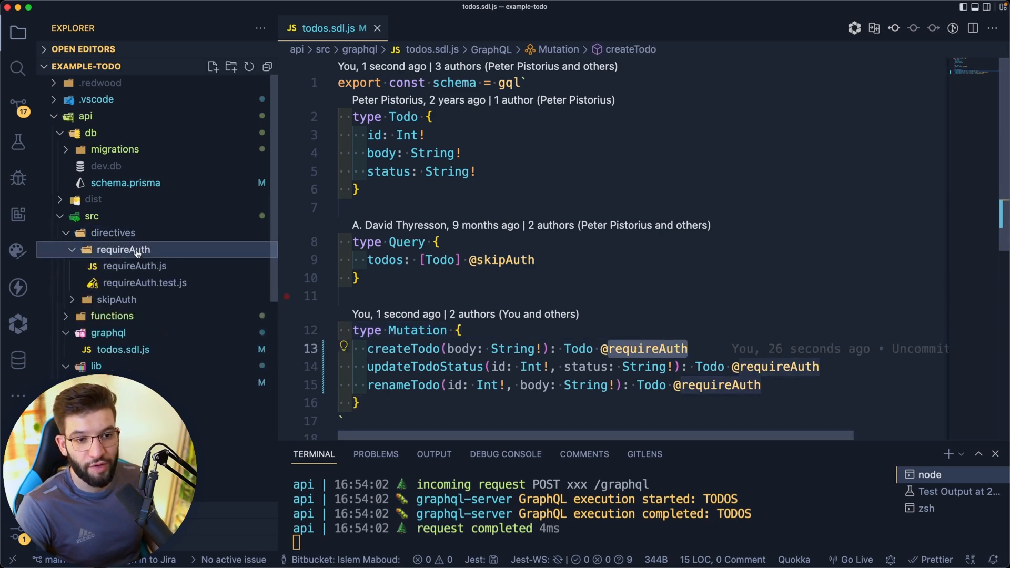
Step: View requireAuth.js, collapse the requireAuth folder, and expand the functions folder
click(134, 266)
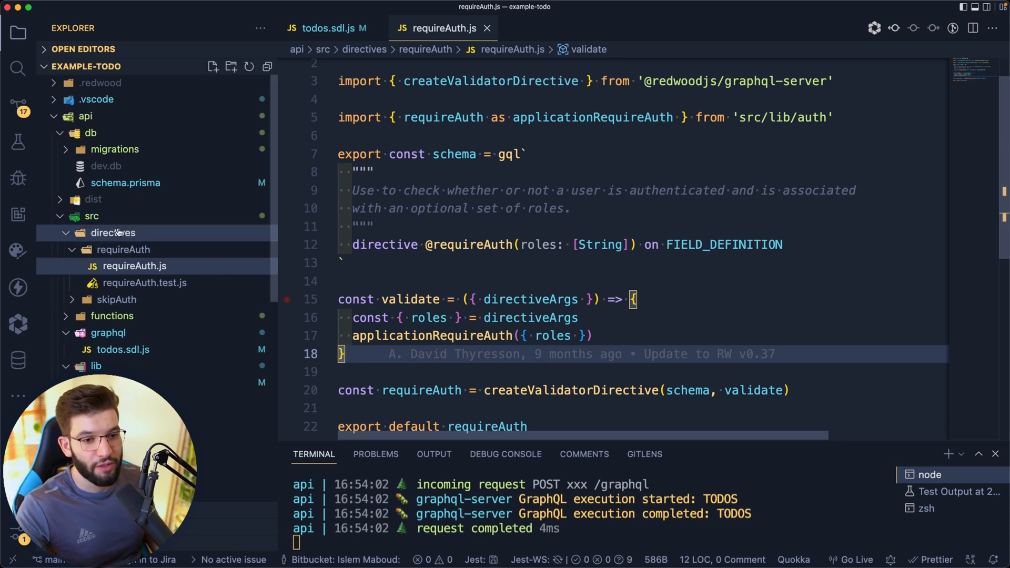
mouse_move(122, 249)
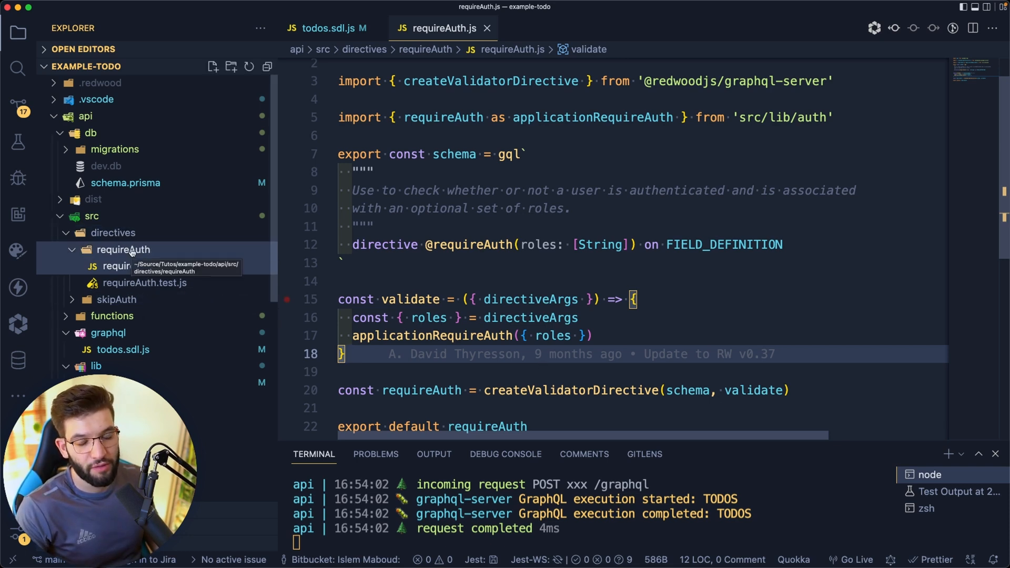
click(122, 249)
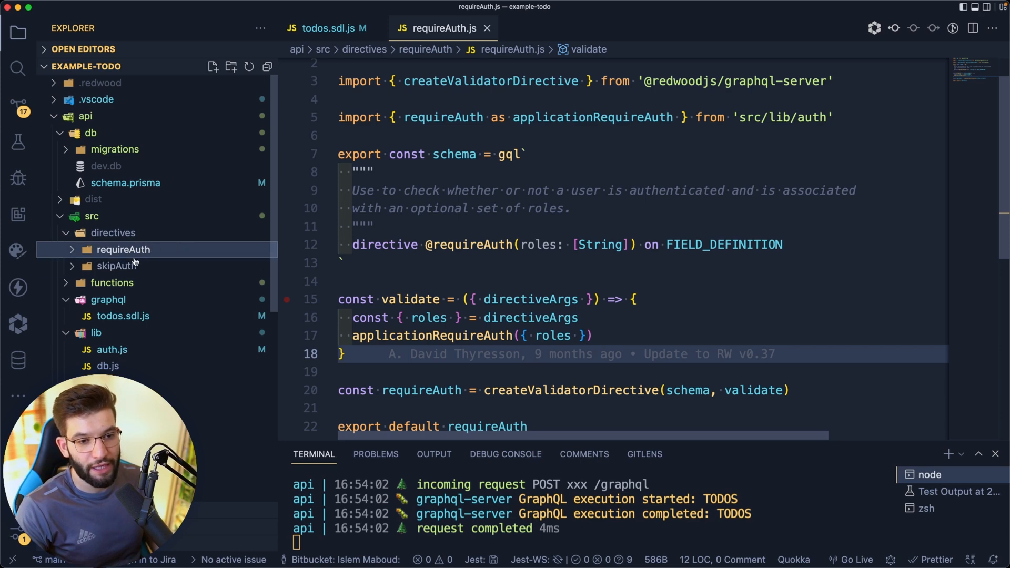
click(109, 332)
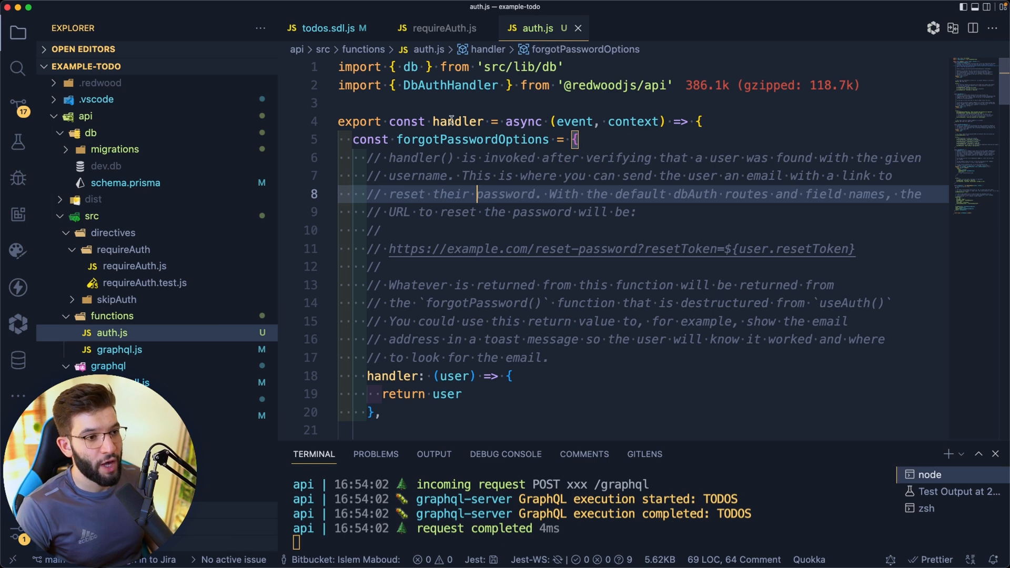
mouse_move(635, 125)
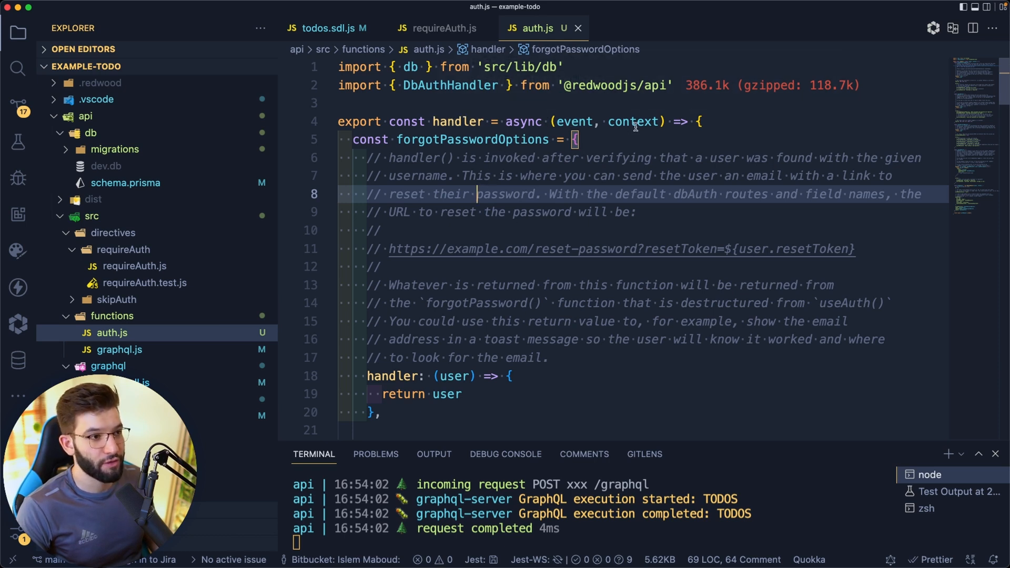
Step: Highlight handler uses while scrolling auth.js, then open functions/graphql.js
click(459, 121)
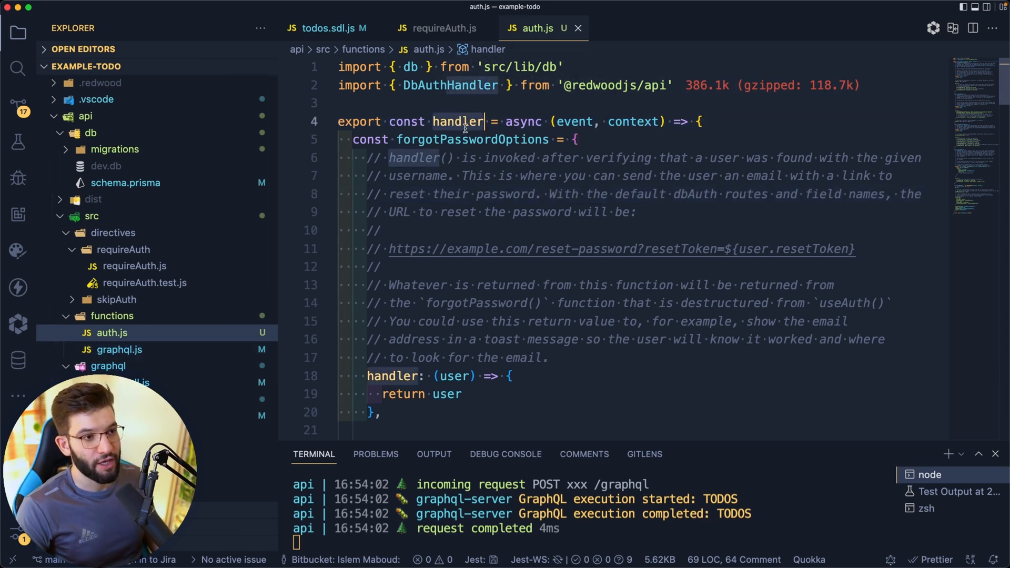
scroll(down, 3)
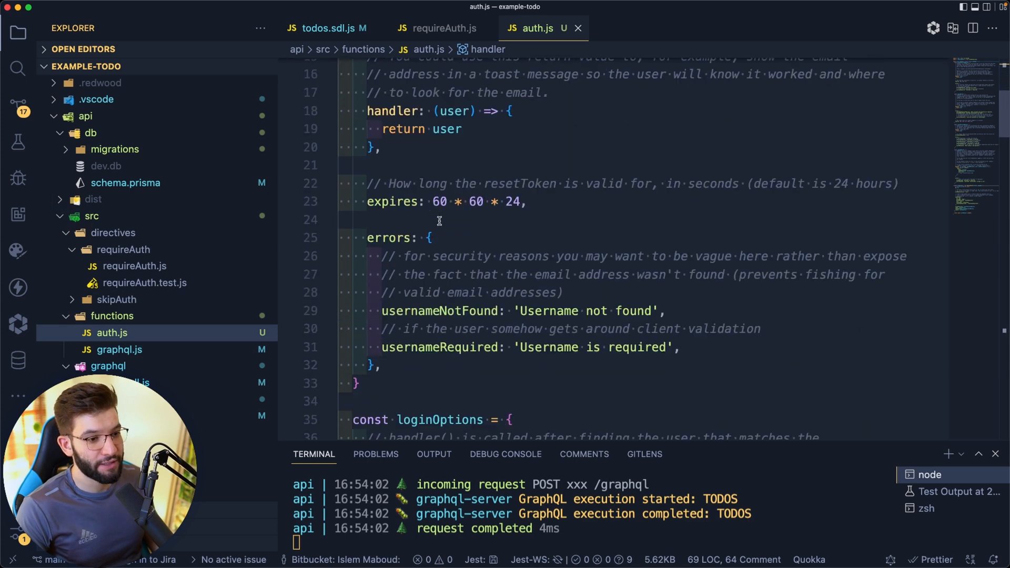
scroll(down, 3)
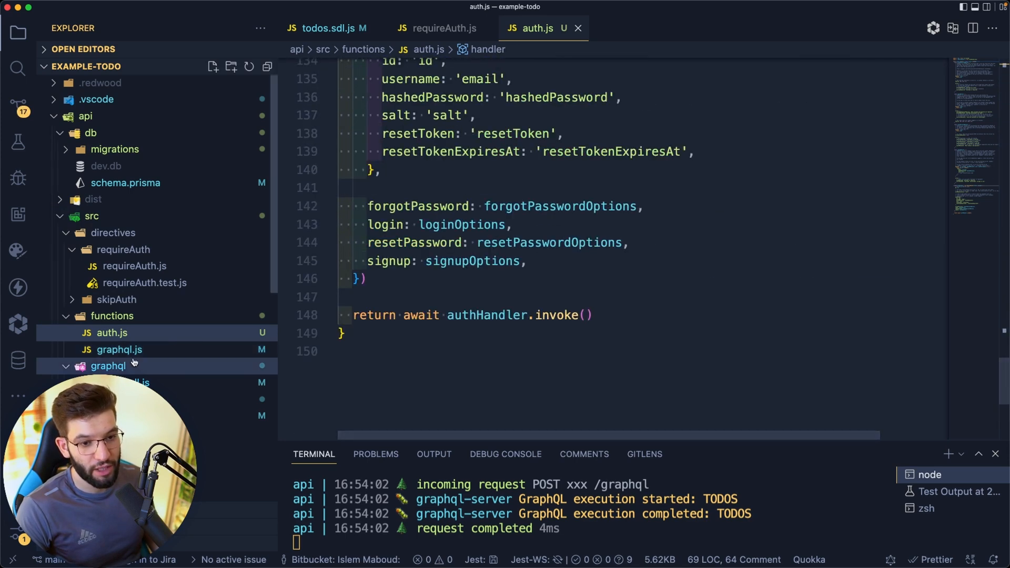
click(120, 350)
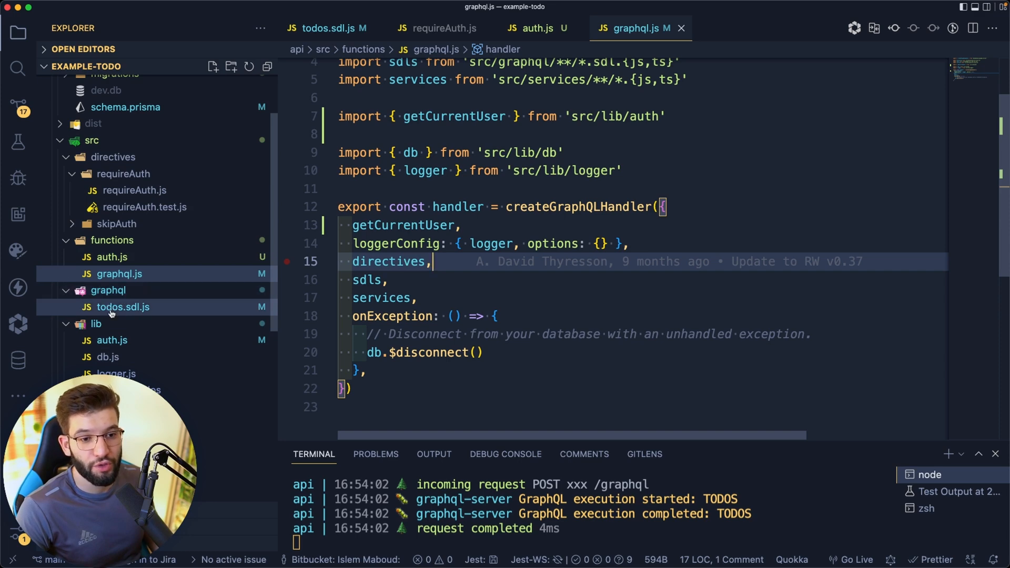
click(330, 28)
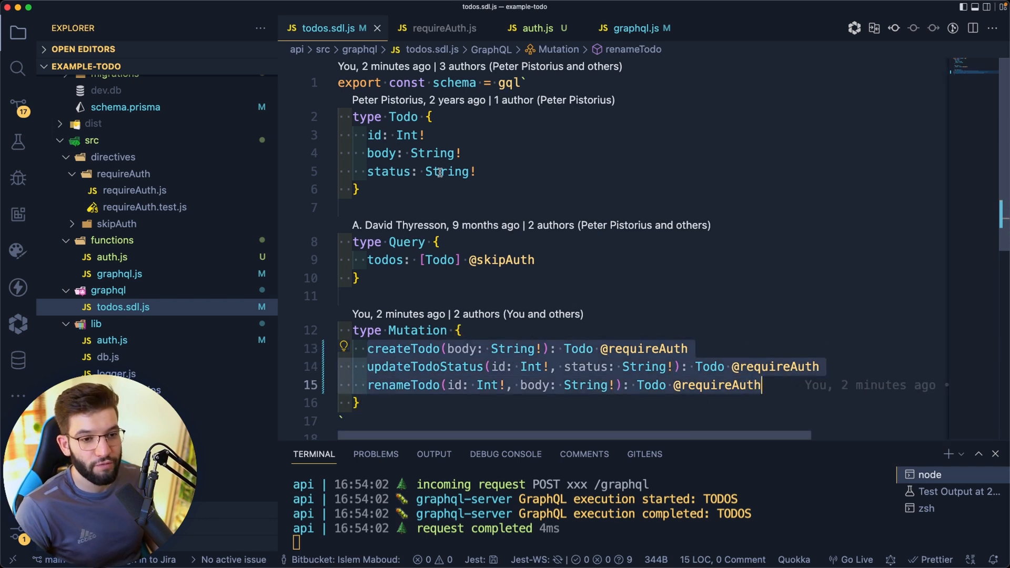
mouse_move(446, 171)
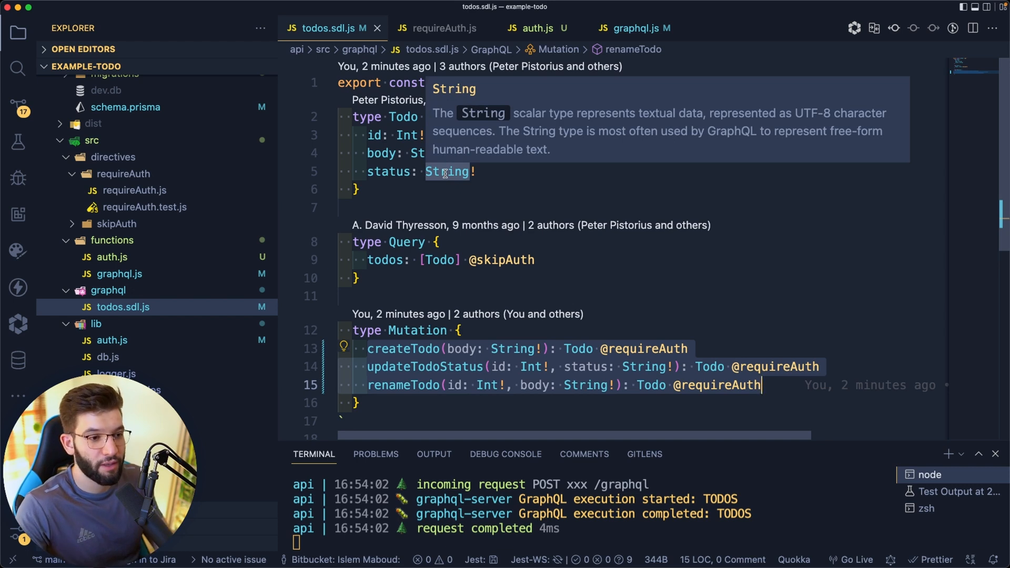
mouse_move(611, 272)
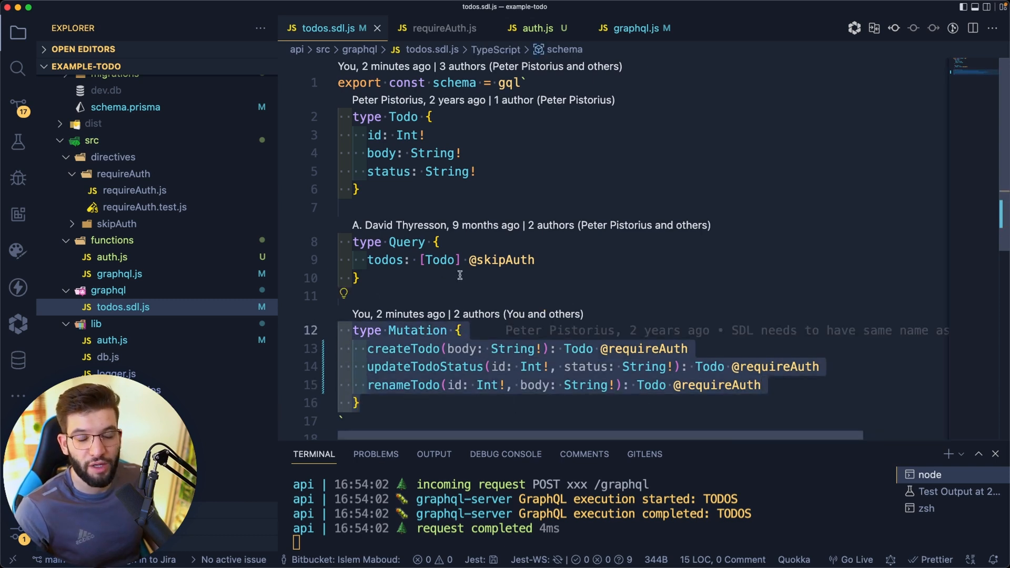
mouse_move(502, 259)
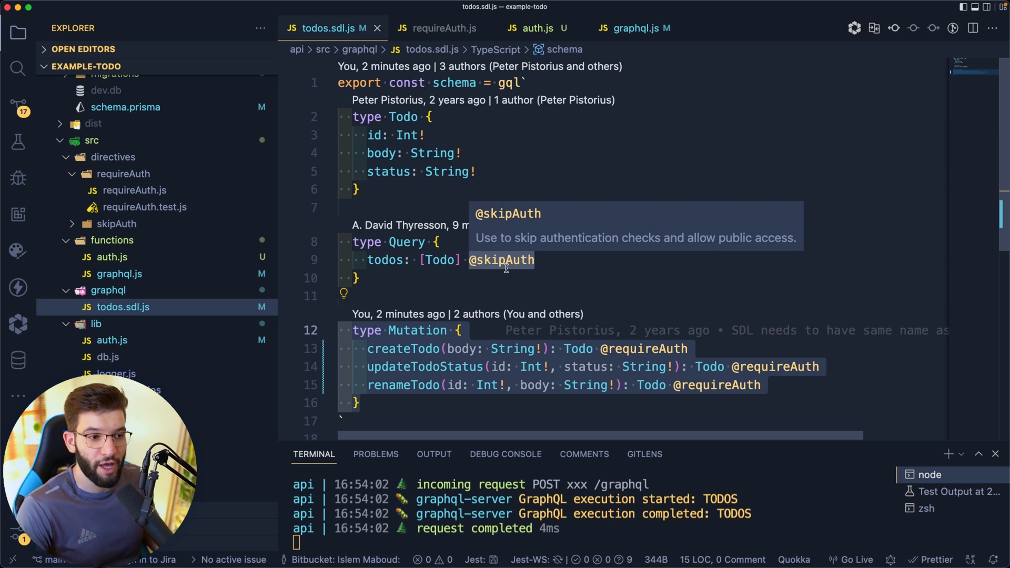
mouse_move(551, 270)
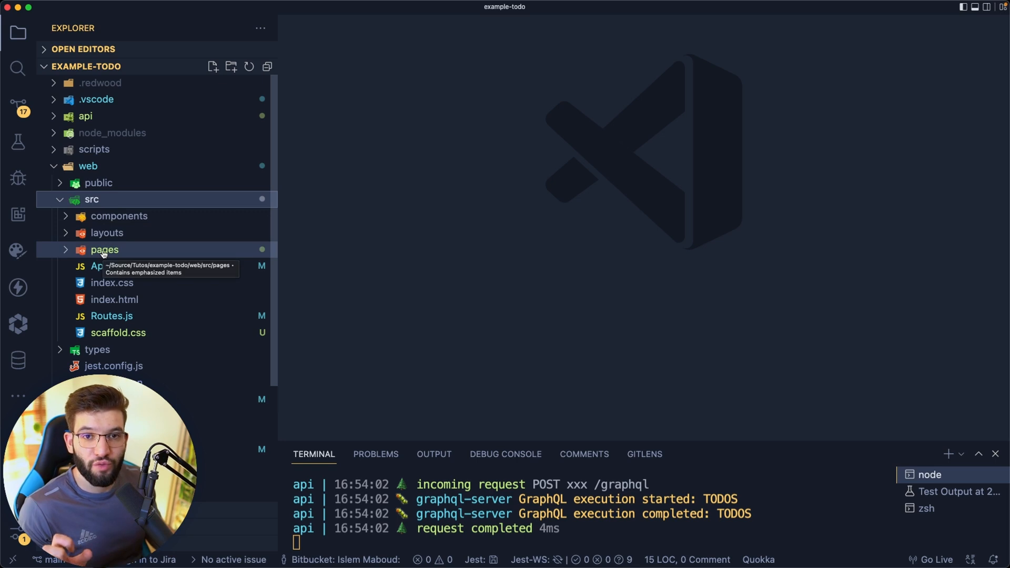
Step: Expand web/src/pages, open Routes.js, and switch the terminal panel to zsh
click(104, 249)
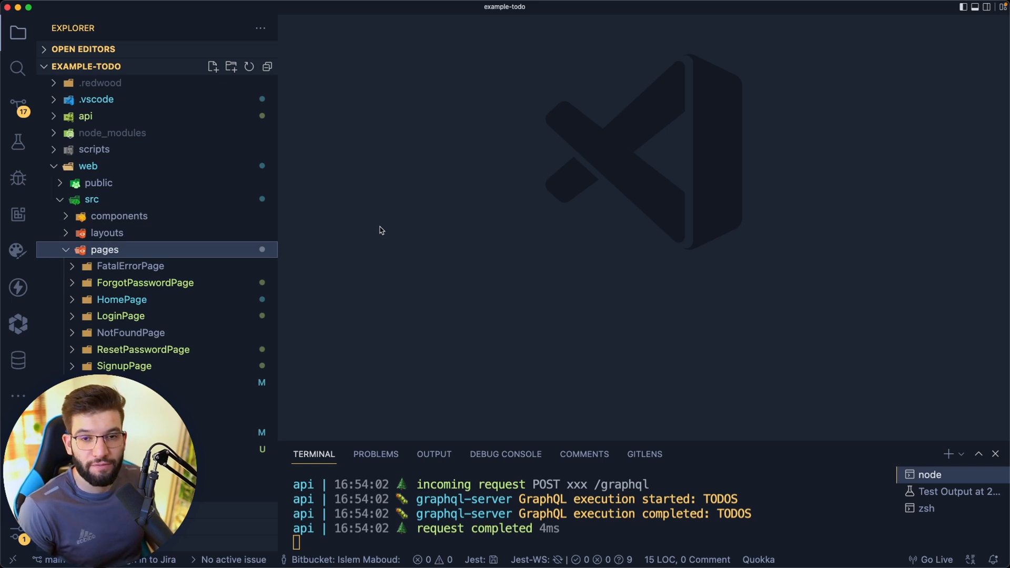
click(130, 265)
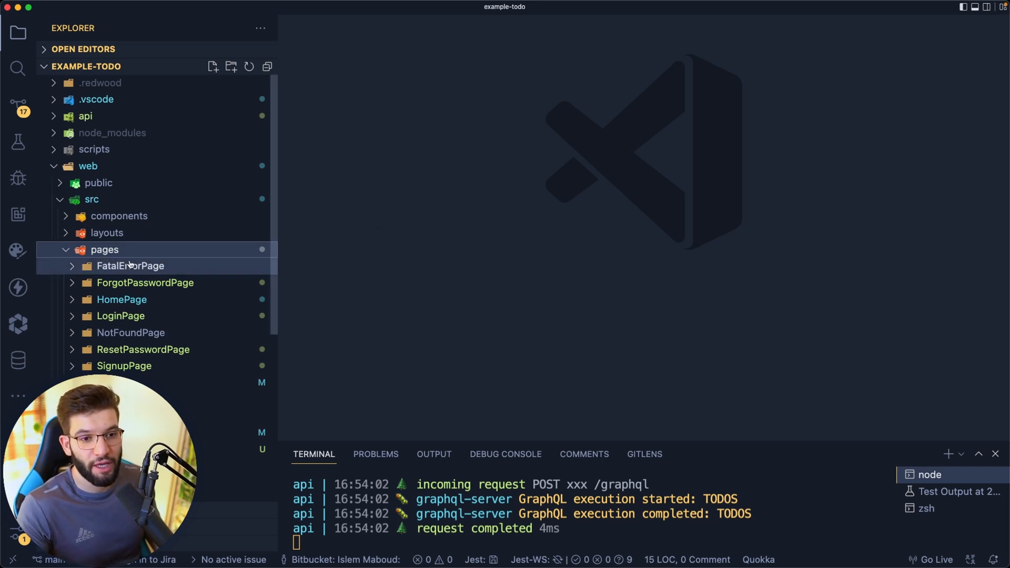
mouse_move(104, 250)
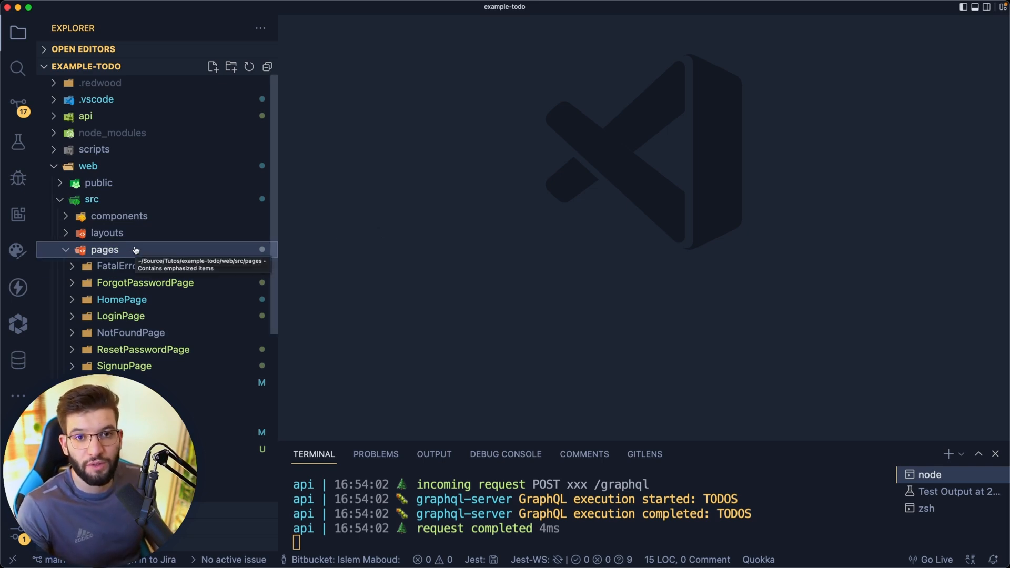
mouse_move(405, 330)
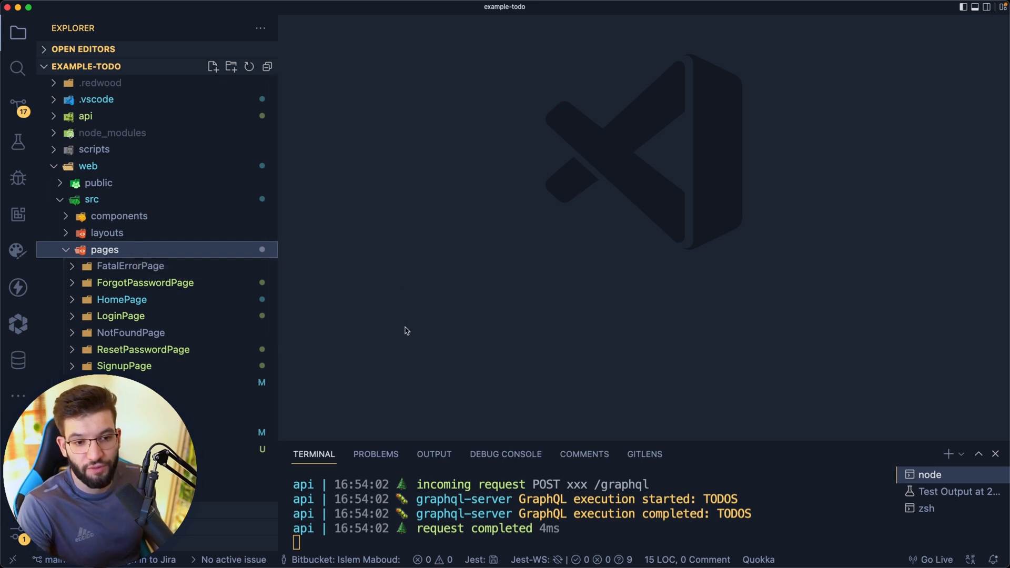
click(120, 316)
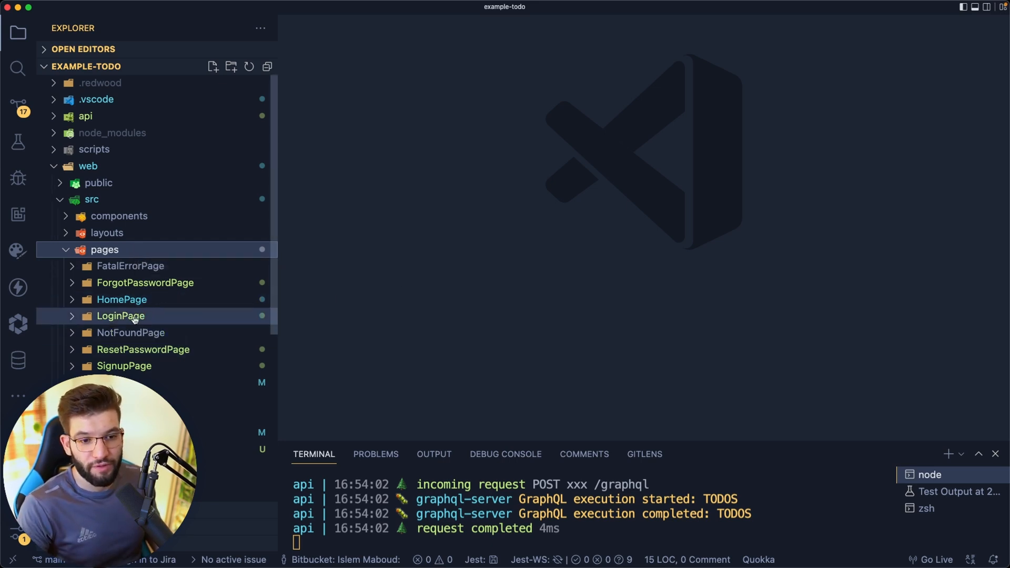
click(121, 316)
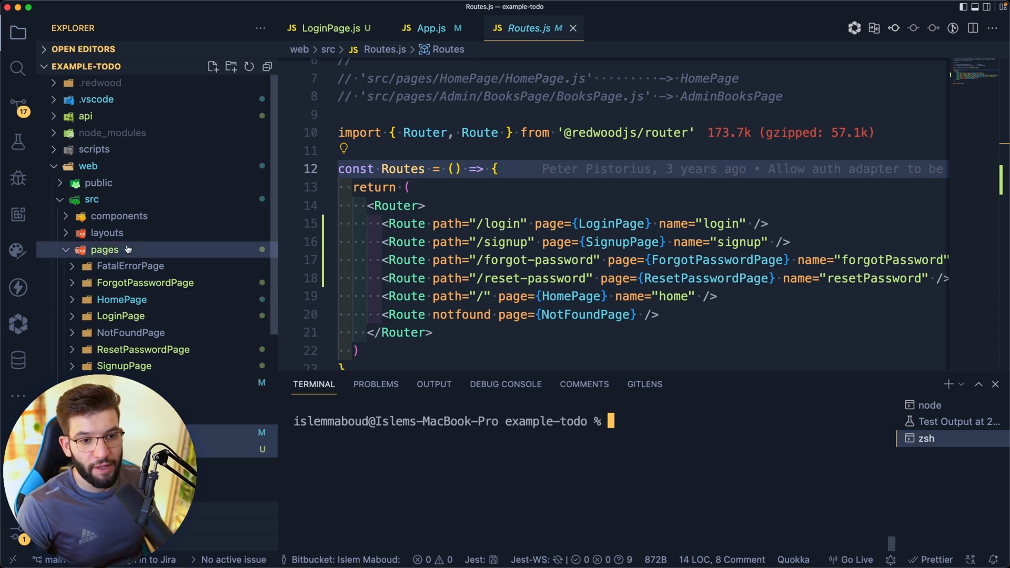
Step: Run 'yarn rw generate page MyOwnPage', then inspect the new folder and /my-own route
click(118, 216)
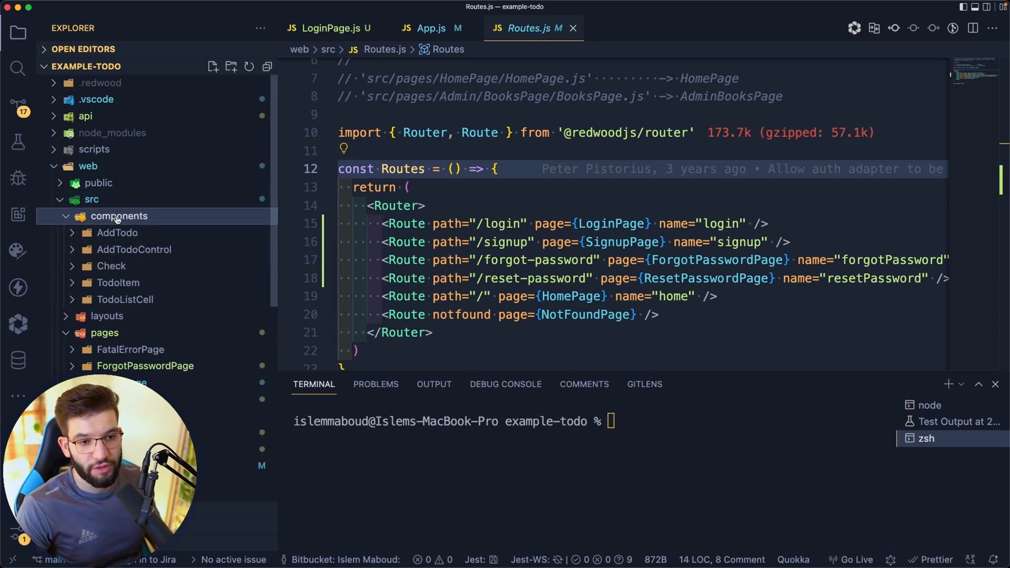
click(117, 232)
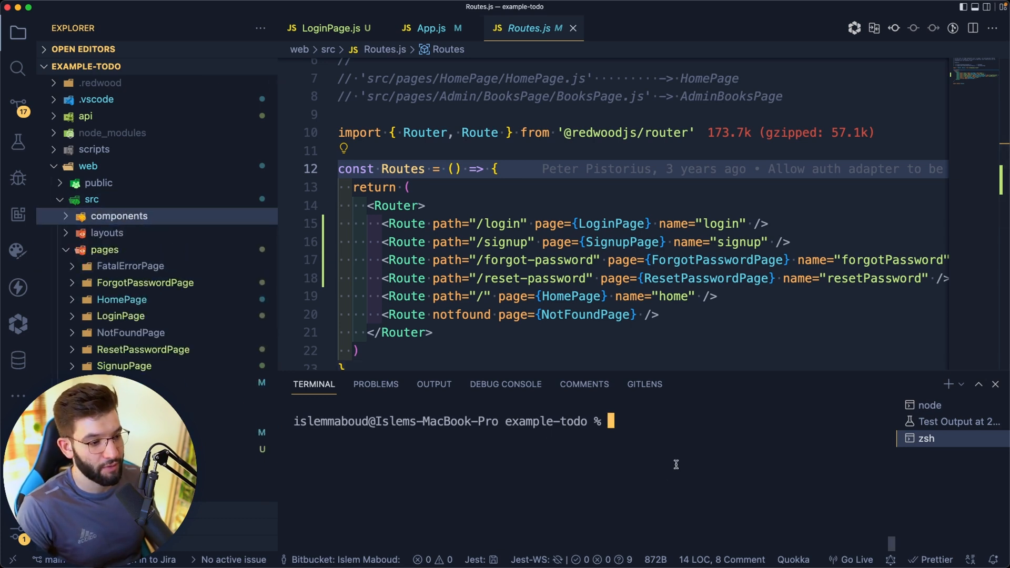
text(yarn rw)
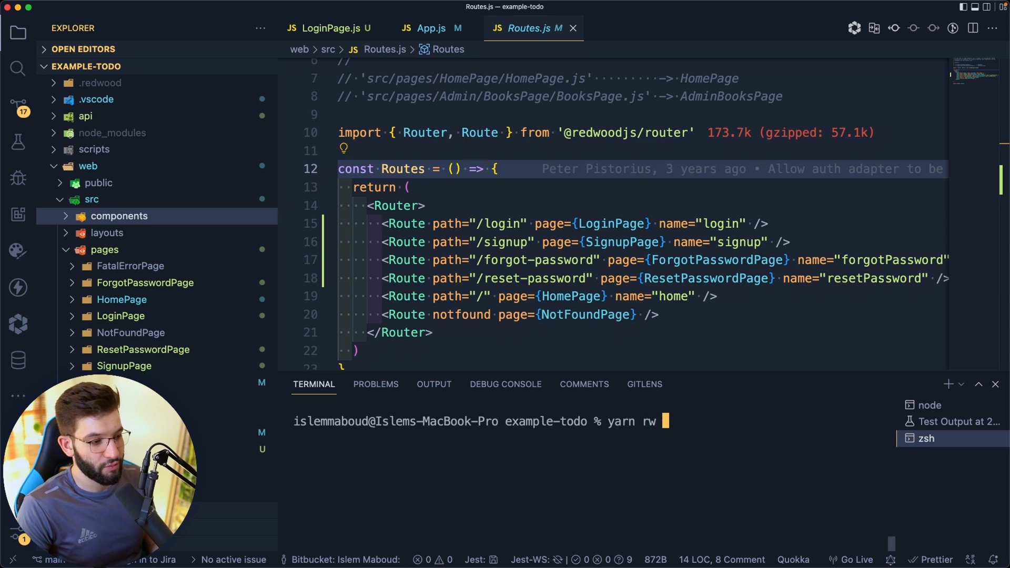
text(gener)
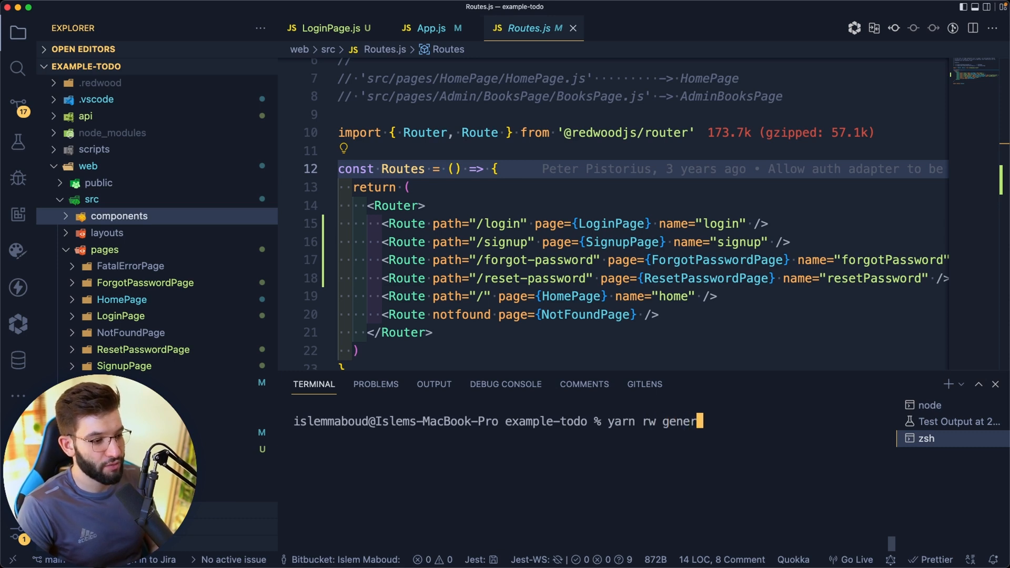
text(ate page)
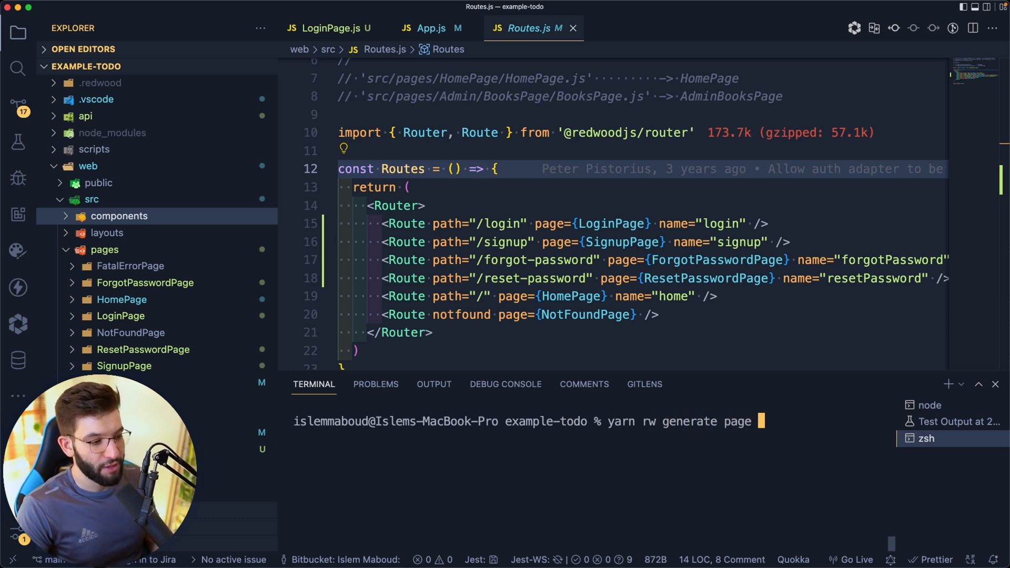
text(MyOw)
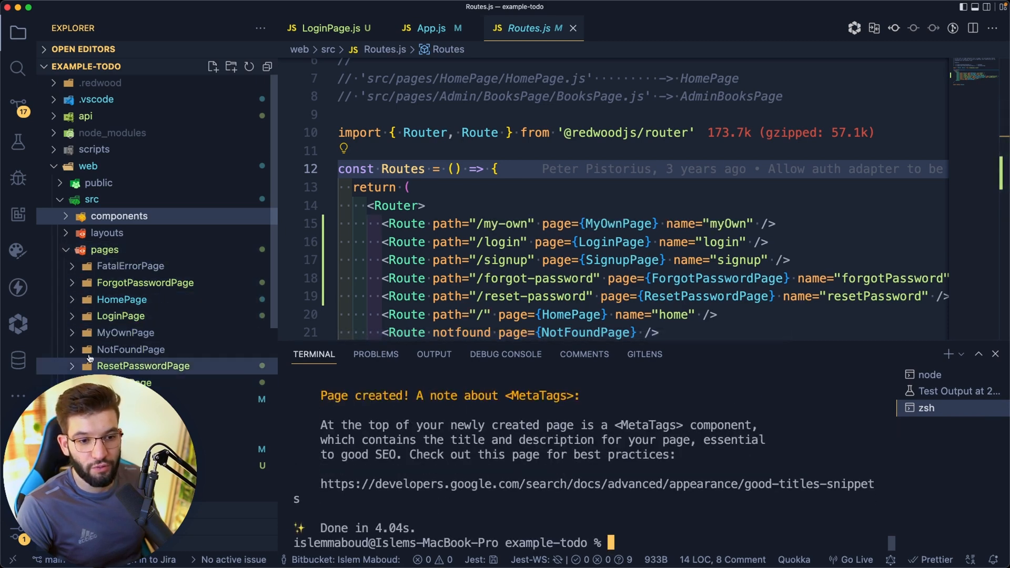
click(125, 333)
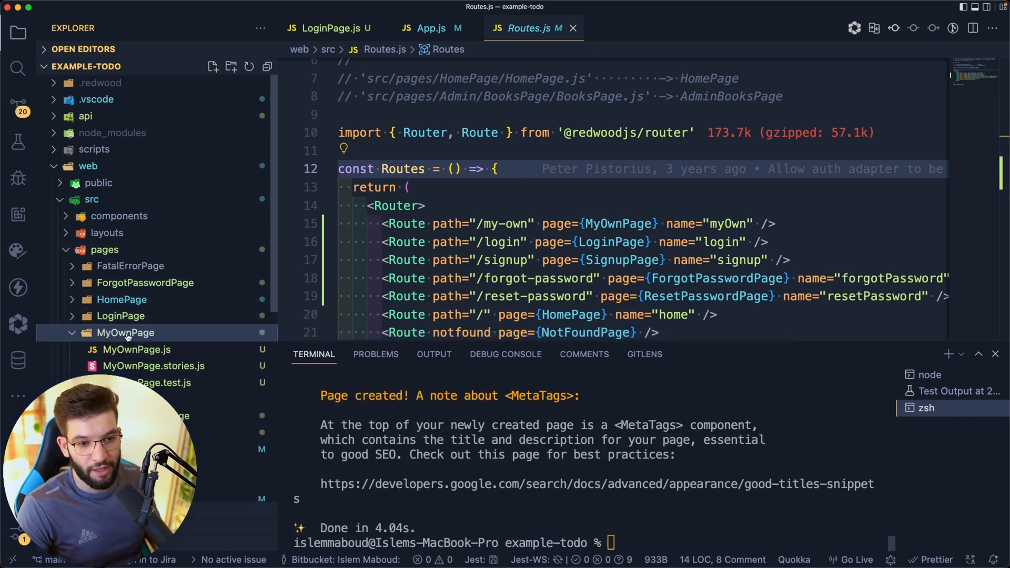
click(136, 349)
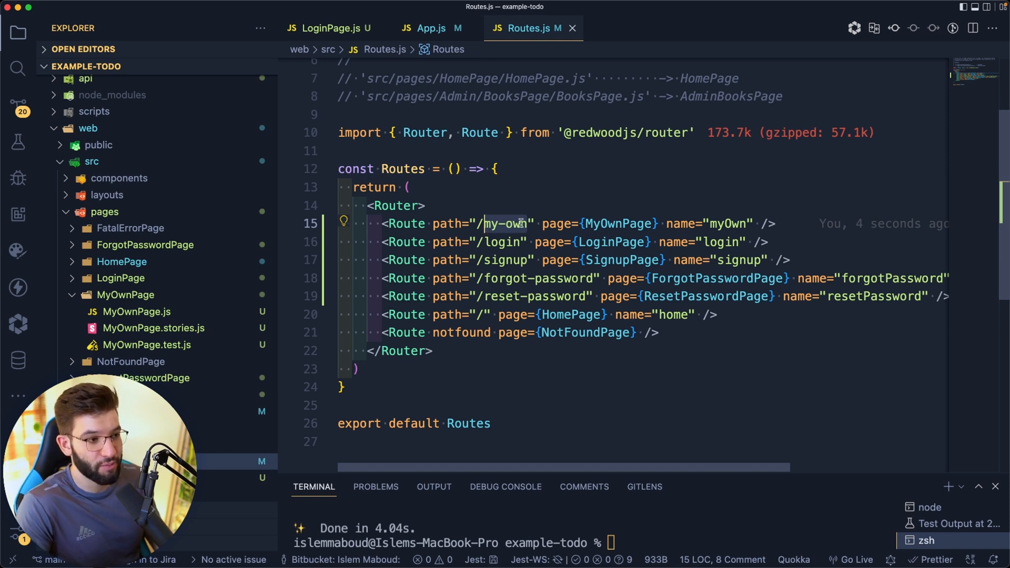
mouse_move(782, 215)
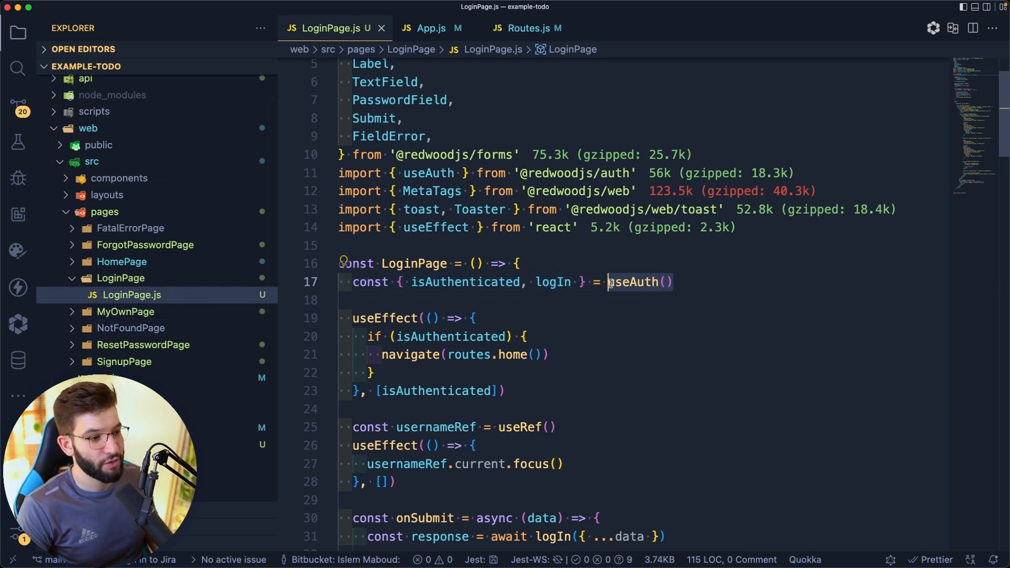
Step: Highlight logIn in LoginPage.js, then open SignupPage.js and ResetPasswordPage.js
click(633, 282)
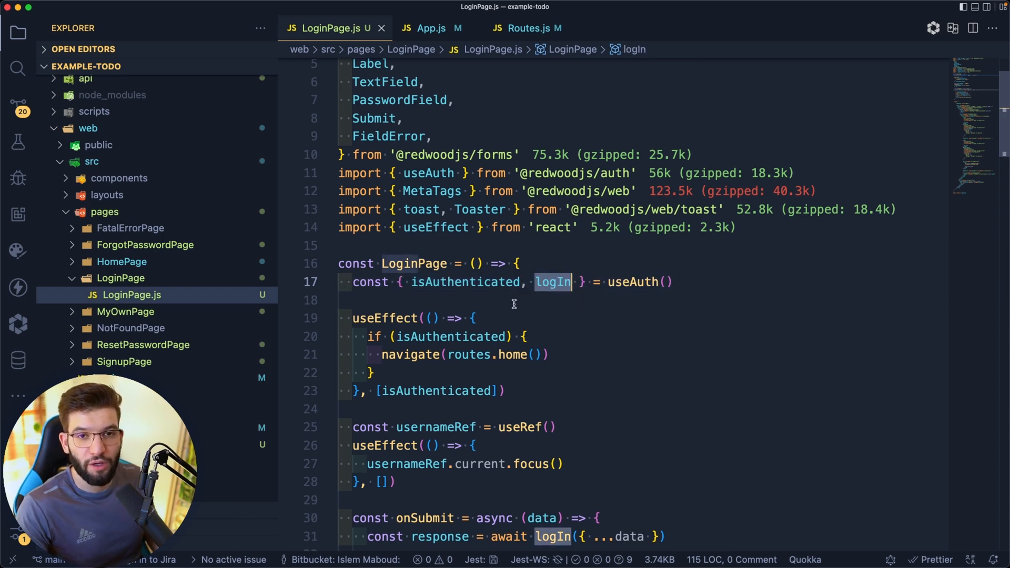
mouse_move(535, 332)
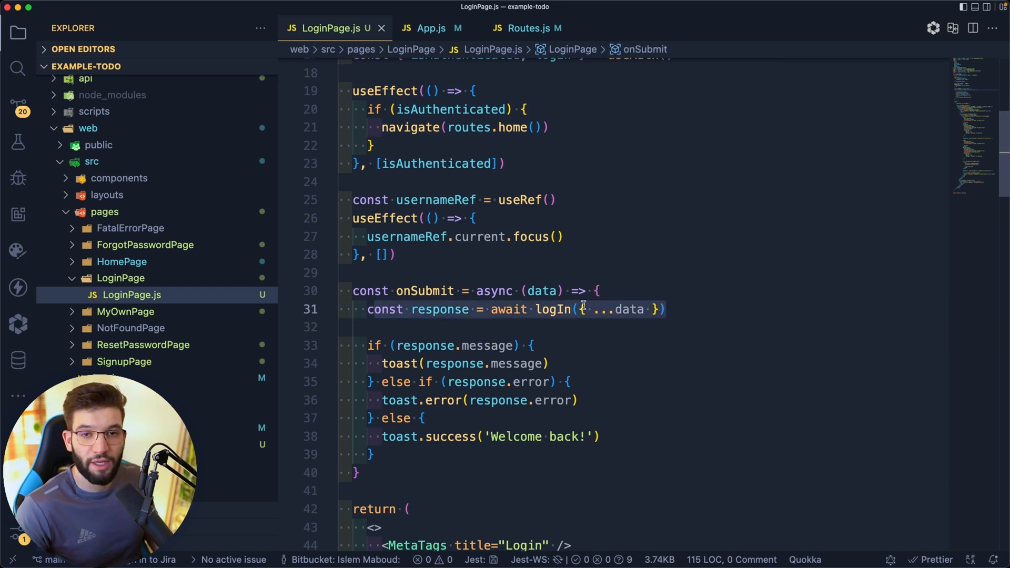
mouse_move(632, 262)
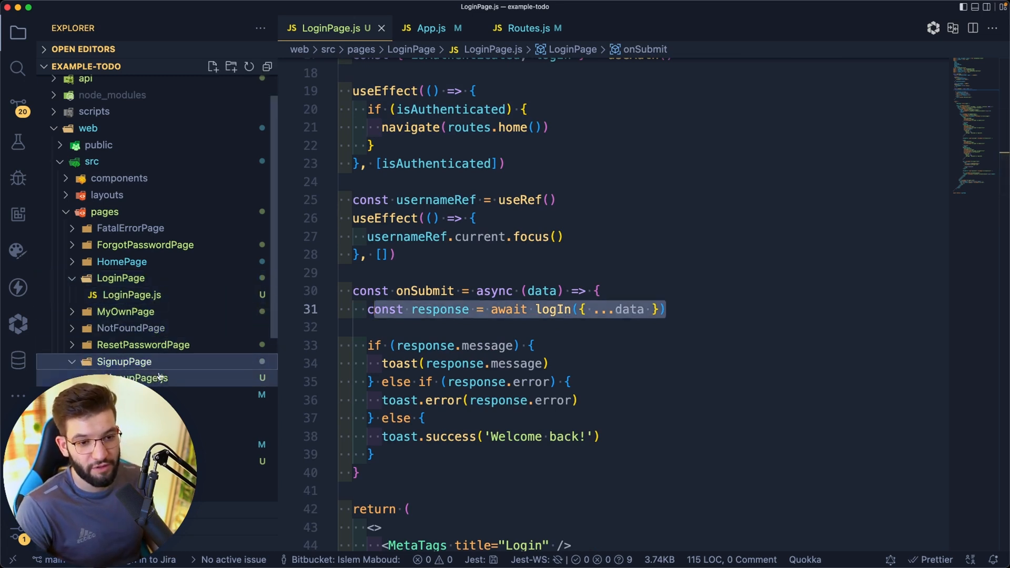
click(133, 378)
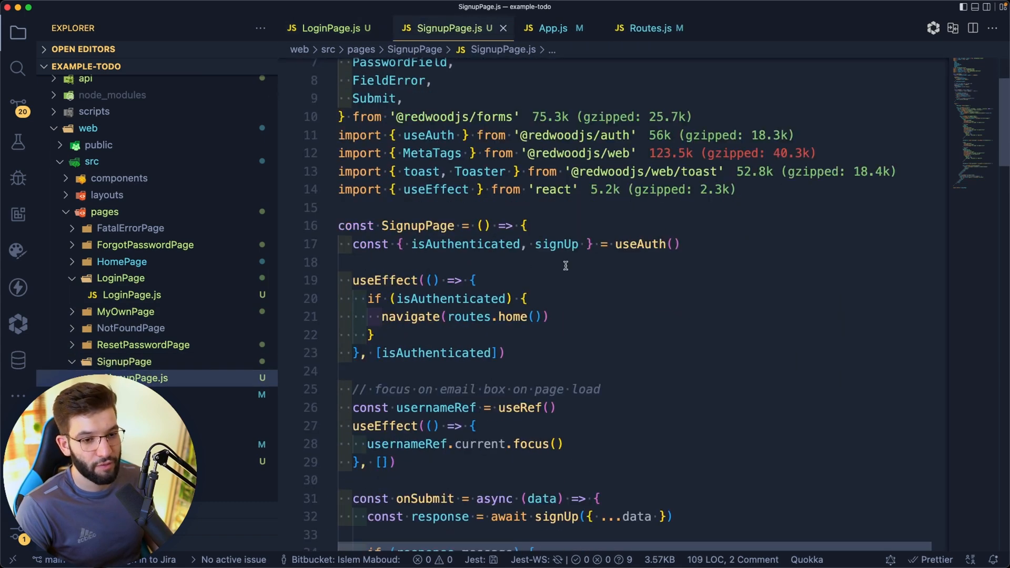
click(147, 361)
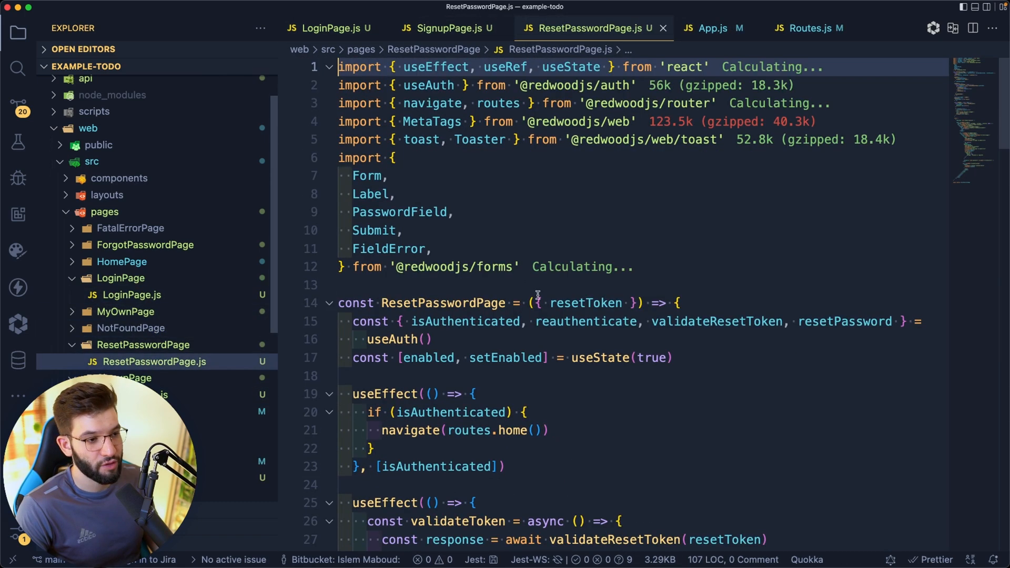
scroll(down, 3)
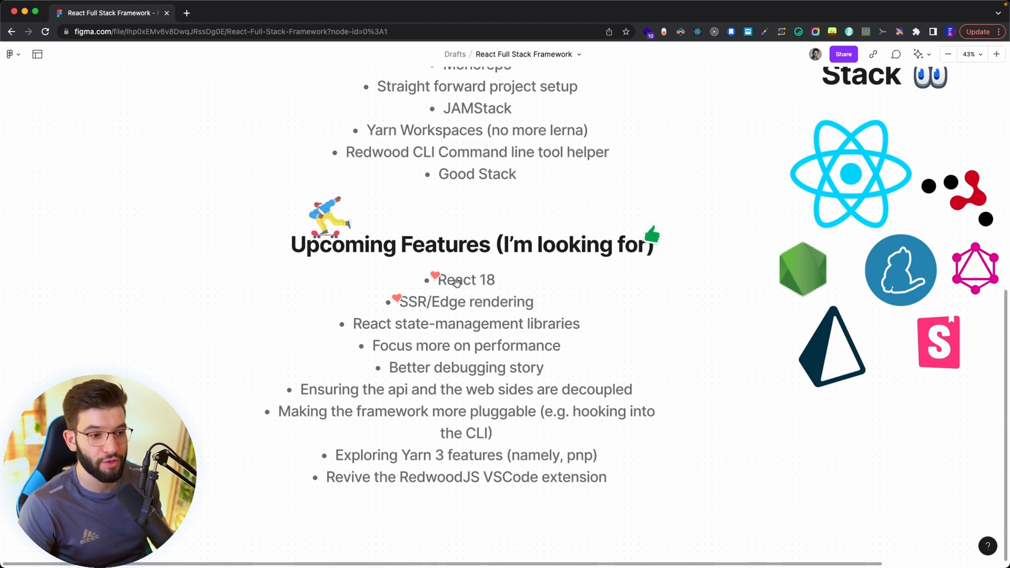
mouse_move(405, 303)
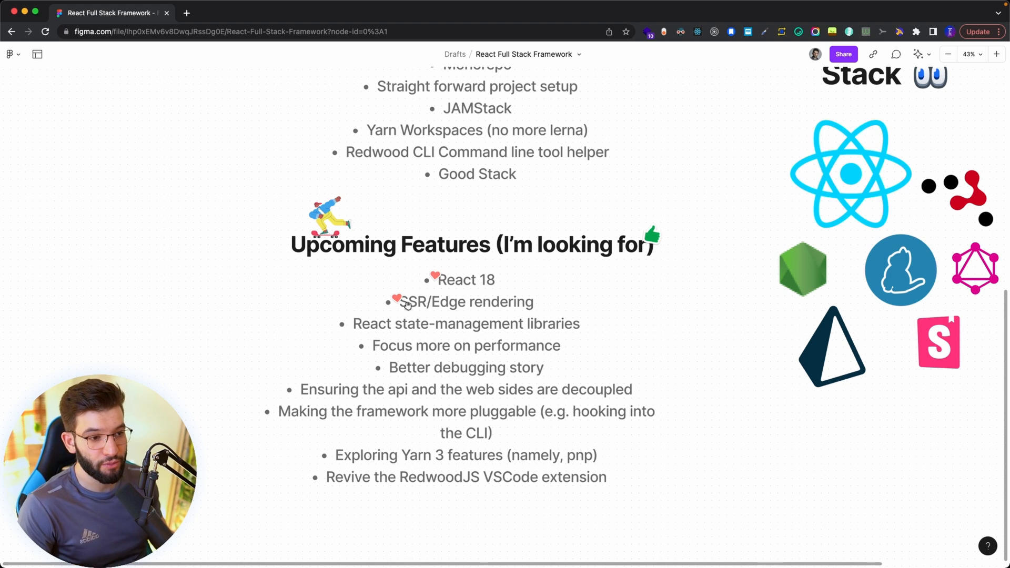